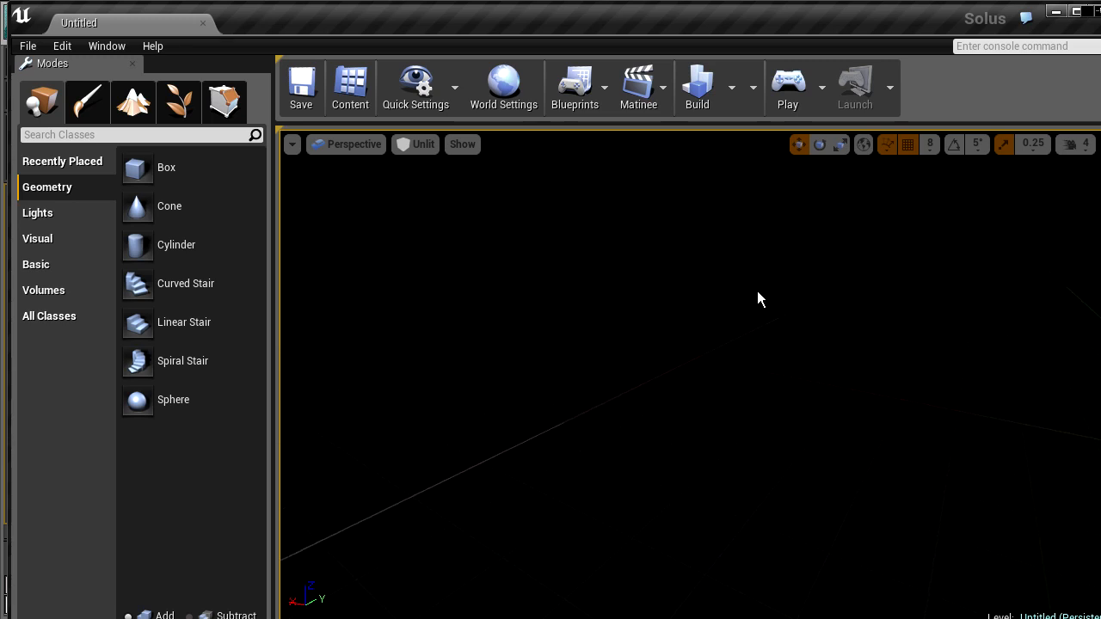
Browse the Content Browser to the ShellRocks meshes and place a rock mesh shown in wireframe
{"action": "left_click", "coordinate": [349, 86]}
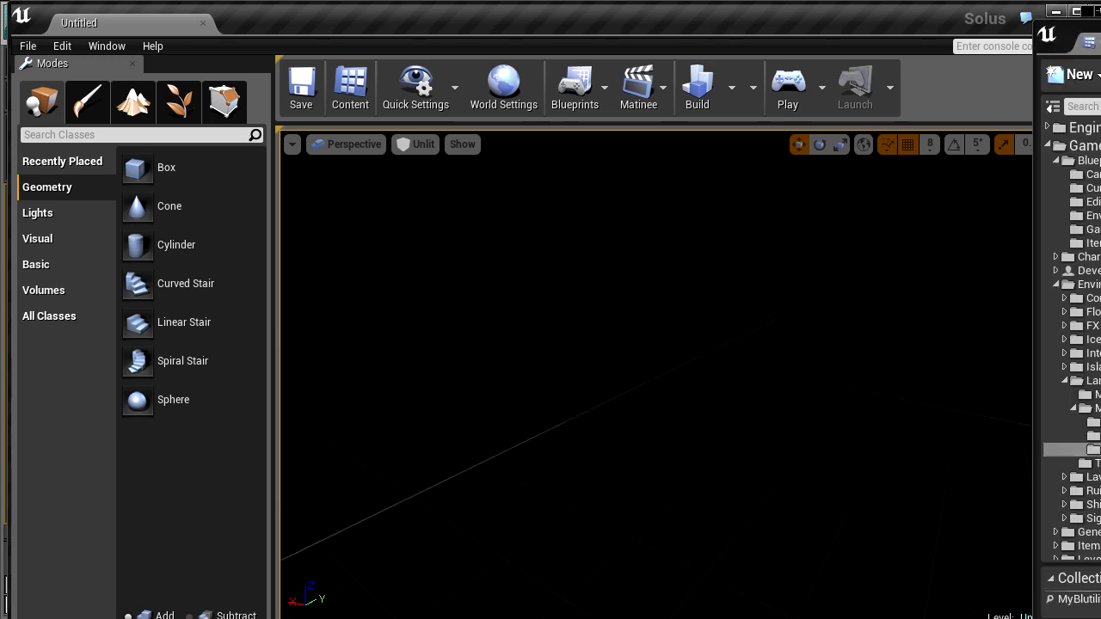
{"action": "mouse_move", "coordinate": [770, 341]}
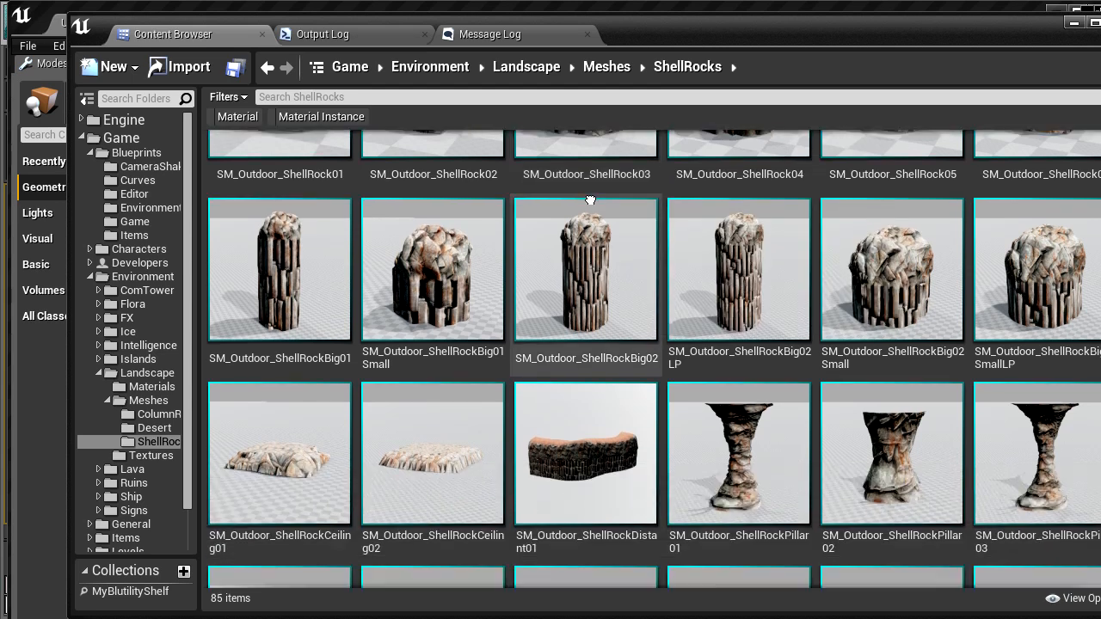
{"action": "scroll", "scroll_direction": "down", "scroll_amount": 3}
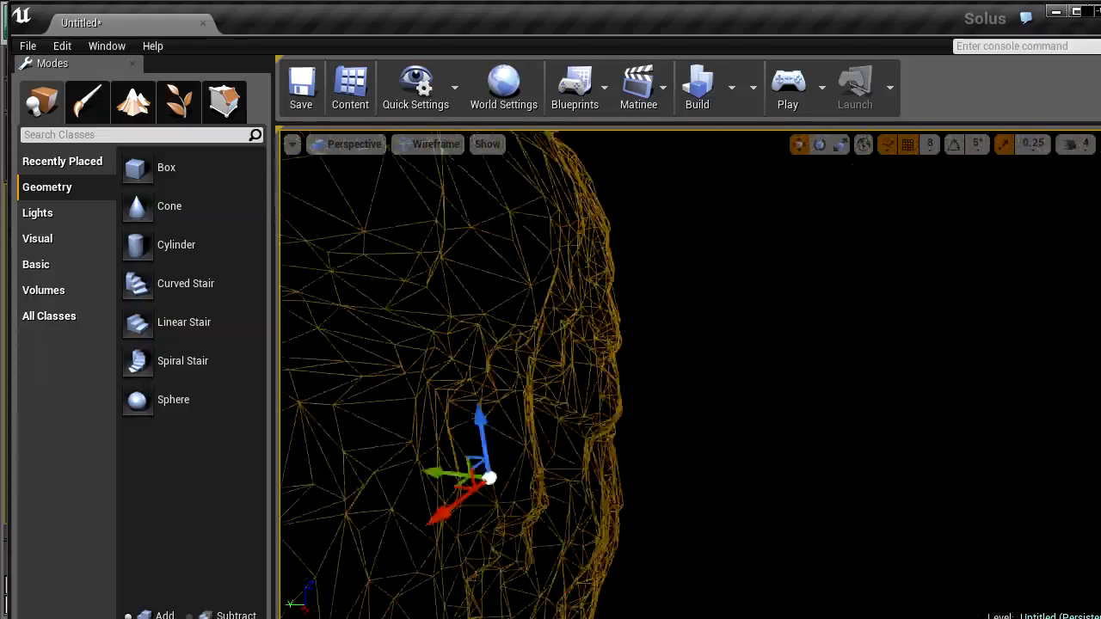
{"action": "left_click", "coordinate": [435, 145]}
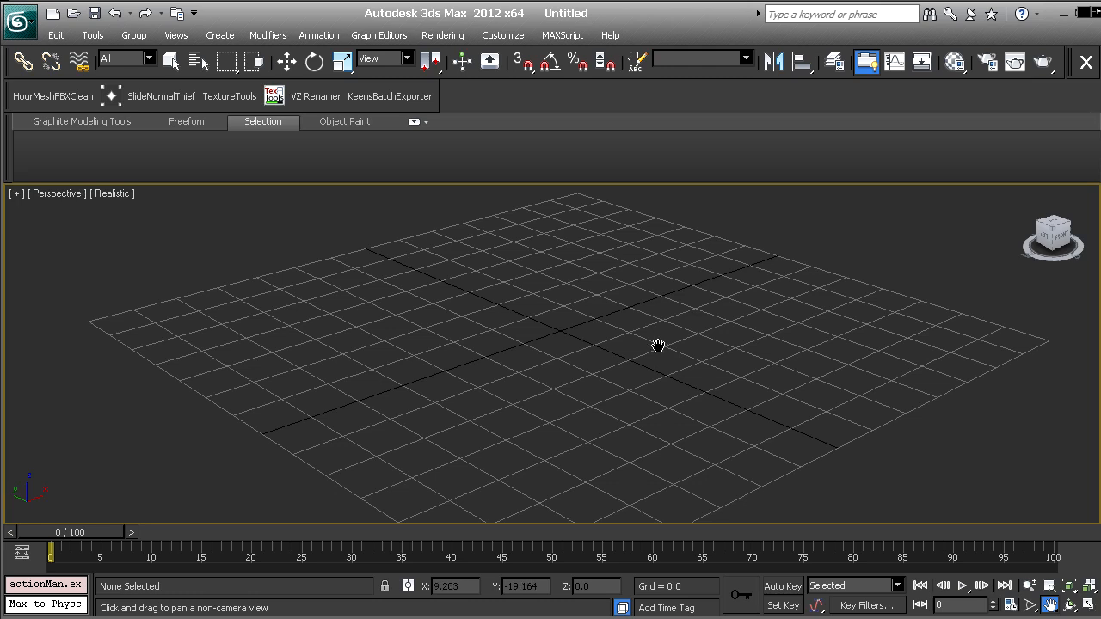
{"action": "mouse_move", "coordinate": [542, 334]}
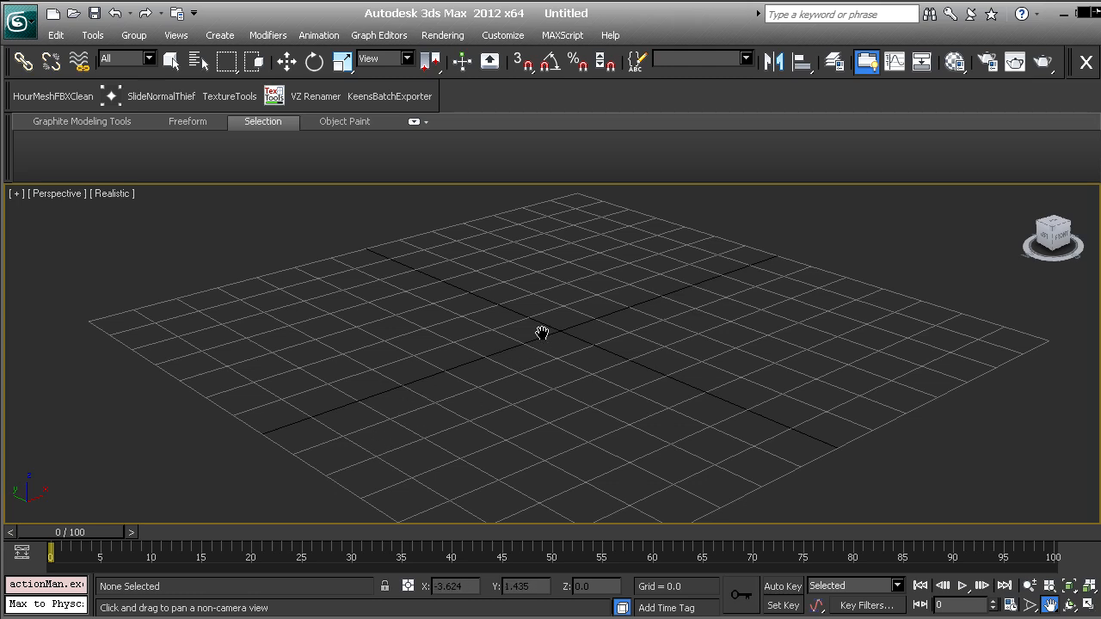
Draw a large plane across the grid and orbit to view it
{"action": "left_click_drag", "start_coordinate": [541, 334], "coordinate": [1028, 266]}
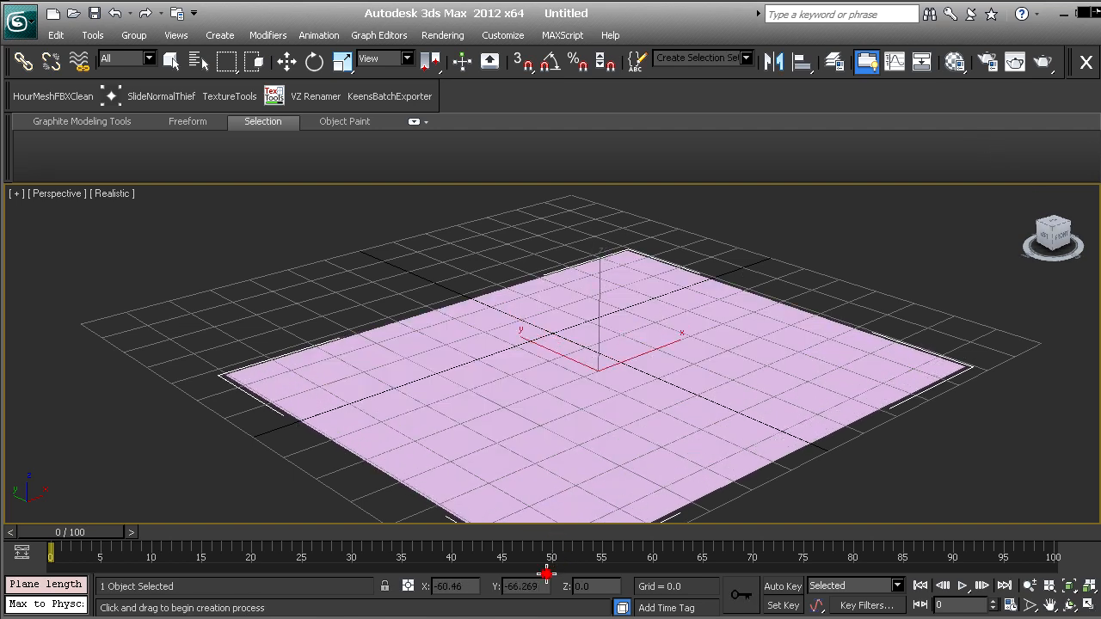
{"action": "left_click", "coordinate": [286, 62]}
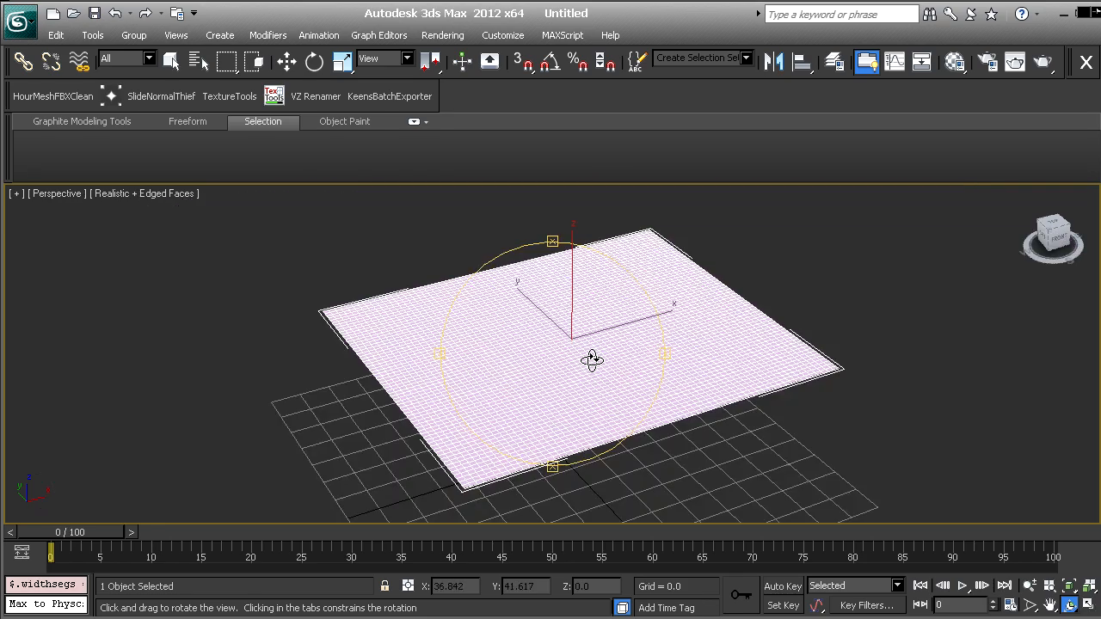
{"action": "left_click_drag", "start_coordinate": [592, 359], "coordinate": [536, 337]}
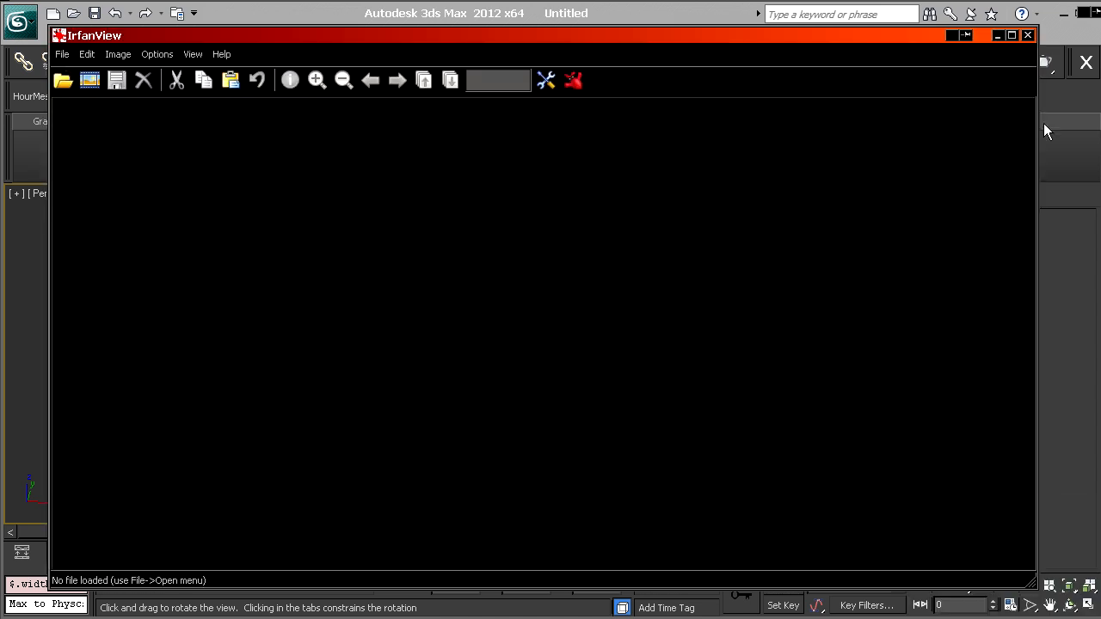
Inspect the guiAngledRock diffuse texture up close, then browse to its _h height map
{"action": "left_click", "coordinate": [1027, 35]}
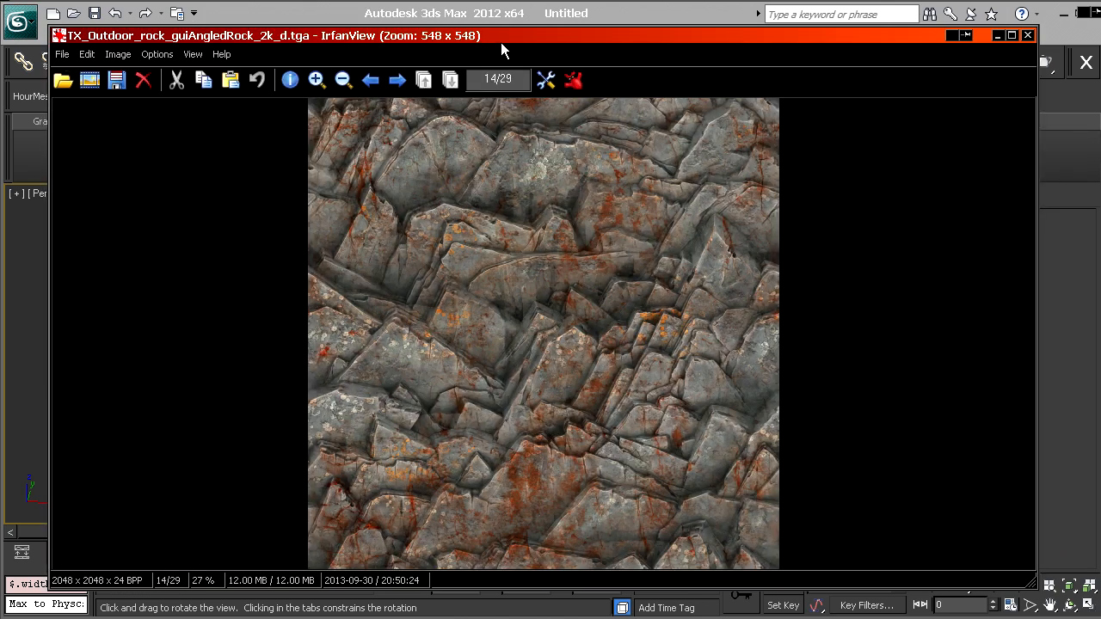
{"action": "left_click", "coordinate": [317, 79]}
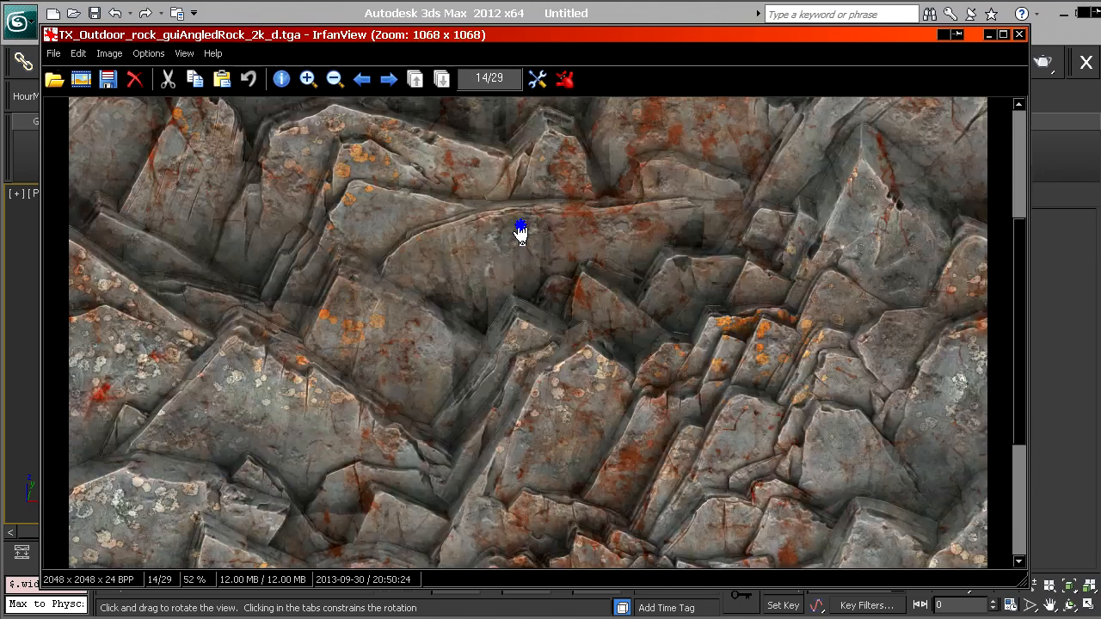
{"action": "left_click_drag", "start_coordinate": [520, 231], "coordinate": [576, 335]}
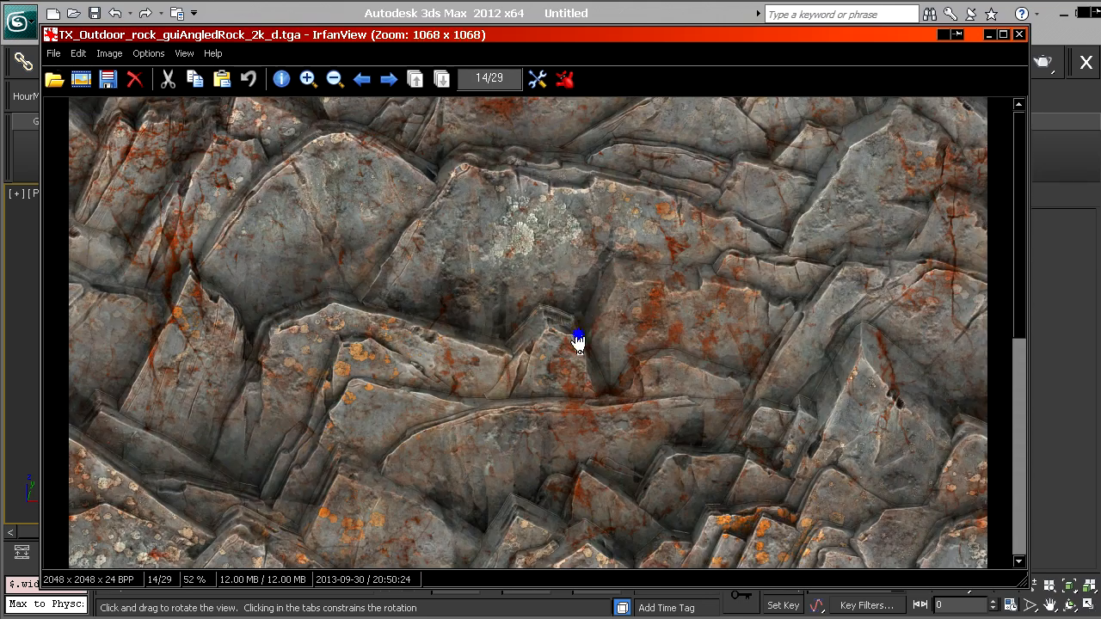
{"action": "left_click", "coordinate": [334, 79]}
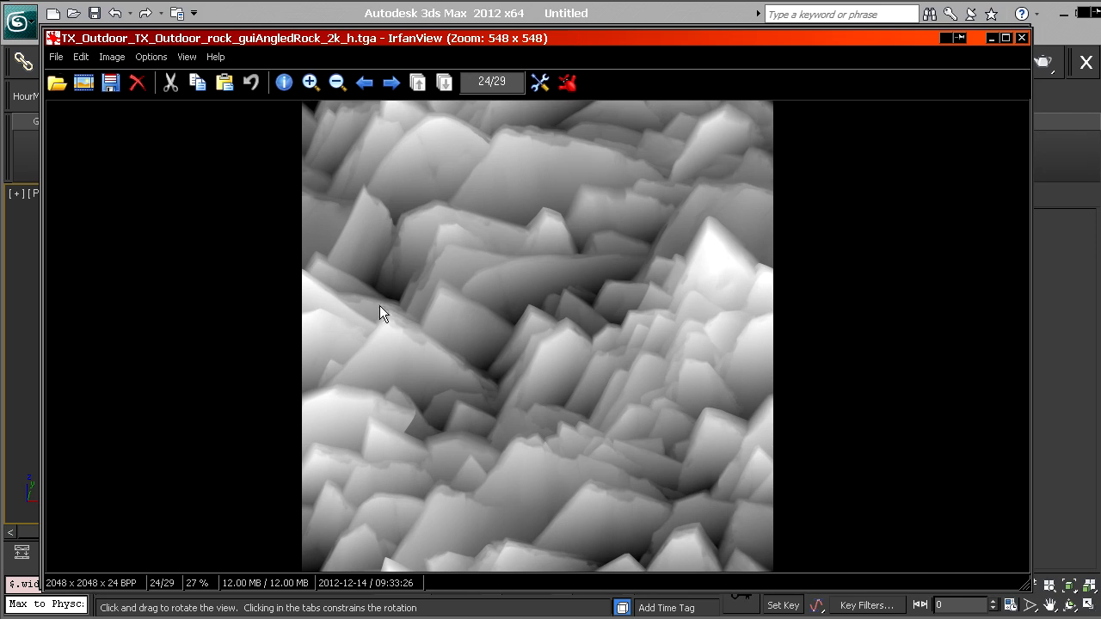
{"action": "mouse_move", "coordinate": [575, 340]}
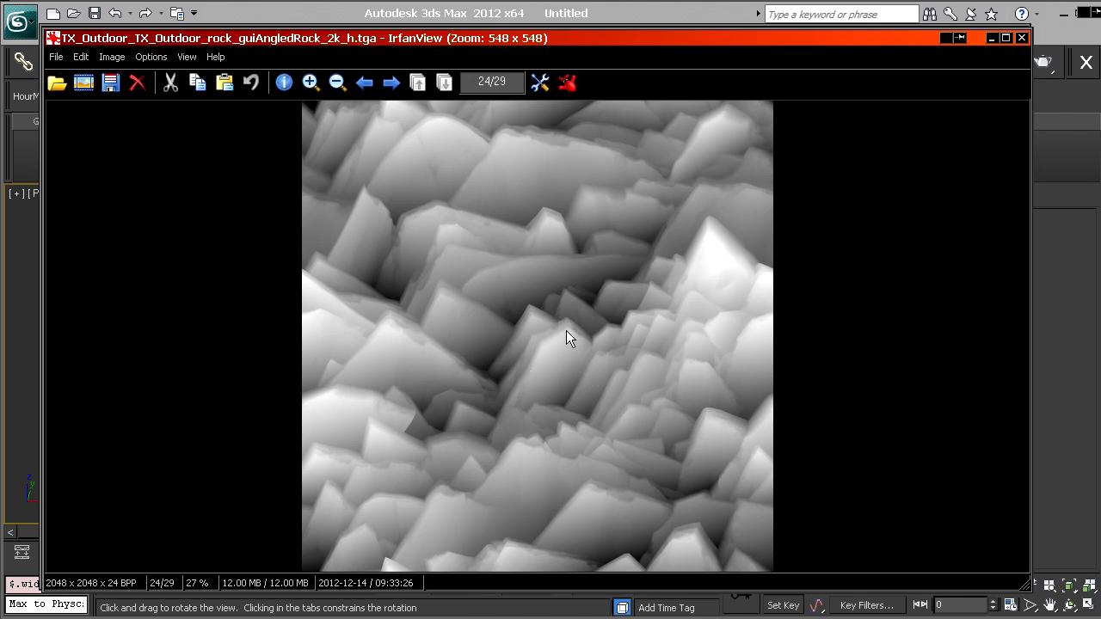
{"action": "mouse_move", "coordinate": [585, 49]}
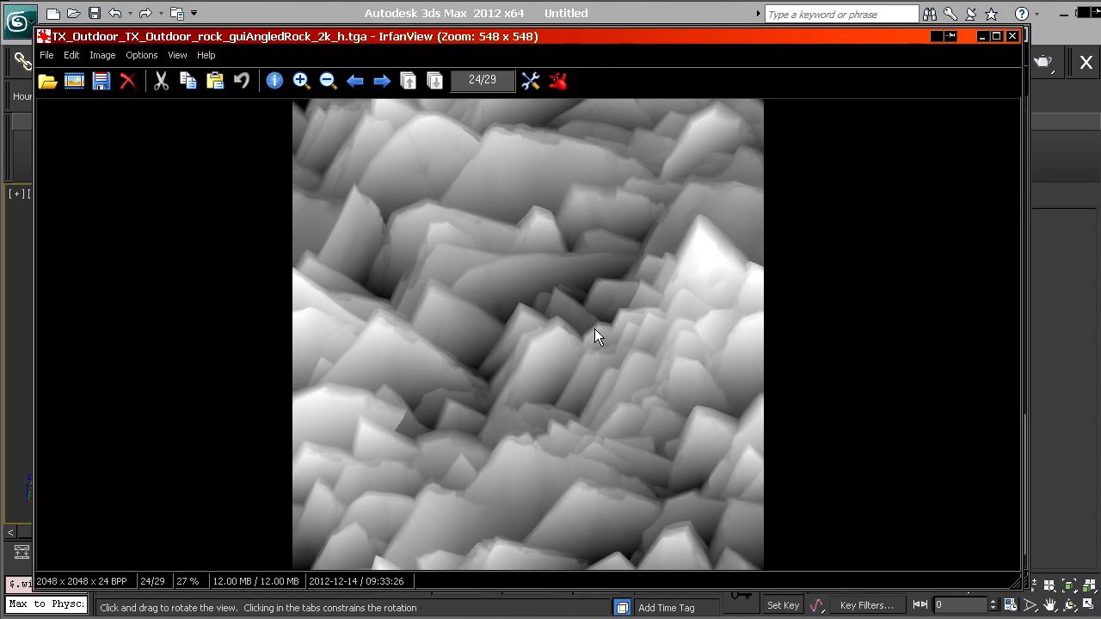
{"action": "mouse_move", "coordinate": [561, 363]}
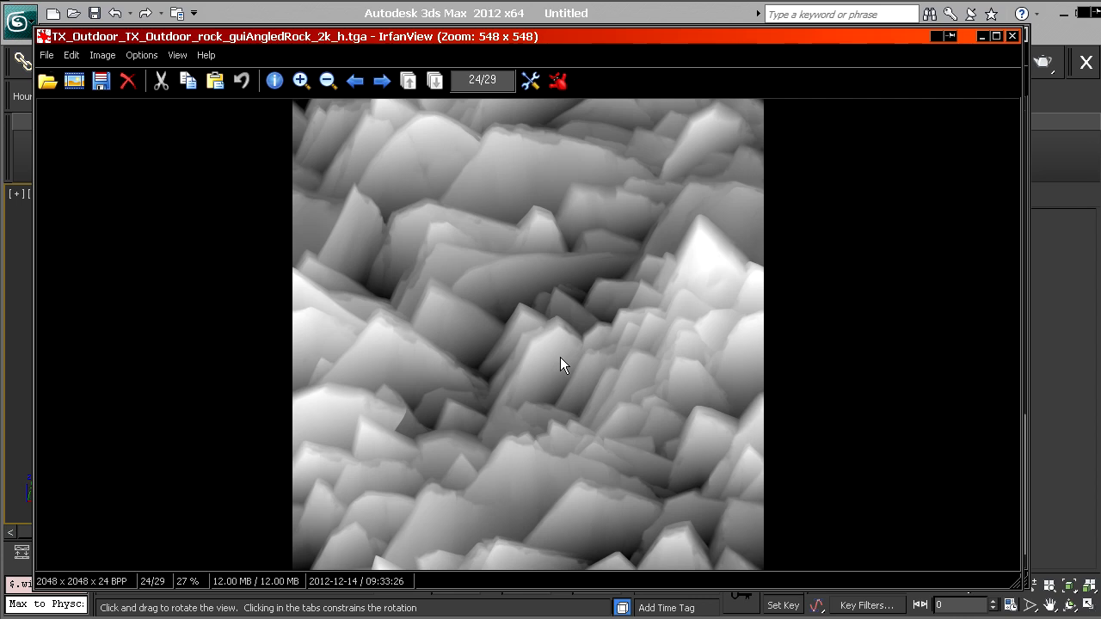
{"action": "mouse_move", "coordinate": [604, 301]}
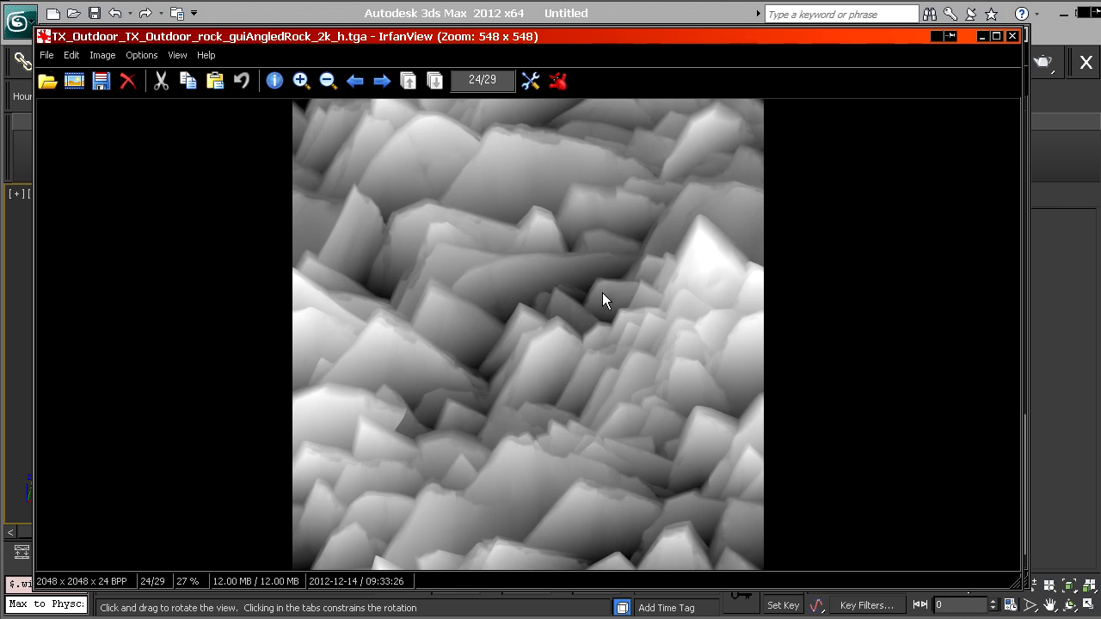
{"action": "mouse_move", "coordinate": [561, 341]}
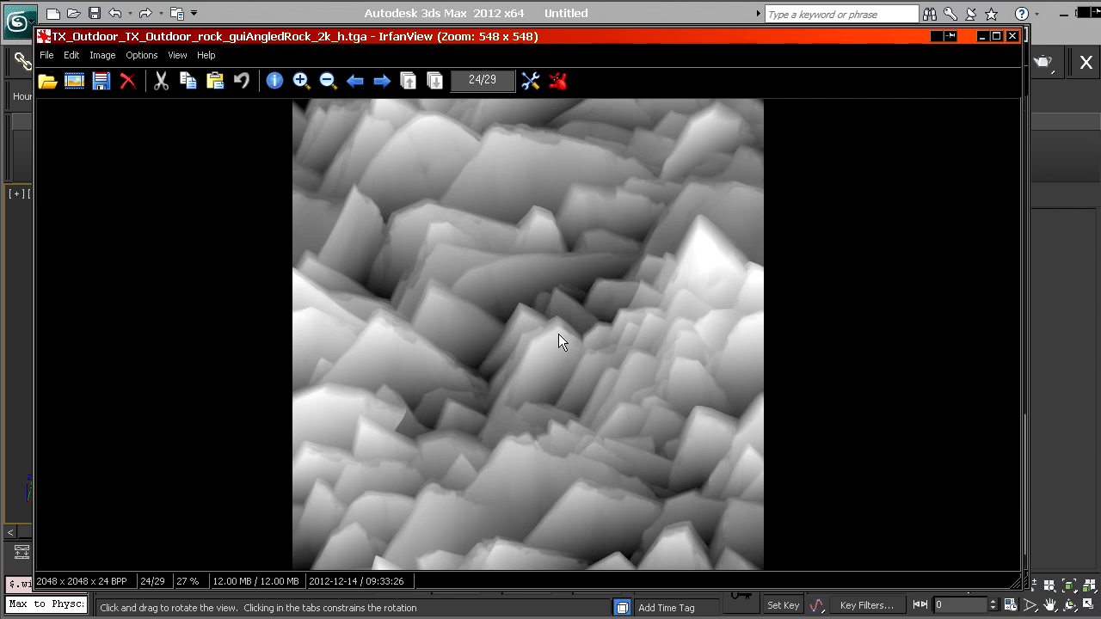
{"action": "mouse_move", "coordinate": [576, 409]}
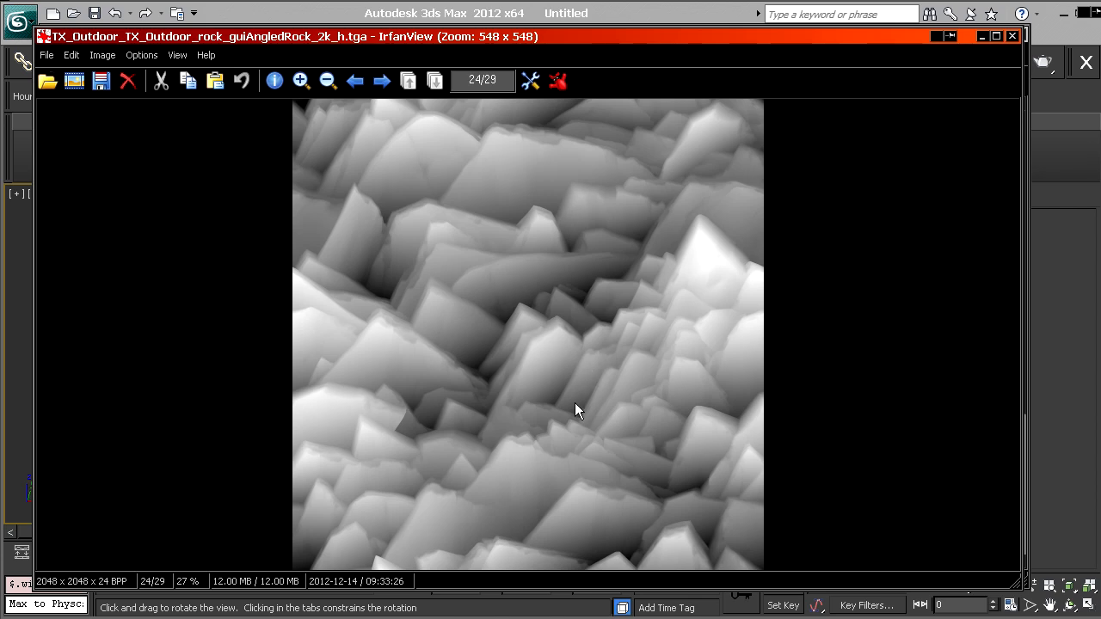
{"action": "mouse_move", "coordinate": [559, 49]}
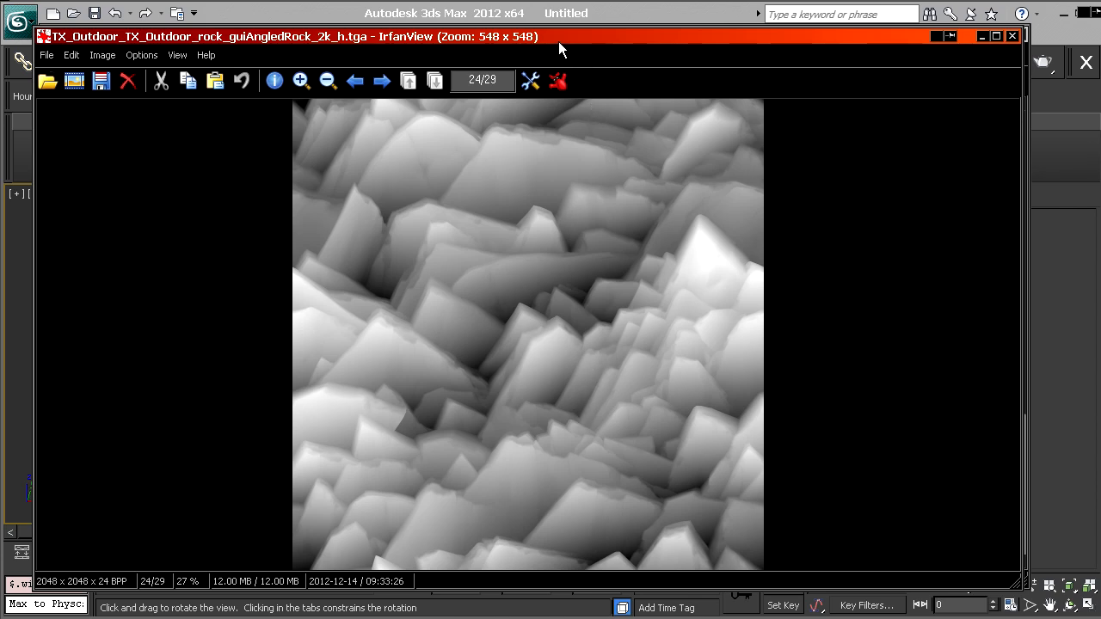
{"action": "mouse_move", "coordinate": [549, 48]}
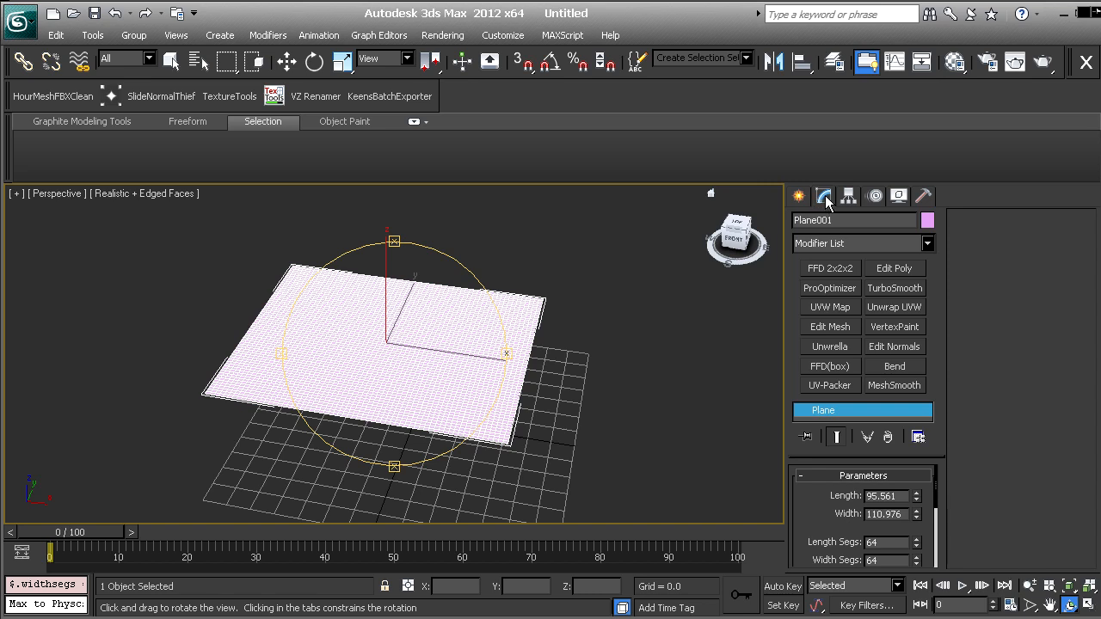
Add a Displace modifier to Plane001 and scroll to its Image > Bitmap section
{"action": "left_click", "coordinate": [927, 245]}
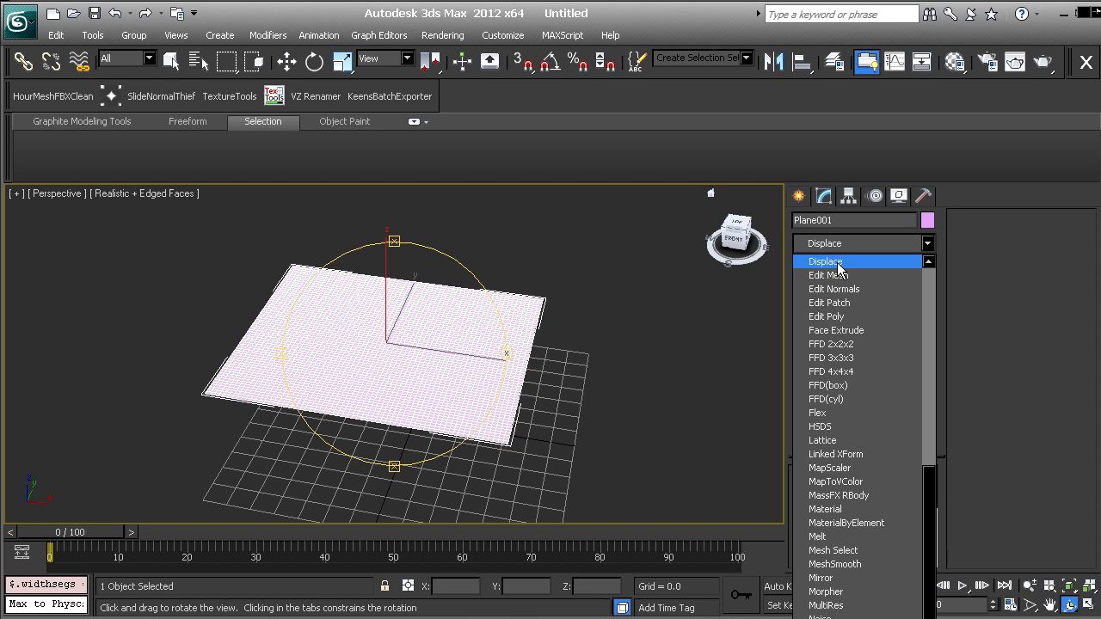
{"action": "left_click", "coordinate": [826, 262]}
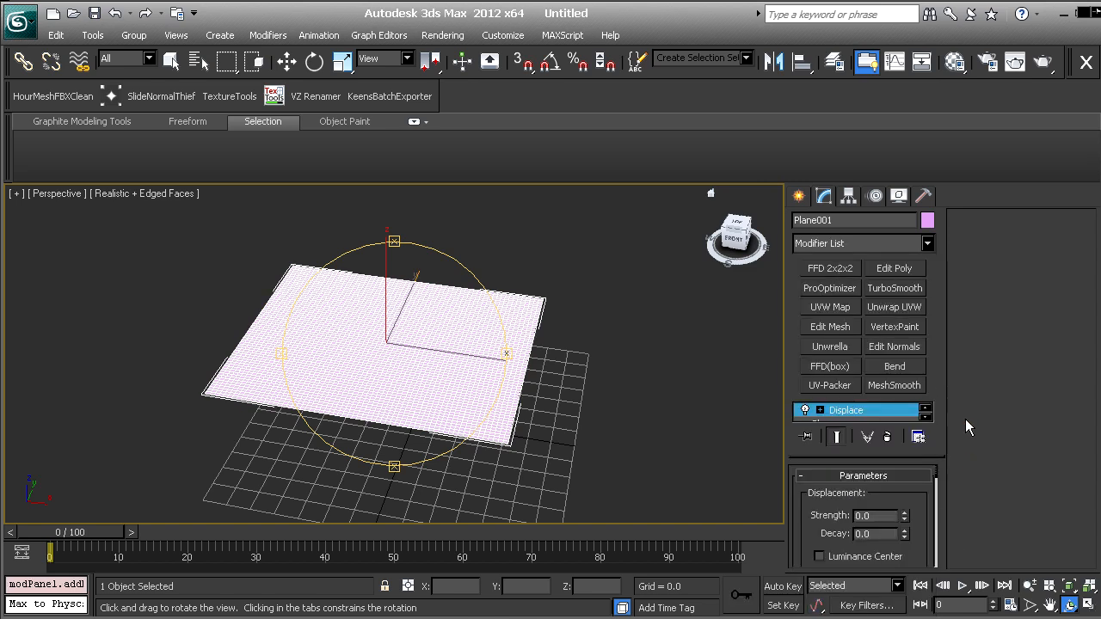
{"action": "scroll", "scroll_direction": "down", "scroll_amount": 3}
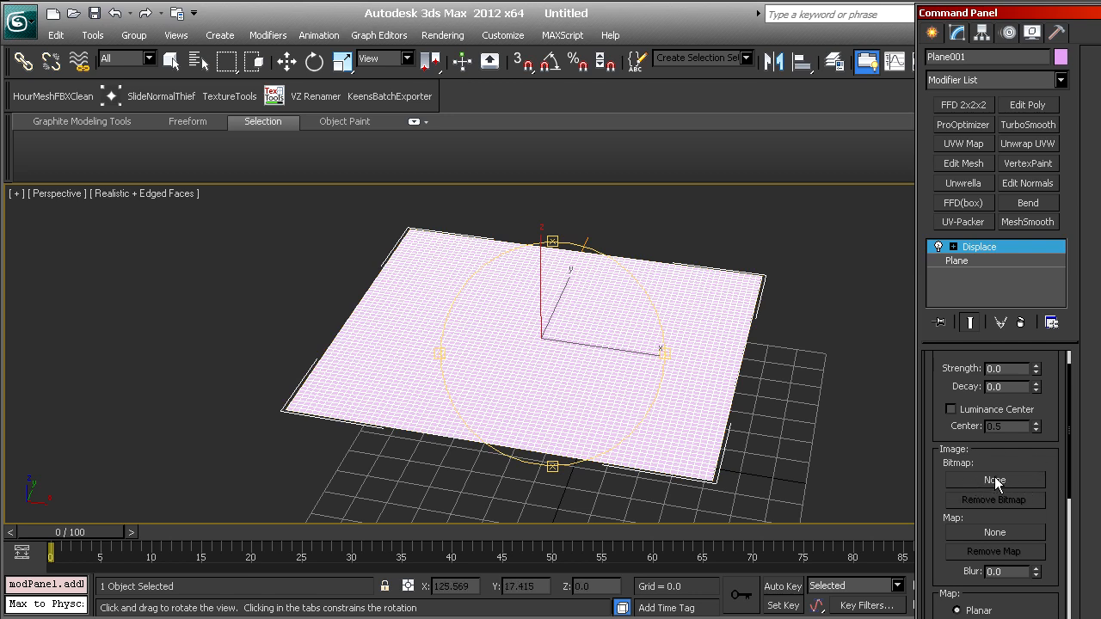
{"action": "mouse_move", "coordinate": [981, 489]}
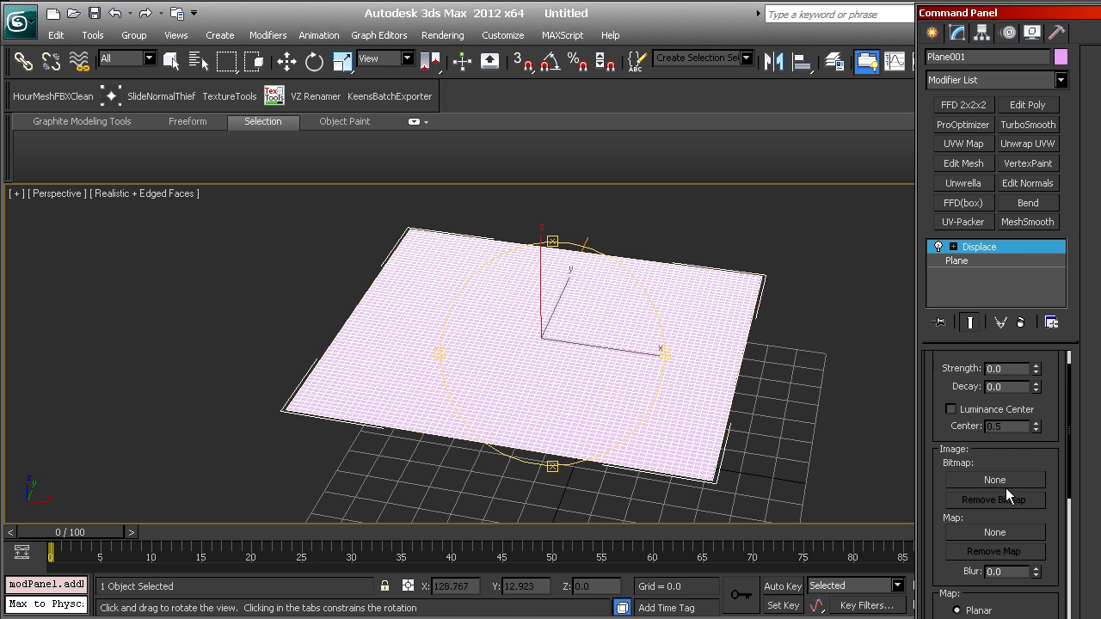
Assign the angled rock height map as the Displace bitmap and view the displaced surface
{"action": "left_click", "coordinate": [995, 480]}
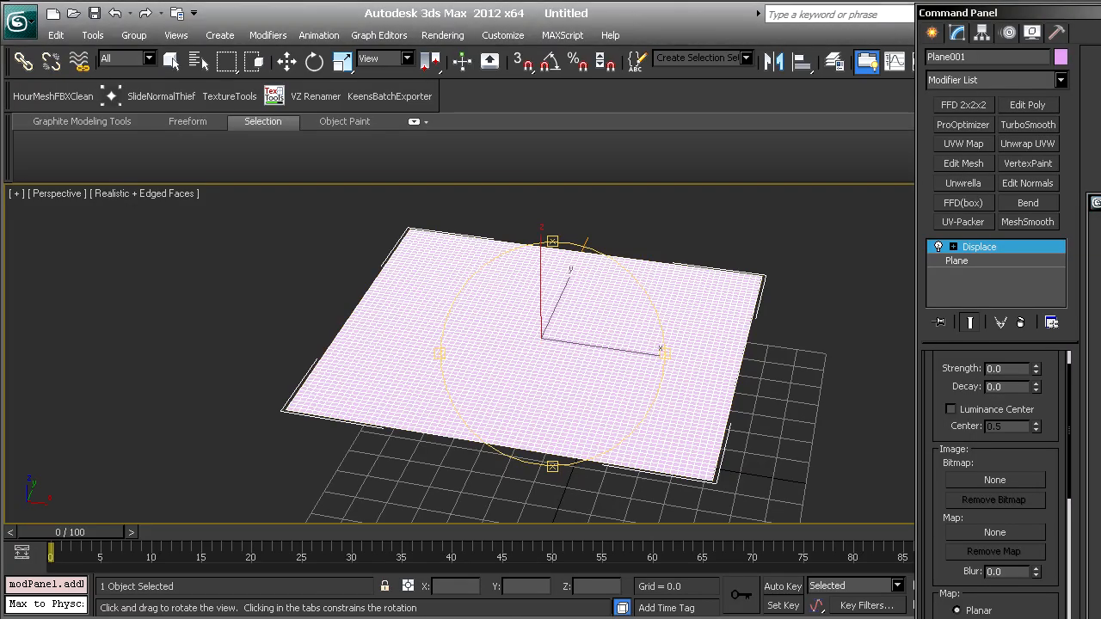
{"action": "left_click", "coordinate": [994, 478]}
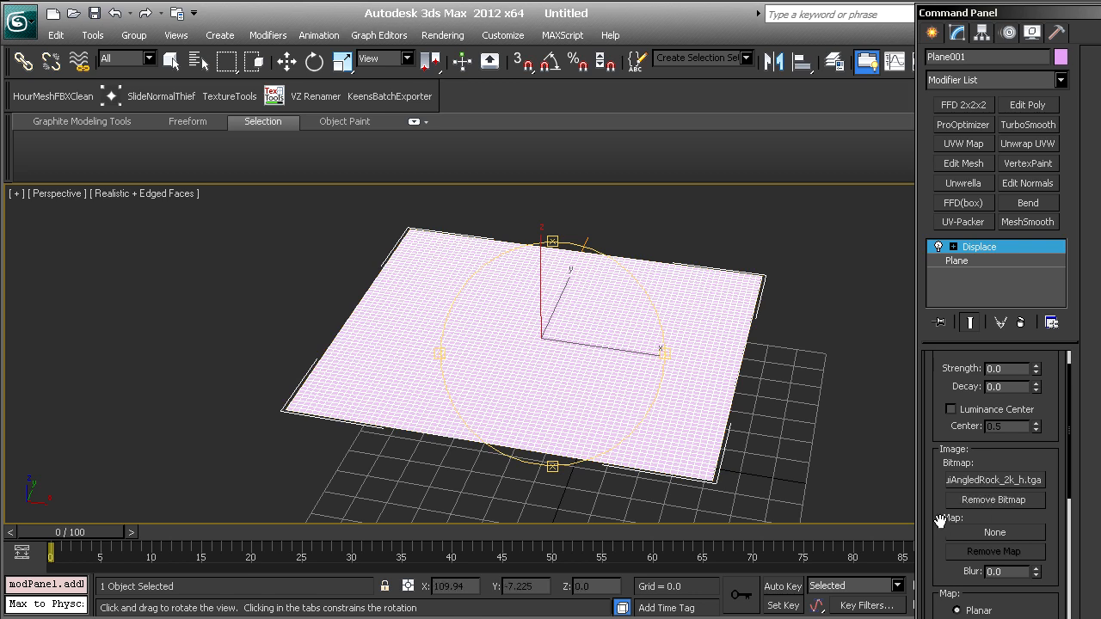
{"action": "scroll", "scroll_direction": "down", "scroll_amount": 3}
{"action": "type", "text": "10"}
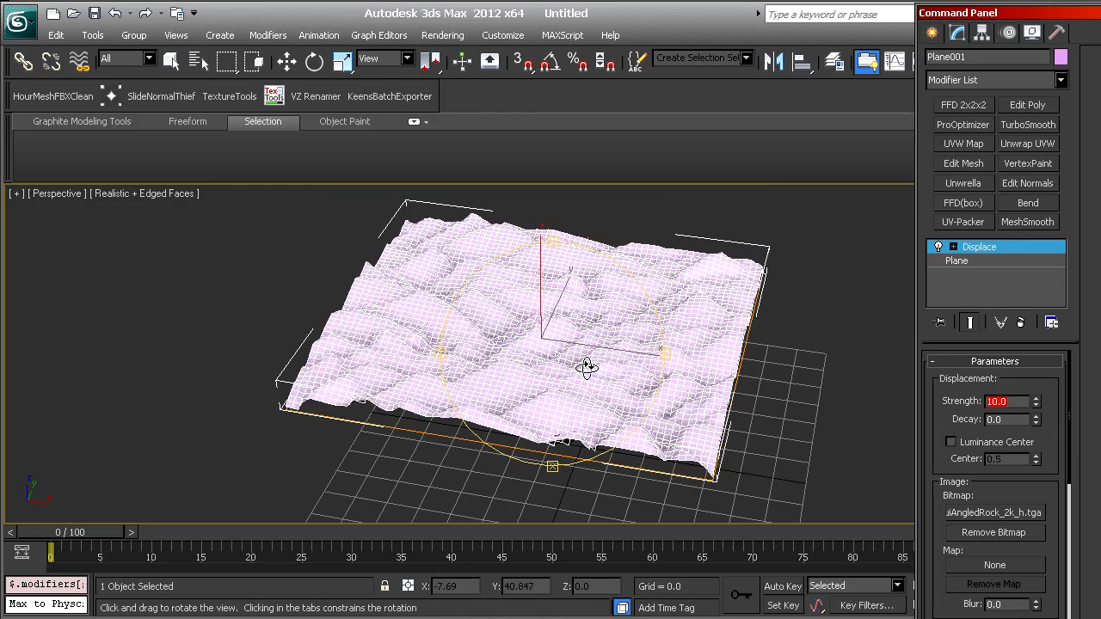
{"action": "left_click_drag", "start_coordinate": [585, 365], "coordinate": [757, 318]}
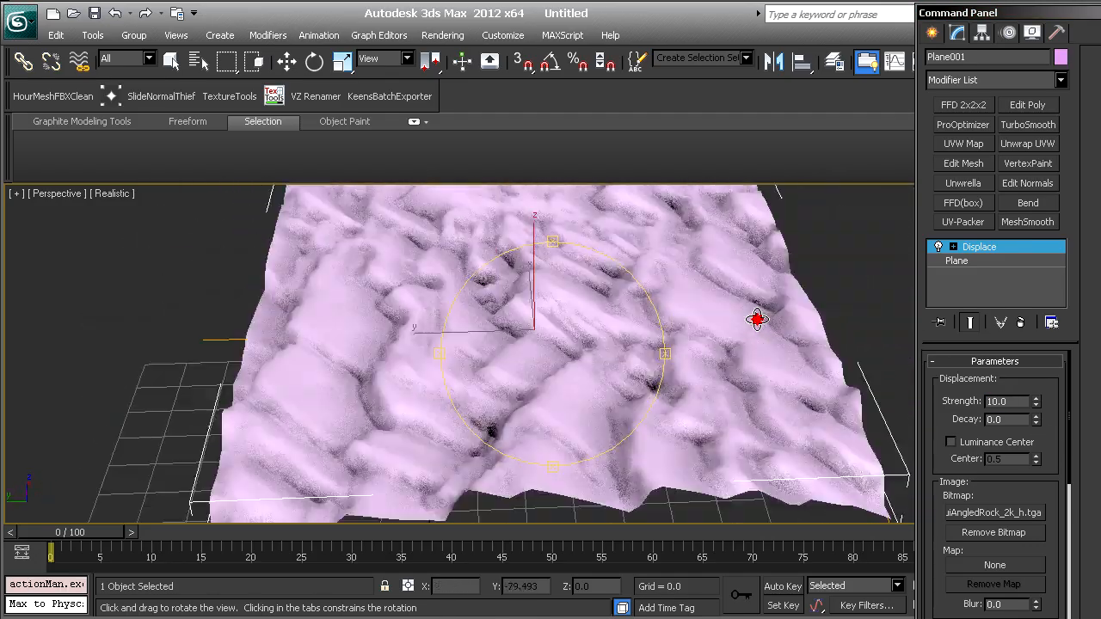
{"action": "left_click_drag", "start_coordinate": [757, 318], "coordinate": [602, 301]}
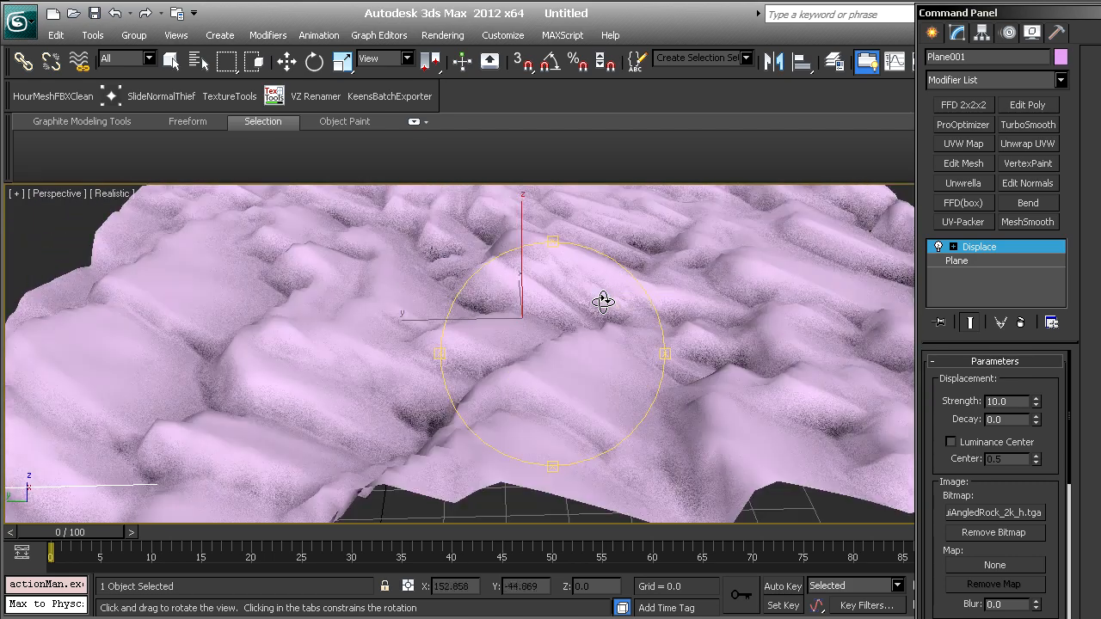
Switch the viewport to Shaded, inspect the rock detail from several angles, and select the base Plane level
{"action": "left_click", "coordinate": [110, 192]}
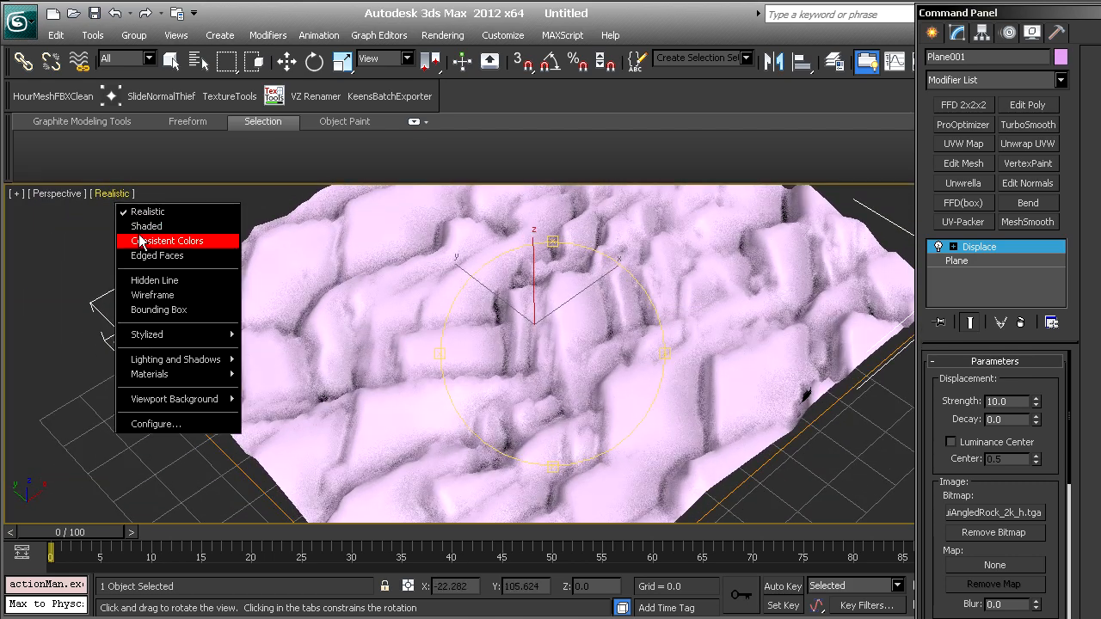
{"action": "left_click", "coordinate": [146, 226]}
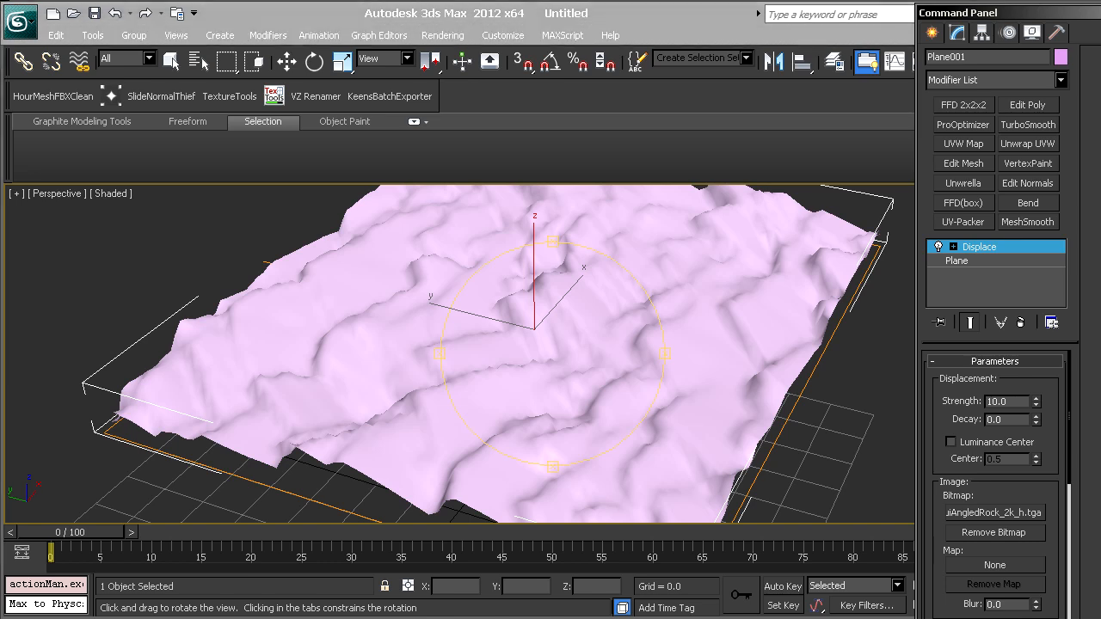
{"action": "left_click_drag", "start_coordinate": [551, 344], "coordinate": [599, 370]}
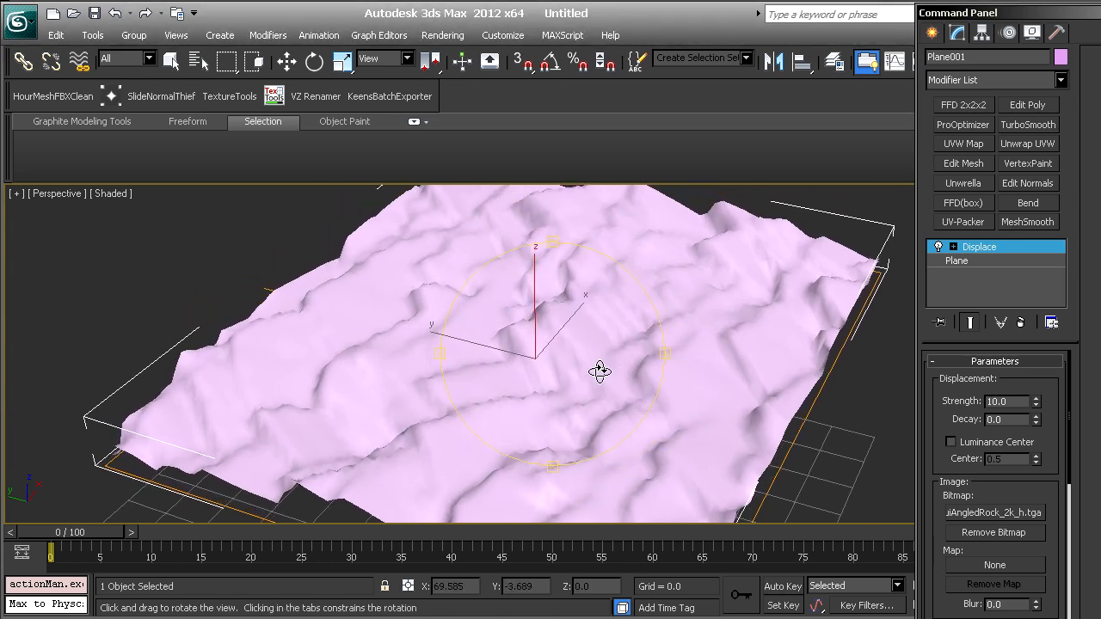
{"action": "left_click_drag", "start_coordinate": [598, 371], "coordinate": [336, 306]}
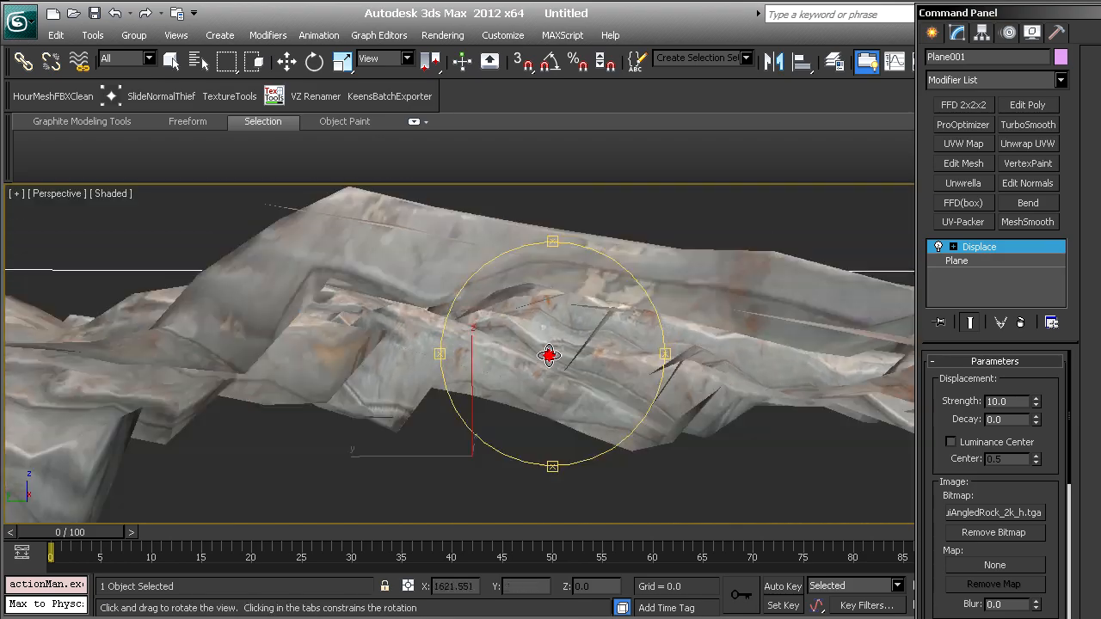
{"action": "left_click_drag", "start_coordinate": [550, 353], "coordinate": [578, 327]}
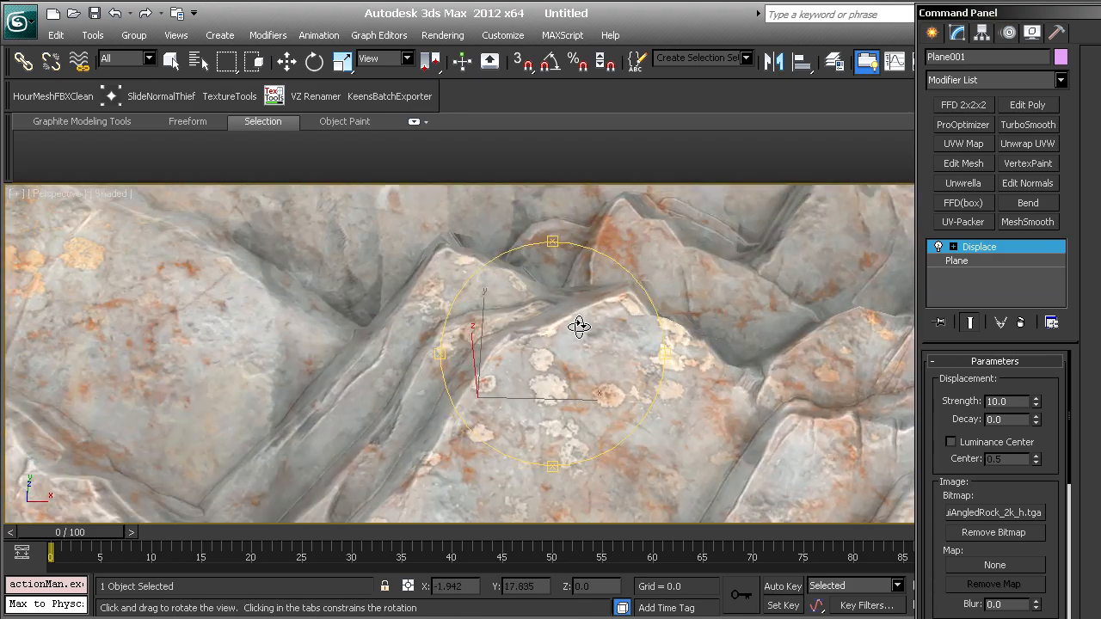
{"action": "left_click_drag", "start_coordinate": [578, 327], "coordinate": [617, 335]}
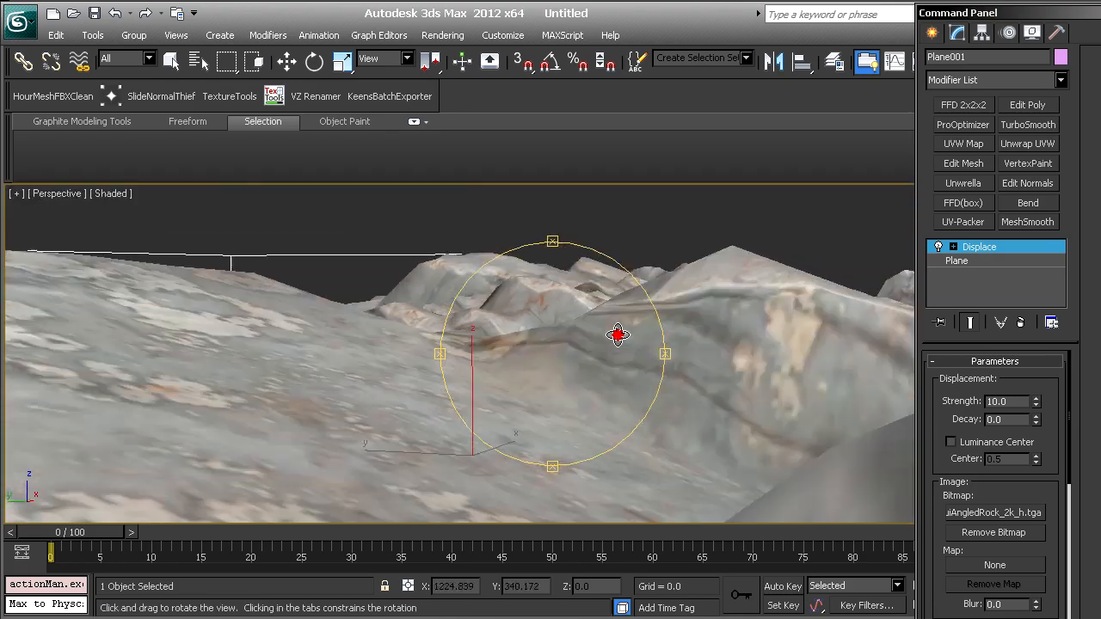
{"action": "left_click_drag", "start_coordinate": [618, 334], "coordinate": [501, 422]}
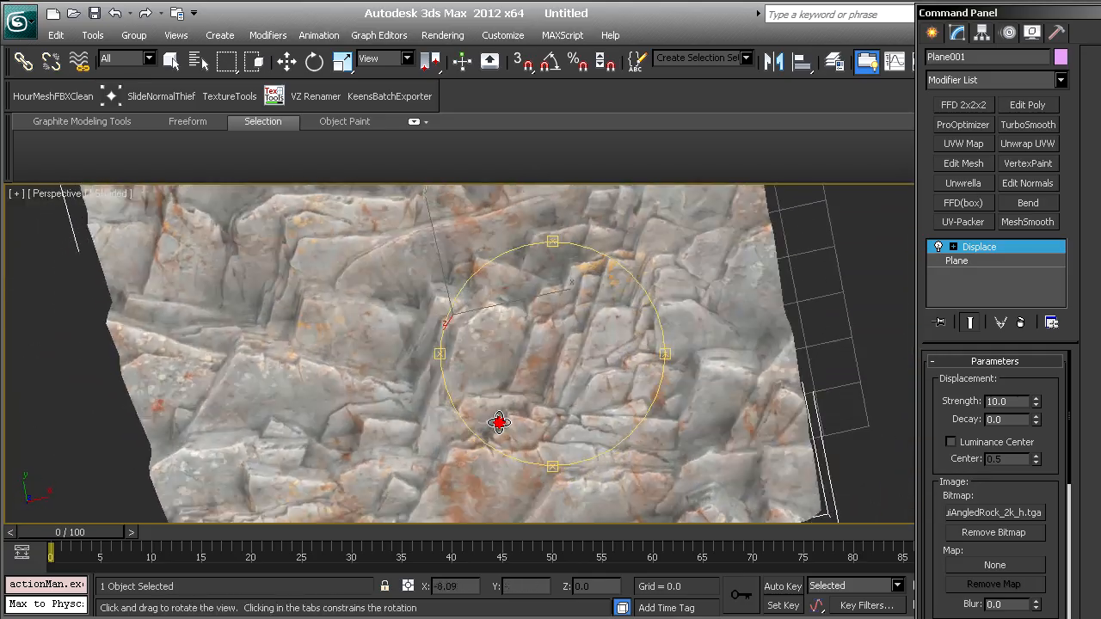
{"action": "left_click_drag", "start_coordinate": [499, 421], "coordinate": [503, 394]}
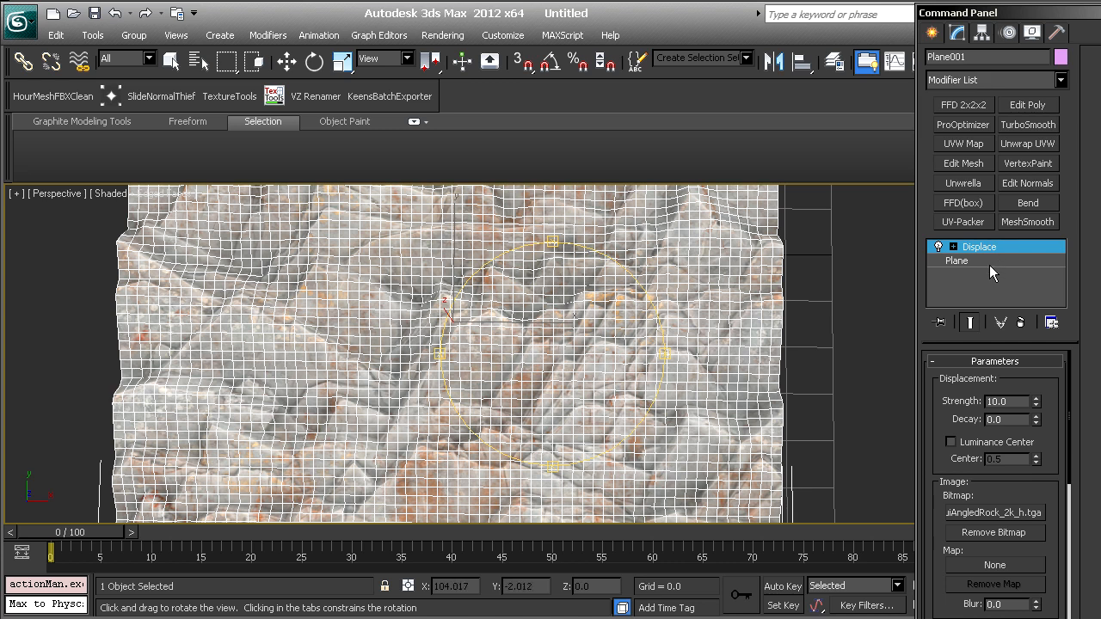
{"action": "left_click", "coordinate": [956, 261]}
{"action": "type", "text": "Melt"}
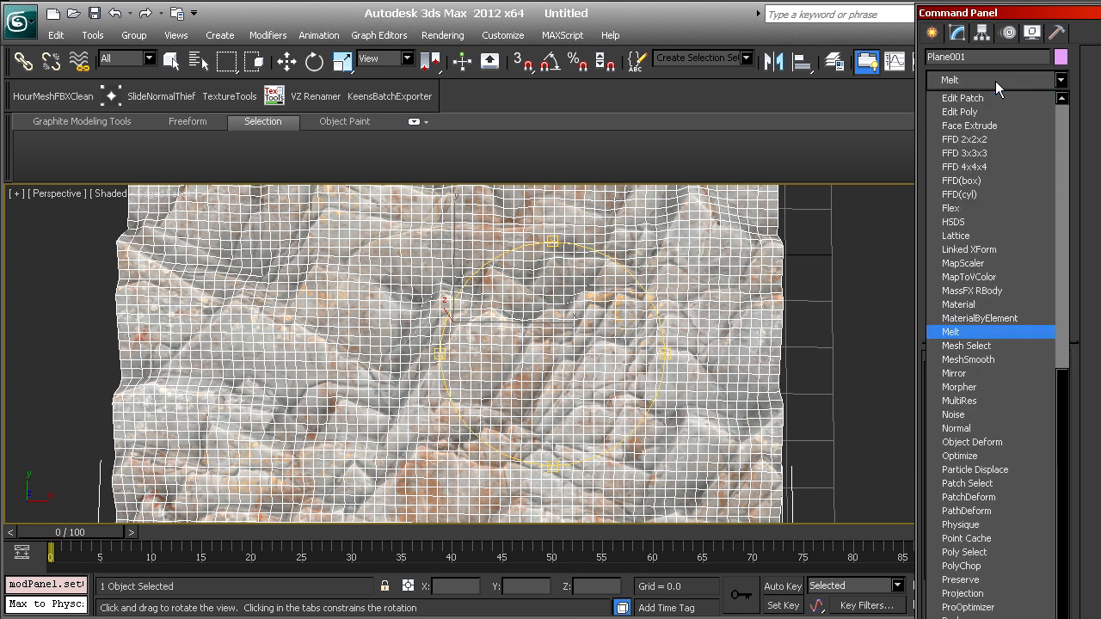
Add a MeshSmooth beneath Displace with Classic subdivision and 2 iterations
{"action": "left_click", "coordinate": [967, 360]}
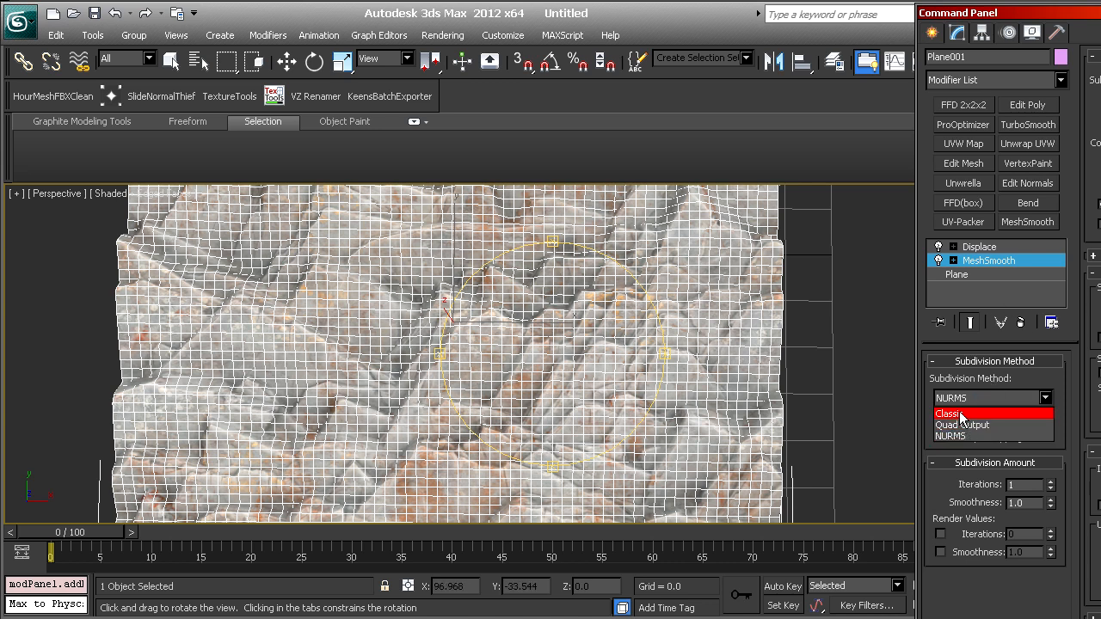
{"action": "left_click", "coordinate": [957, 273]}
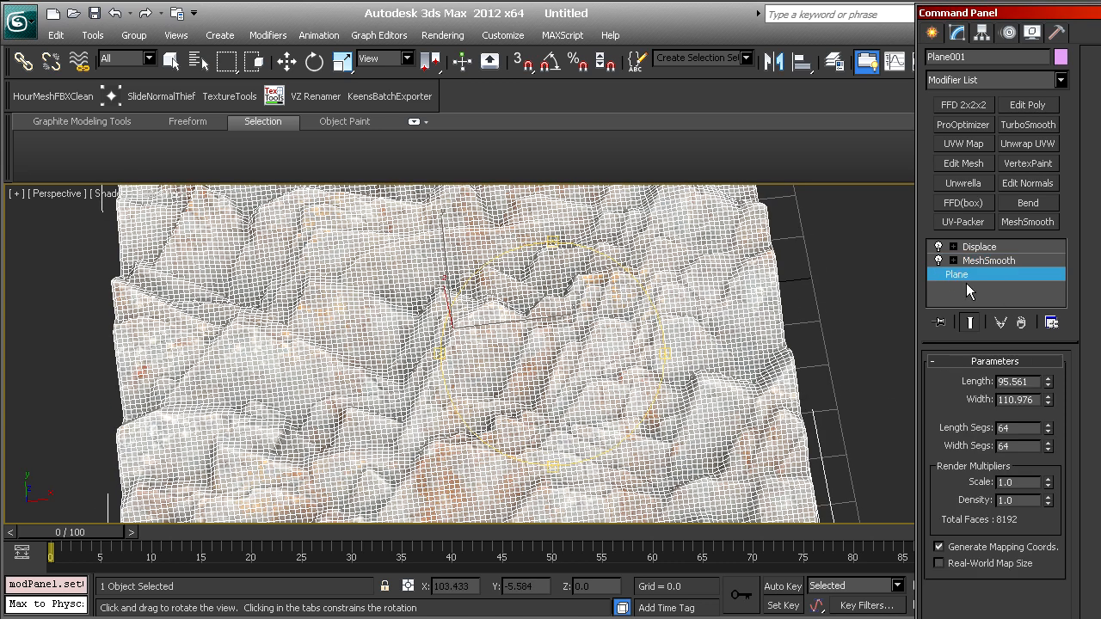
{"action": "left_click", "coordinate": [988, 262]}
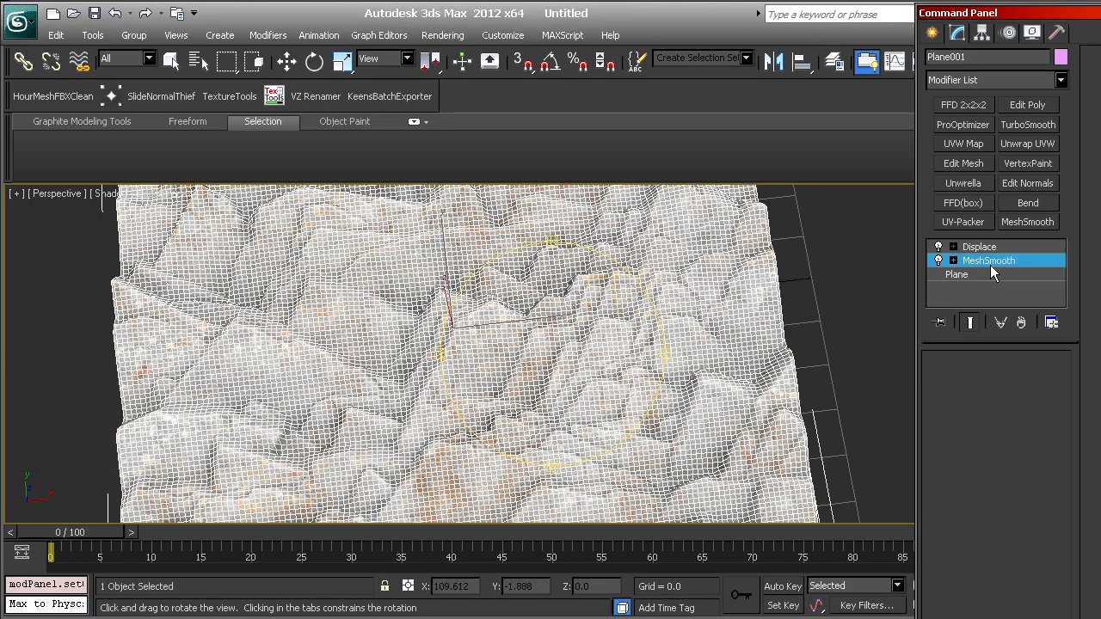
{"action": "left_click", "coordinate": [987, 261]}
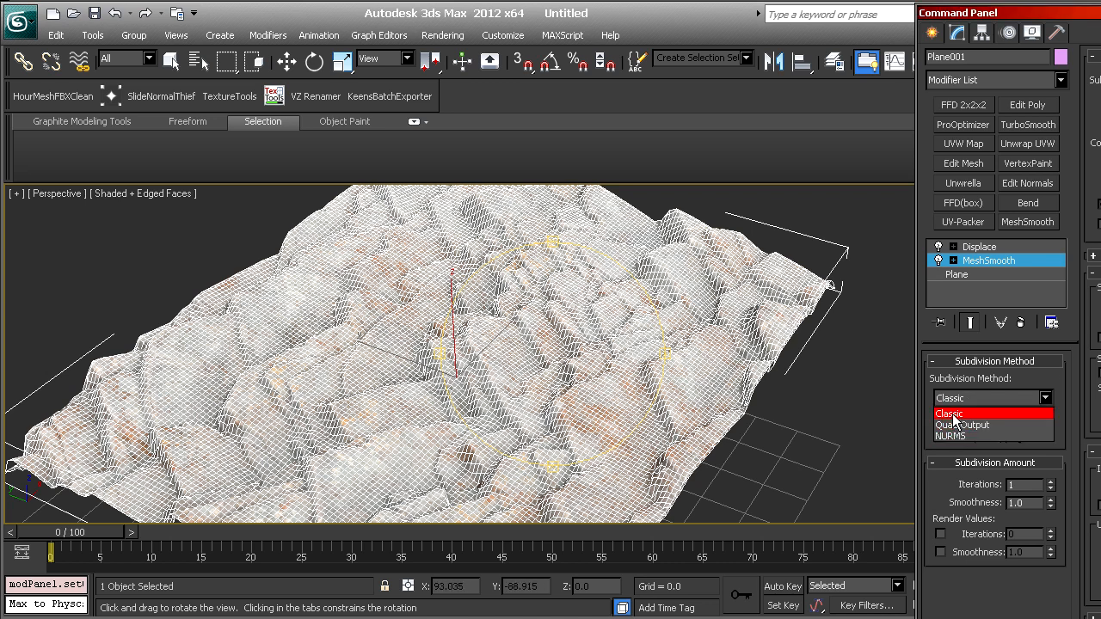
{"action": "left_click", "coordinate": [950, 413]}
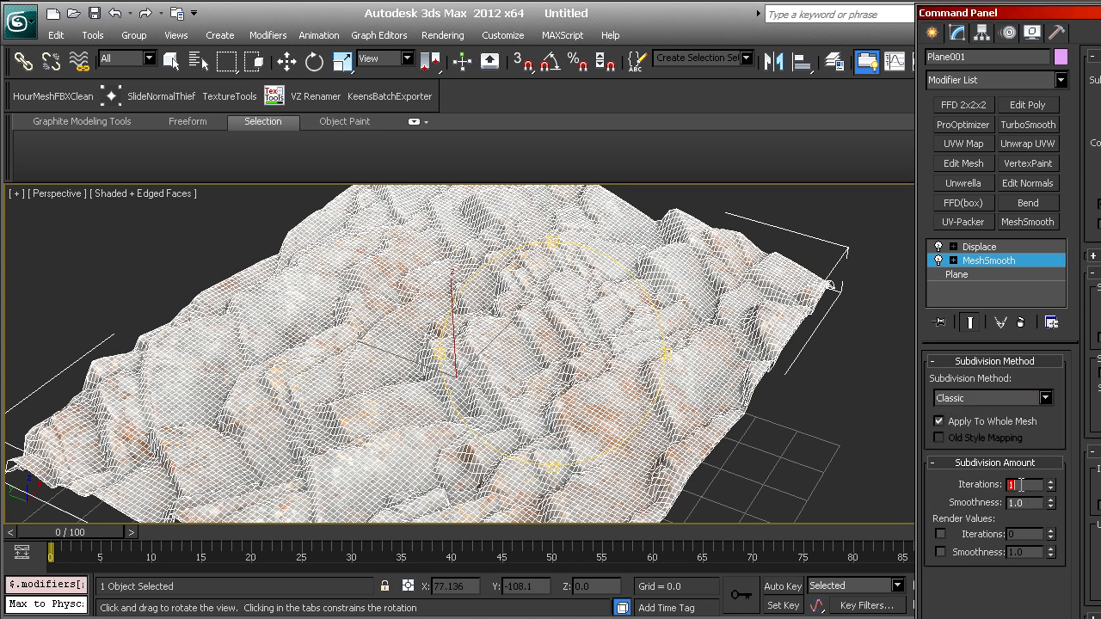
{"action": "left_click", "coordinate": [1050, 480]}
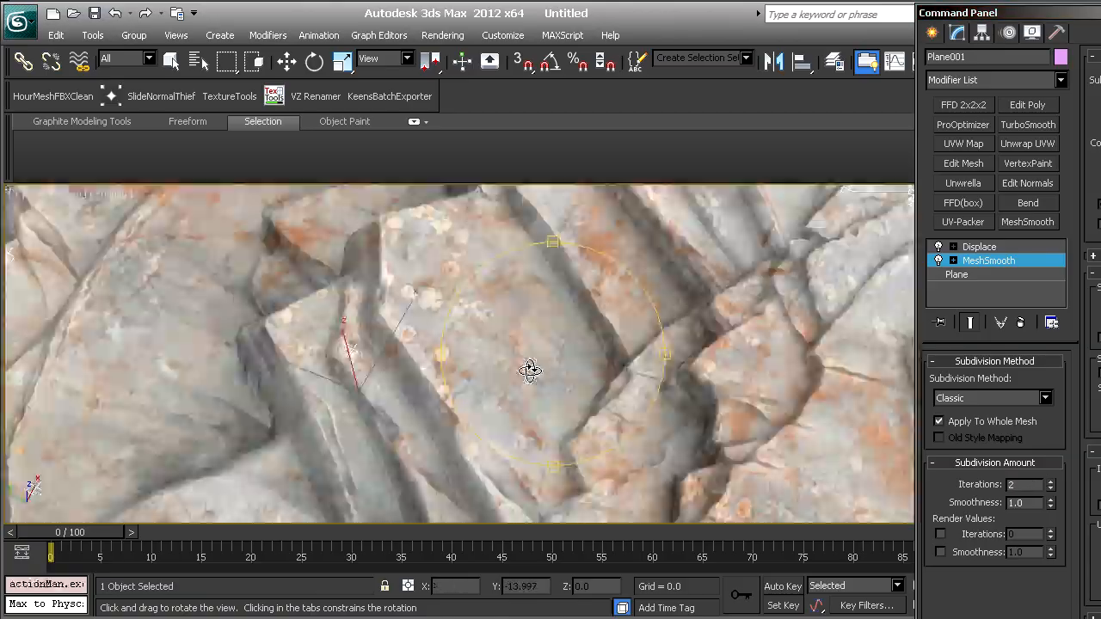
Orbit in close over the denser smoothed rock and show wireframe edges over the shading
{"action": "left_click_drag", "start_coordinate": [530, 370], "coordinate": [571, 303]}
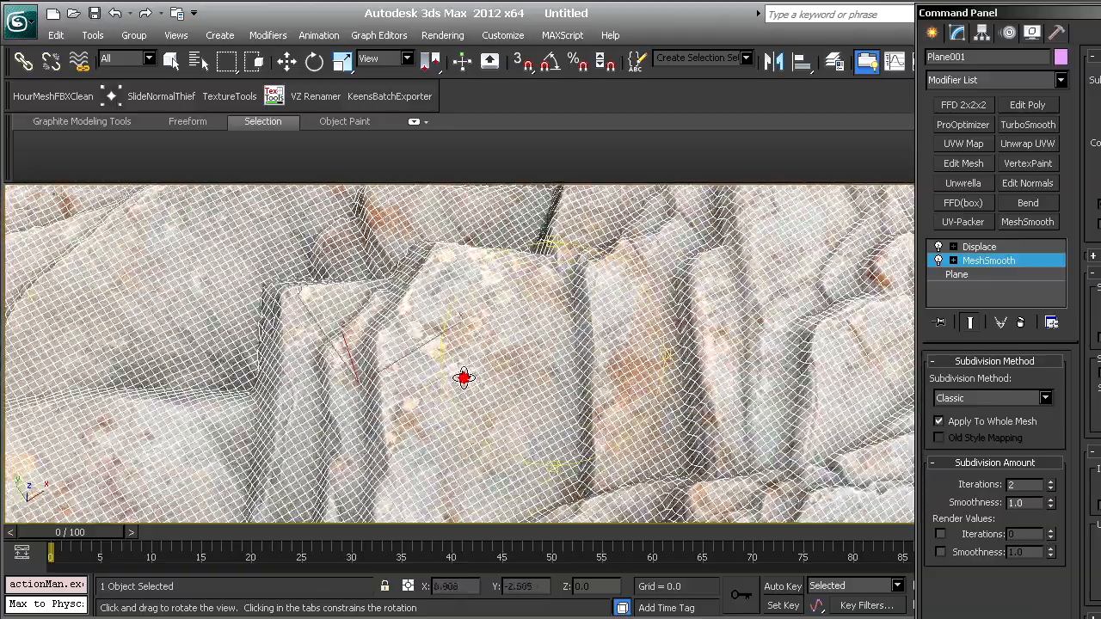
{"action": "left_click_drag", "start_coordinate": [464, 379], "coordinate": [602, 271]}
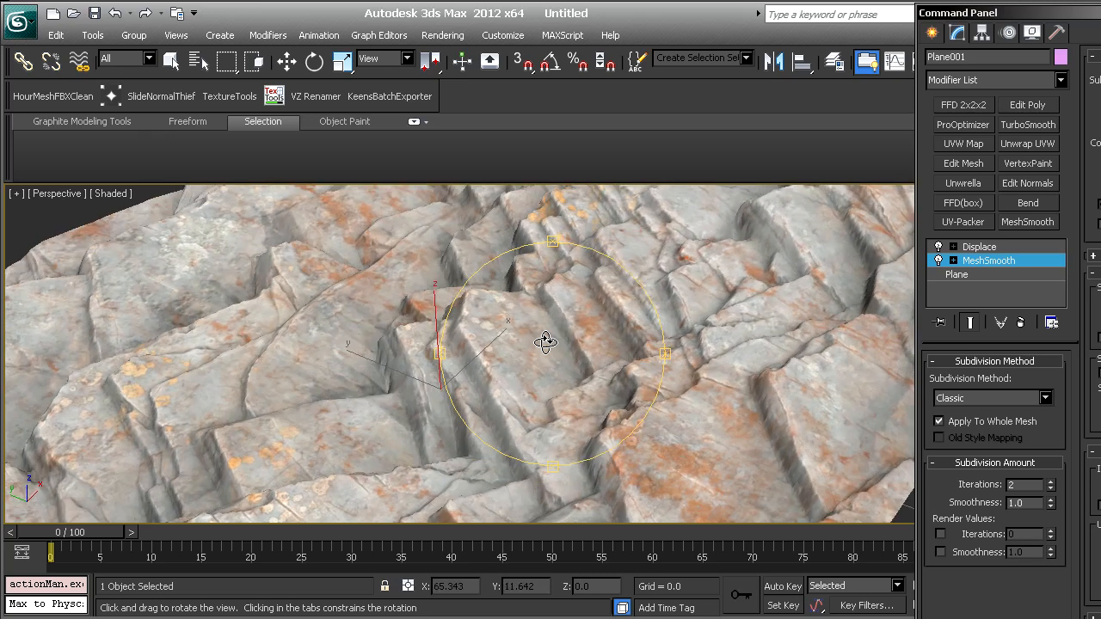
{"action": "key", "text": "f4"}
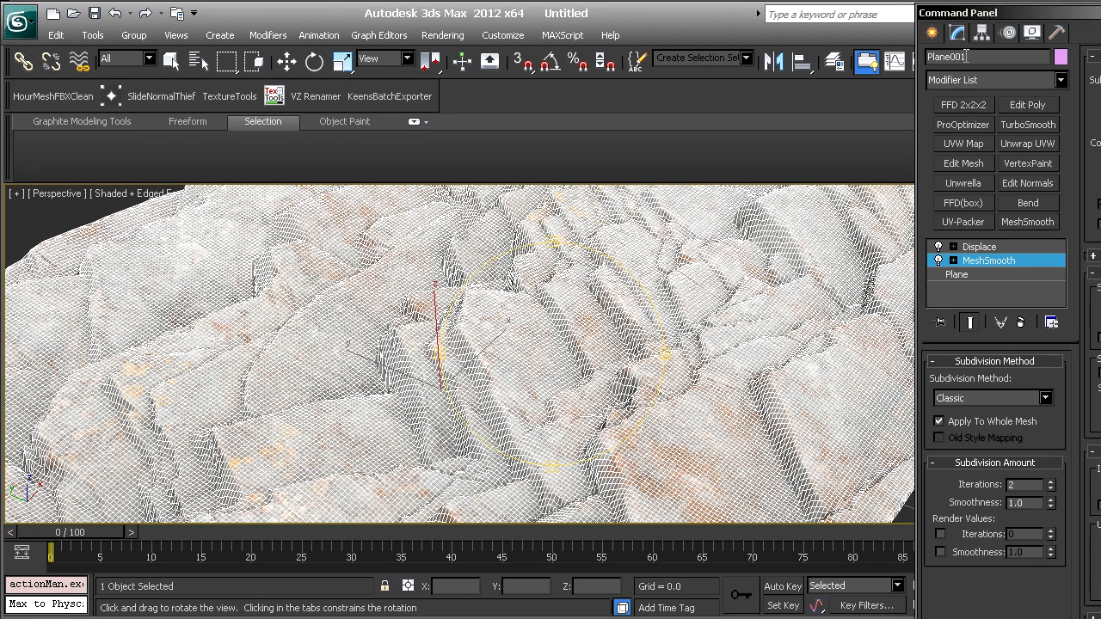
Add a ProOptimizer modifier with Keep Material Boundaries off and calculate the optimized mesh
{"action": "left_click", "coordinate": [990, 79]}
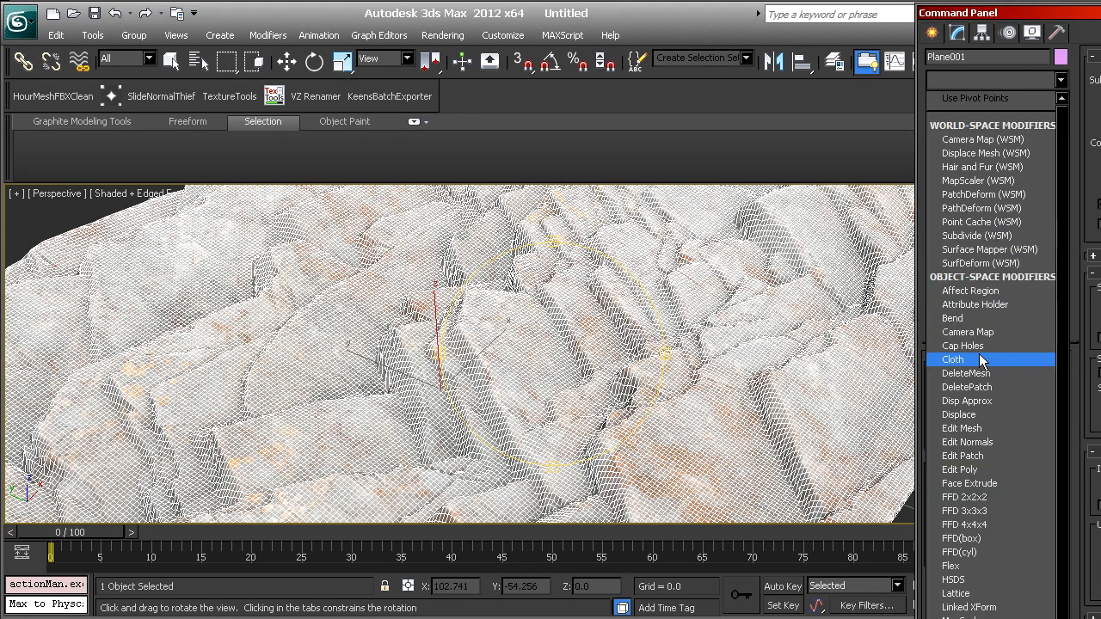
{"action": "scroll", "scroll_direction": "down", "scroll_amount": 3}
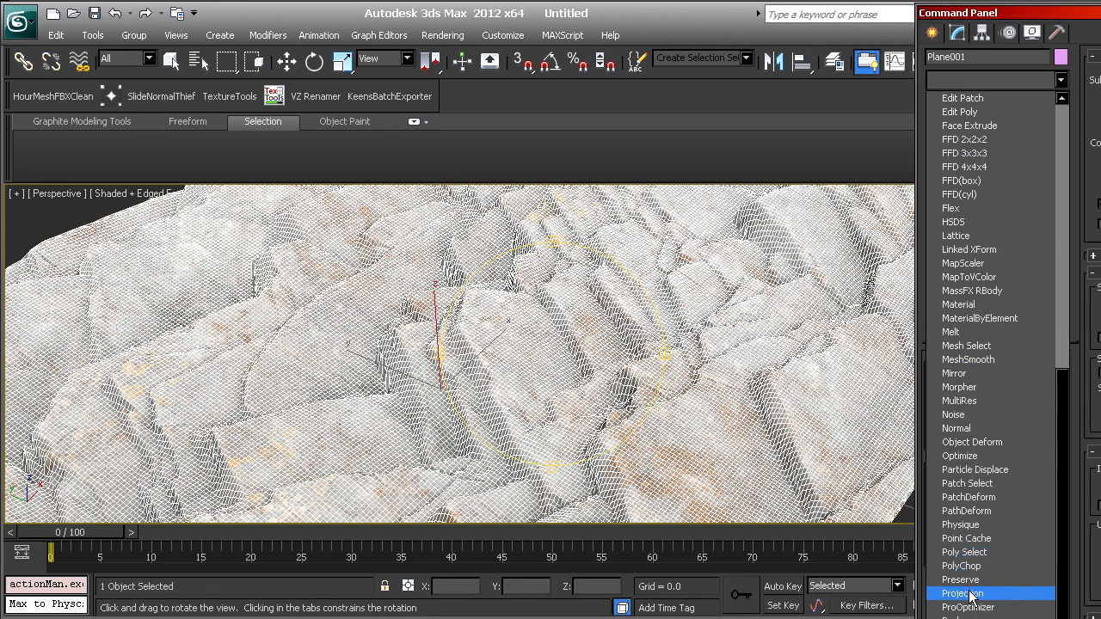
{"action": "mouse_move", "coordinate": [967, 607]}
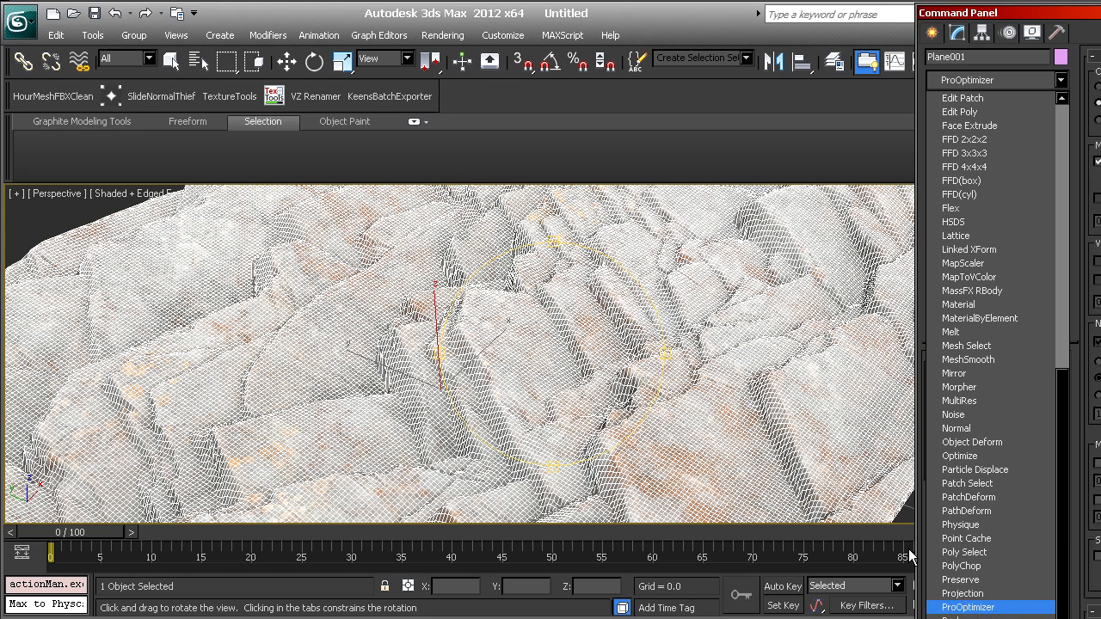
{"action": "left_click", "coordinate": [968, 607]}
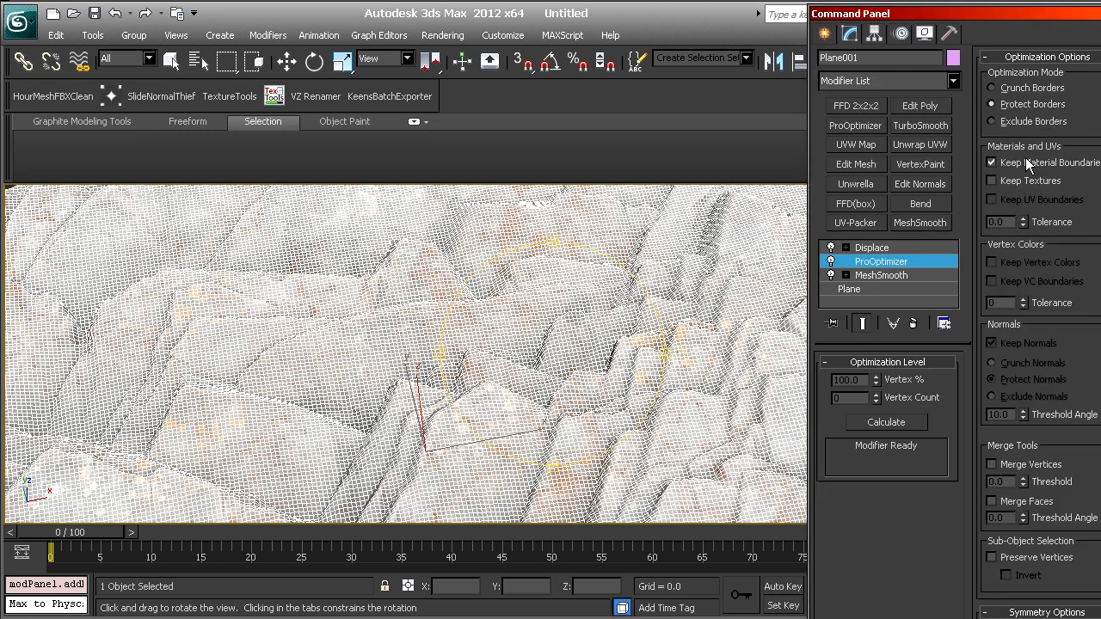
{"action": "left_click", "coordinate": [991, 162]}
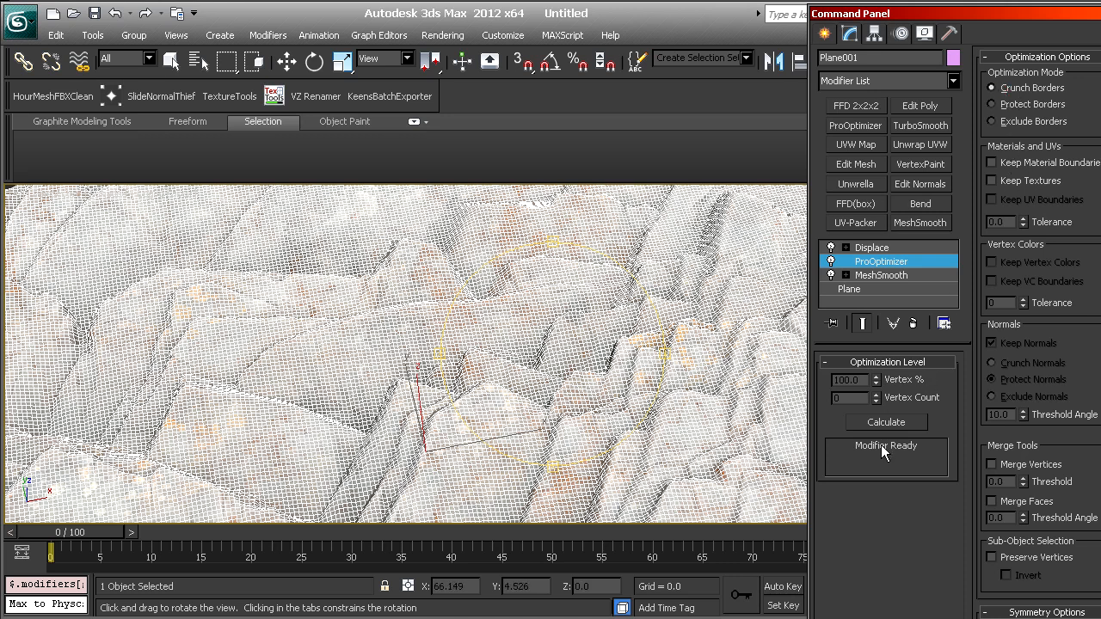
{"action": "left_click", "coordinate": [886, 423]}
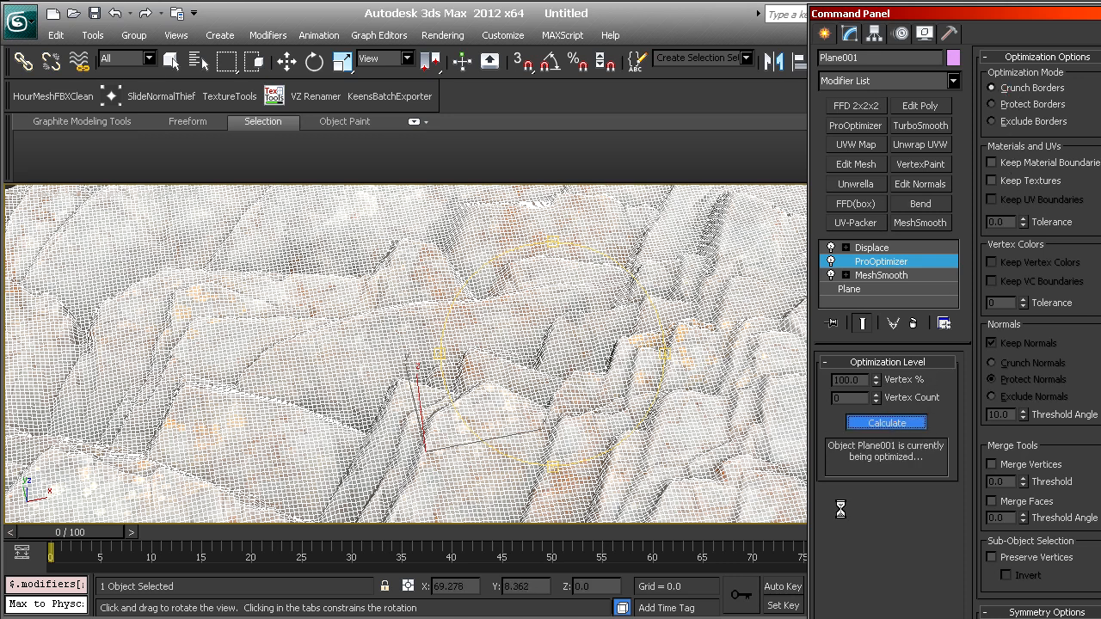
{"action": "left_click", "coordinate": [886, 423]}
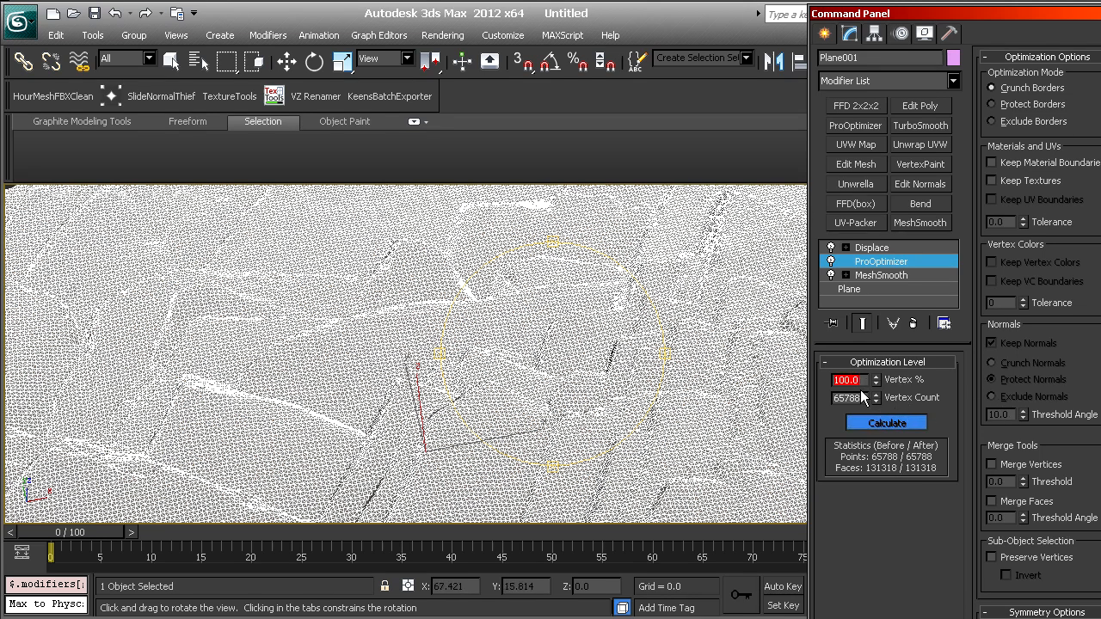
Reduce ProOptimizer's Vertex % to 5.0, leaving 3289 points and 6426 faces
{"action": "left_click", "coordinate": [886, 423]}
{"action": "type", "text": "5"}
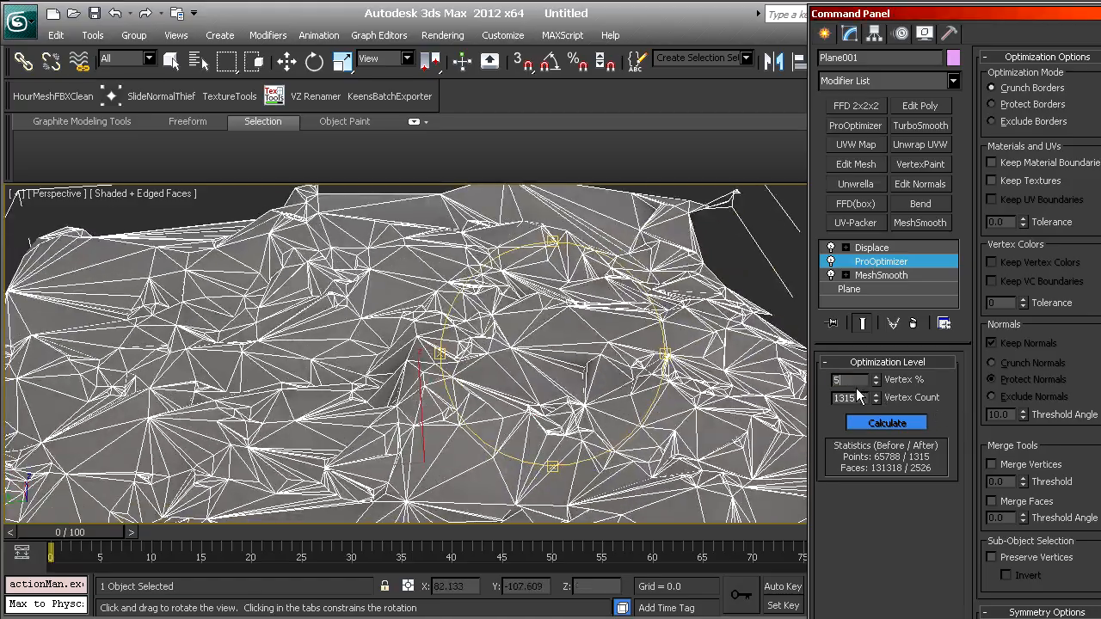
{"action": "left_click", "coordinate": [886, 423]}
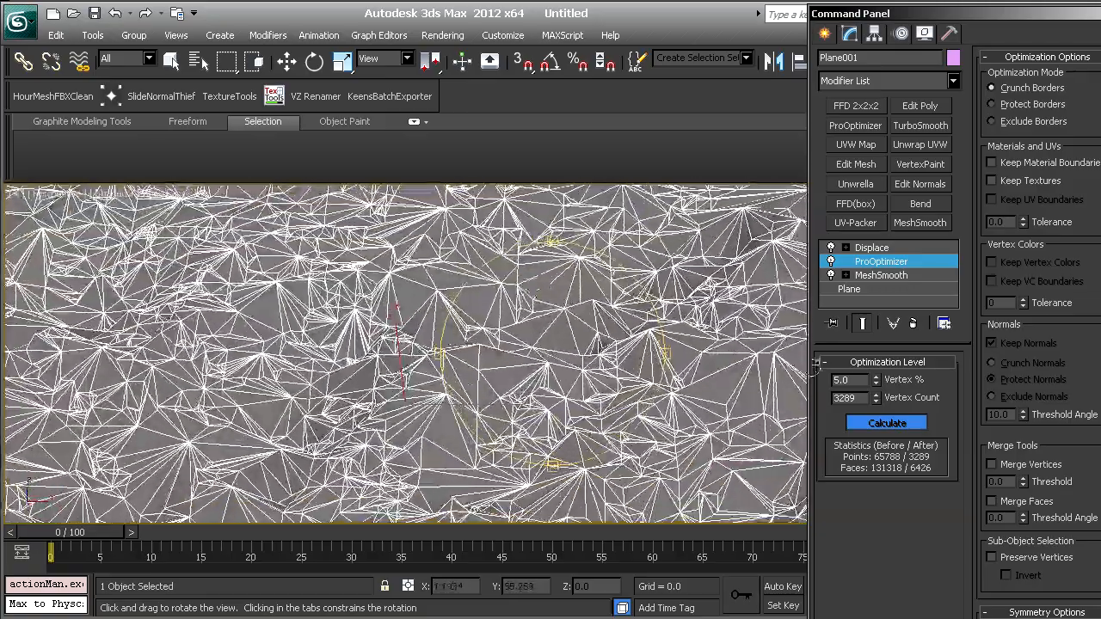
{"action": "left_click", "coordinate": [886, 423]}
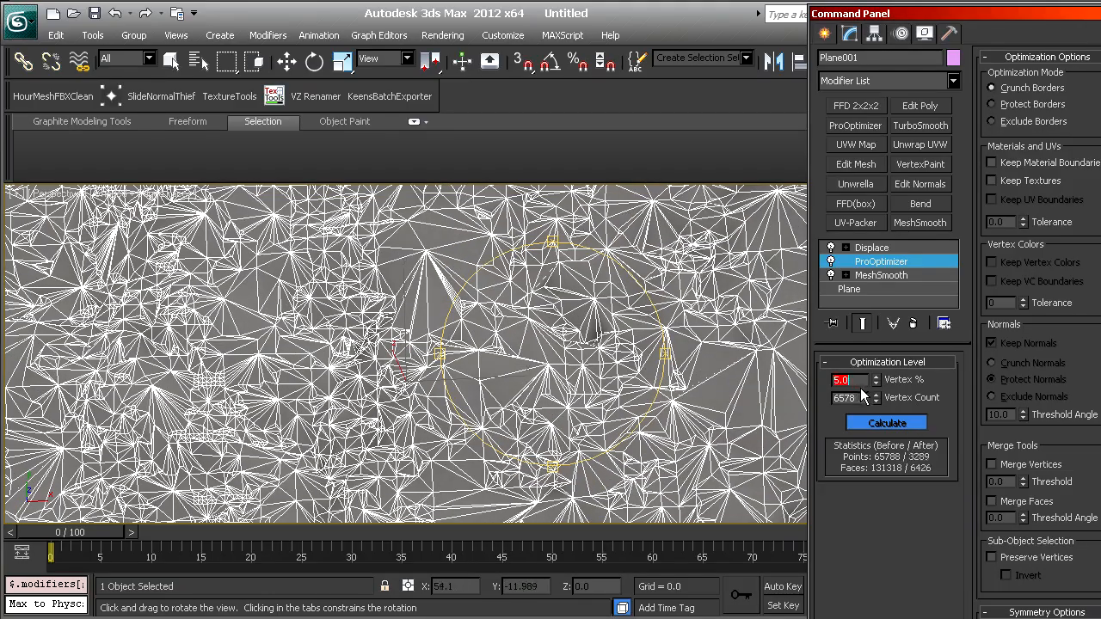
{"action": "left_click", "coordinate": [886, 423]}
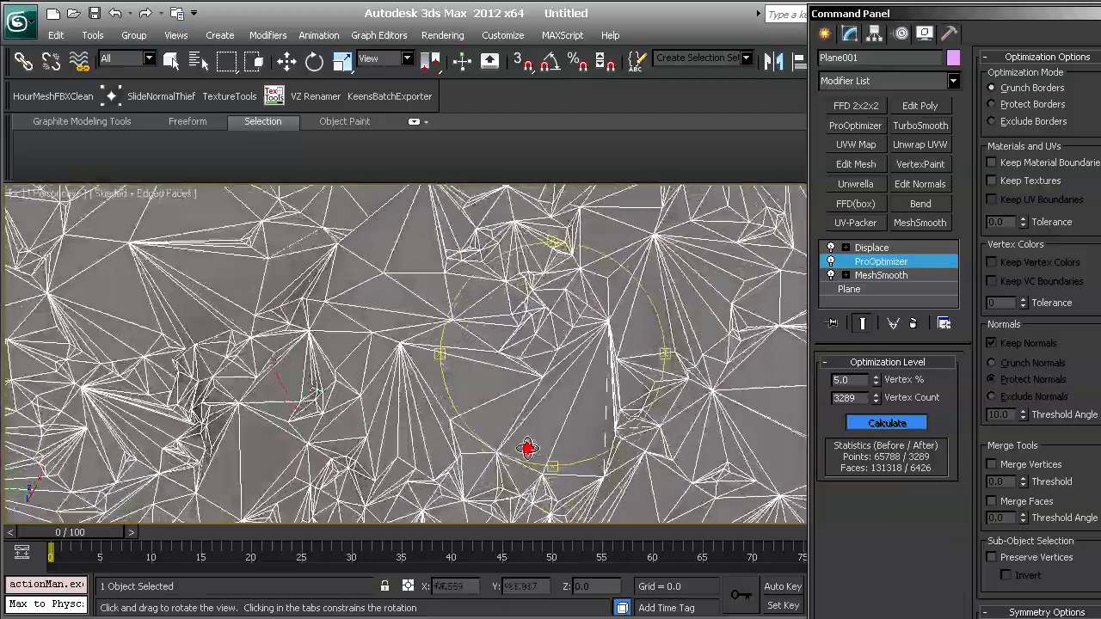
Orbit in close over the simplified triangle mesh to inspect the reduced rock
{"action": "left_click_drag", "start_coordinate": [527, 447], "coordinate": [502, 396]}
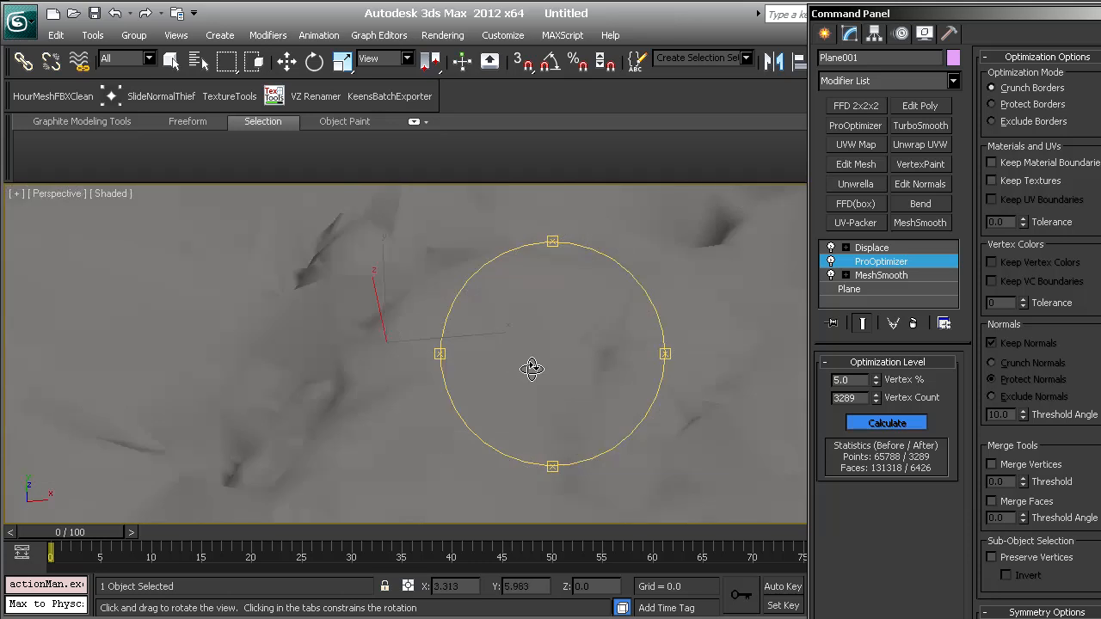
{"action": "left_click_drag", "start_coordinate": [532, 370], "coordinate": [526, 322]}
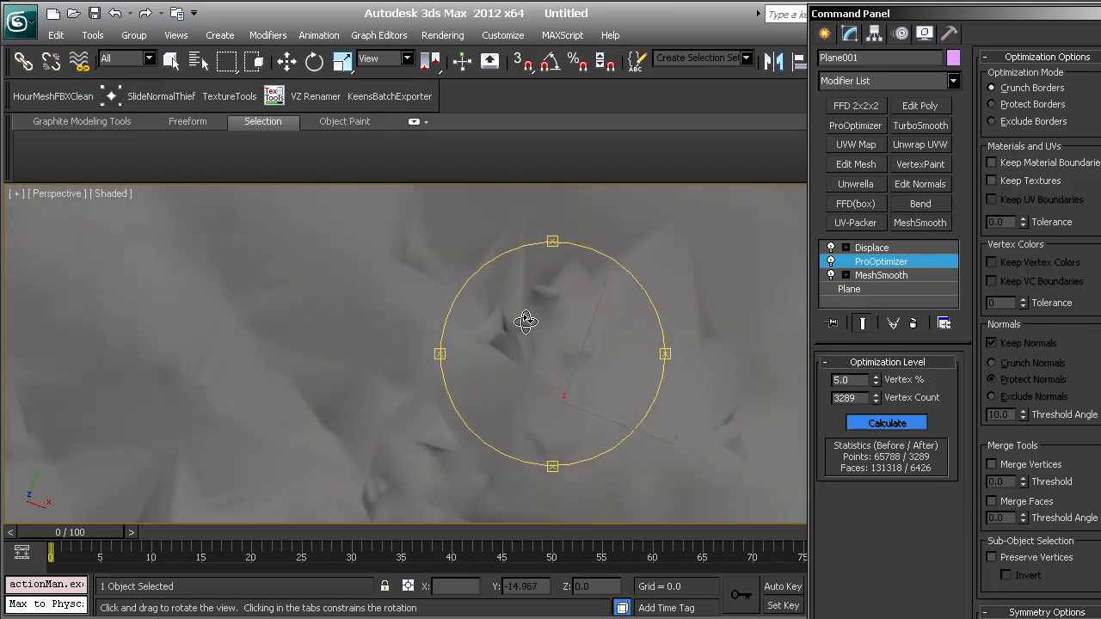
{"action": "left_click_drag", "start_coordinate": [525, 321], "coordinate": [530, 377]}
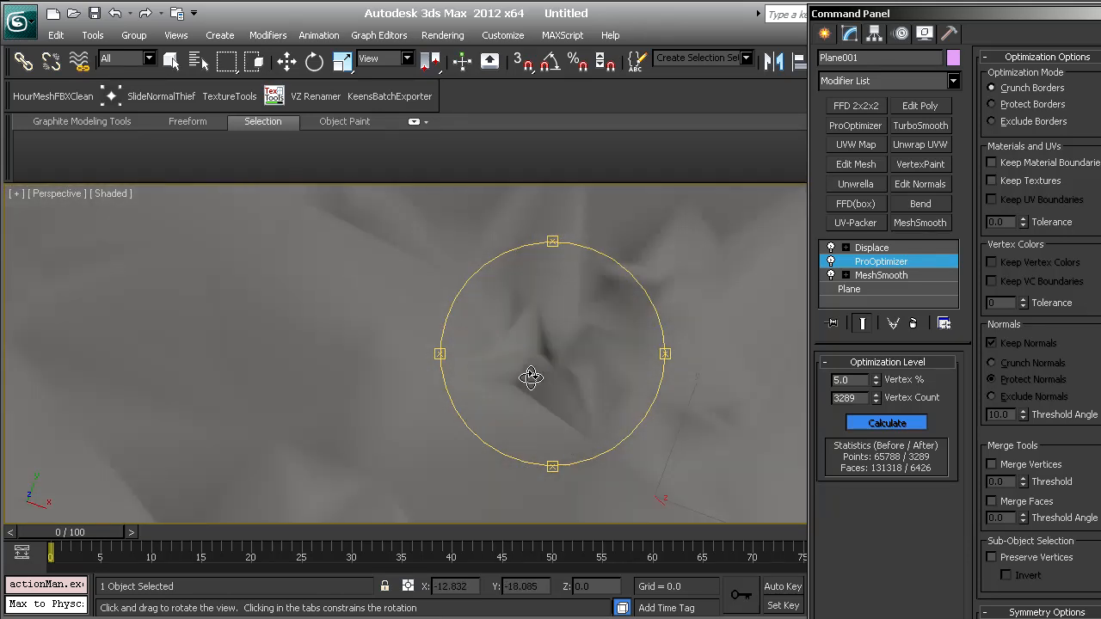
{"action": "left_click_drag", "start_coordinate": [530, 377], "coordinate": [478, 358]}
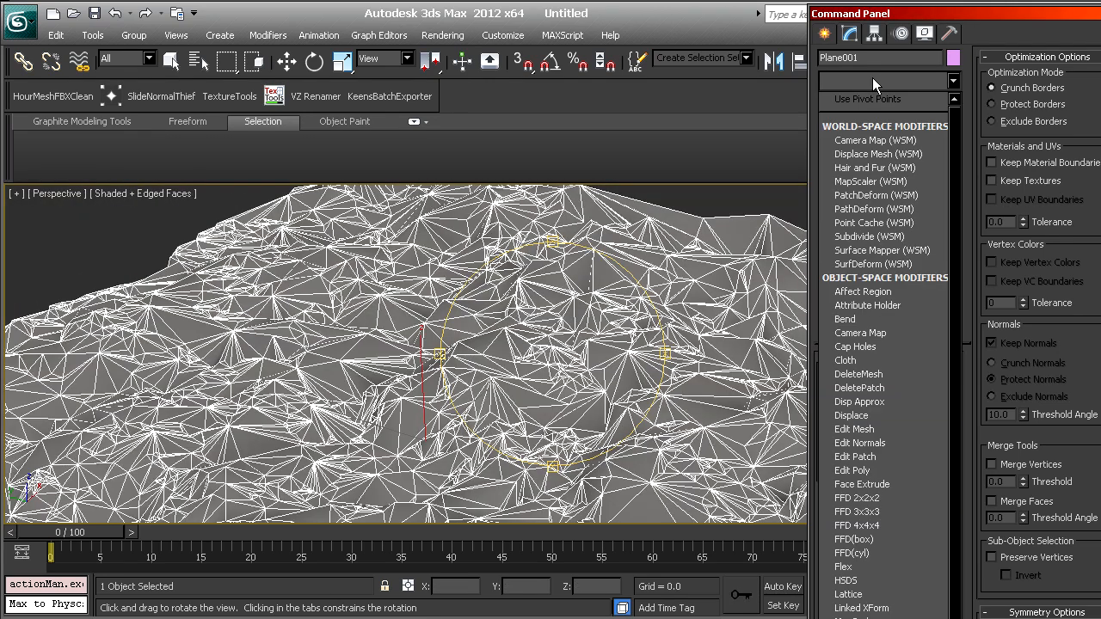
Remove the Relax modifier and move ProOptimizer above Displace in the stack
{"action": "scroll", "scroll_direction": "down", "scroll_amount": 3}
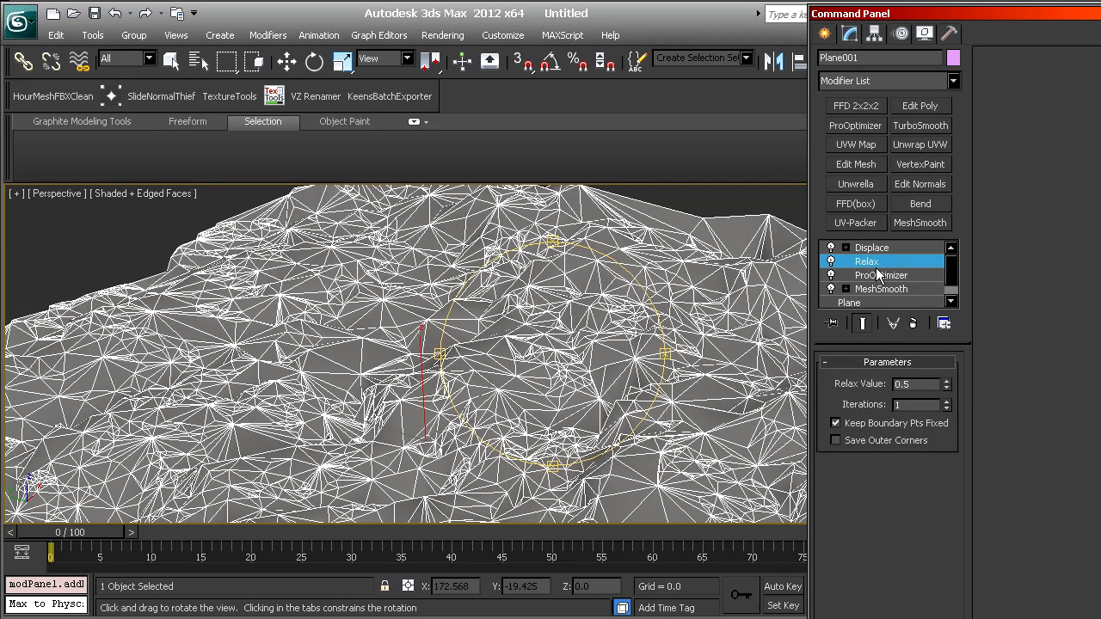
{"action": "right_click", "coordinate": [867, 262]}
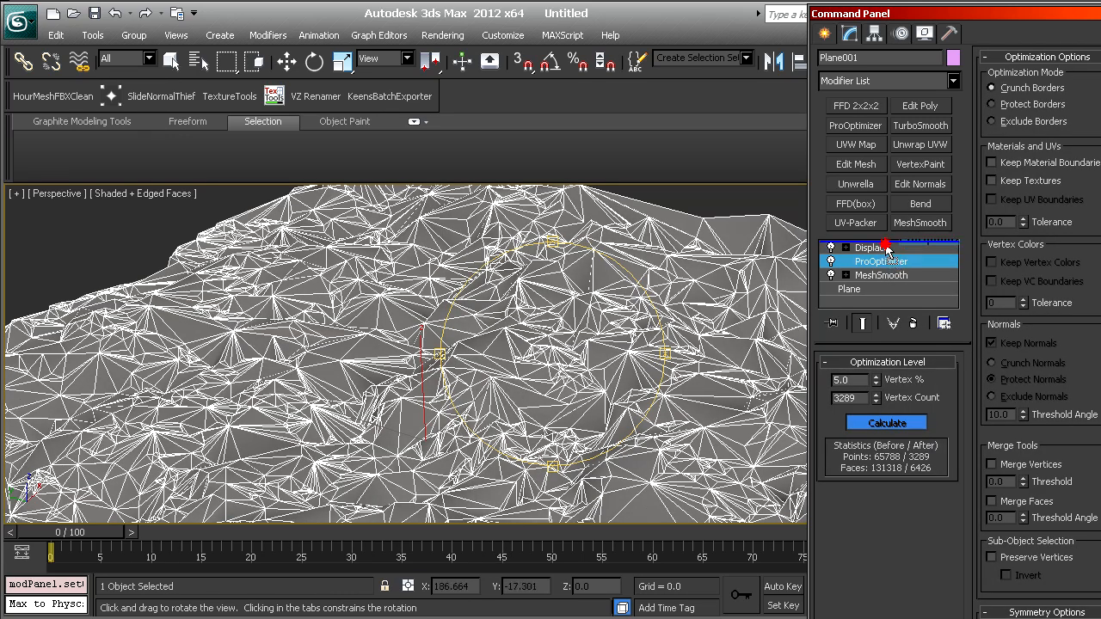
{"action": "left_click", "coordinate": [872, 248]}
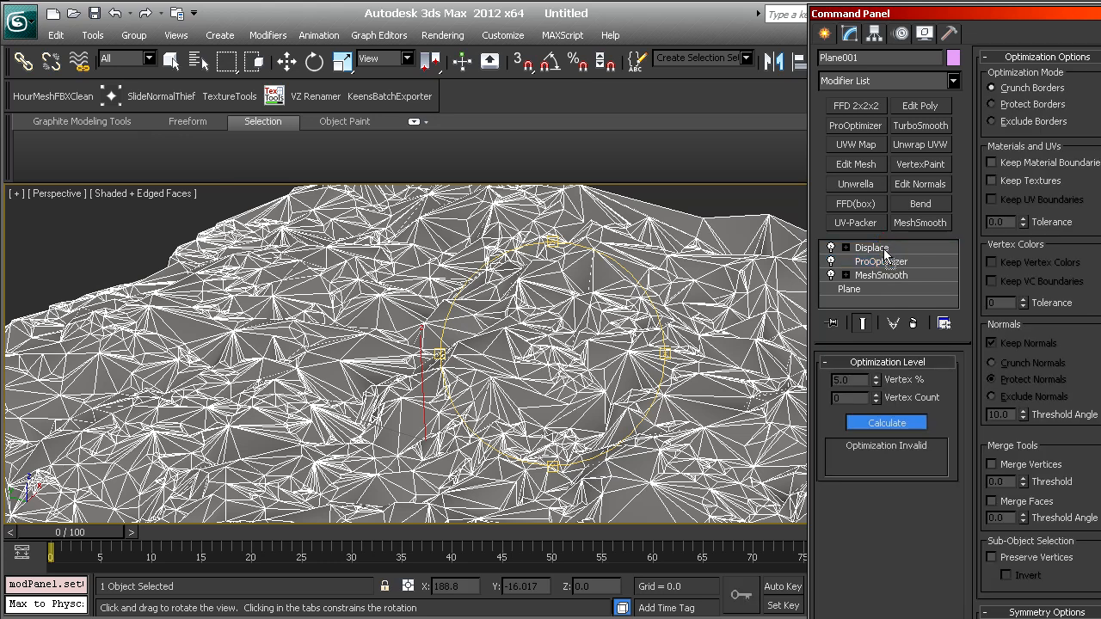
{"action": "left_click", "coordinate": [881, 248]}
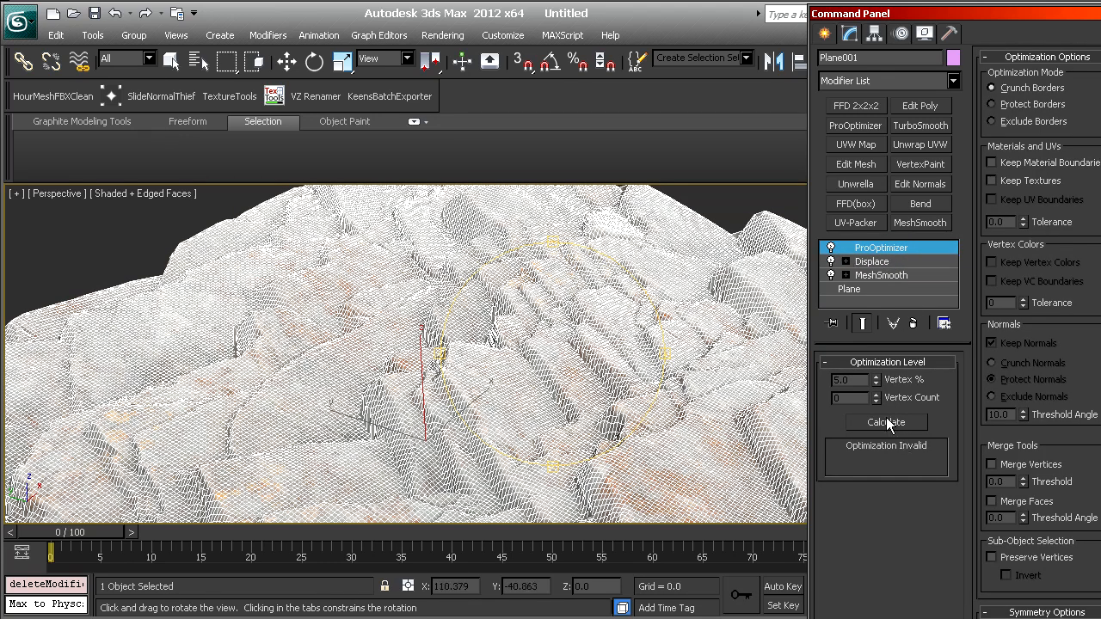
Recalculate ProOptimizer at 2% vertices (1318 points, 2511 faces) and orbit to check the surface
{"action": "left_click", "coordinate": [886, 423]}
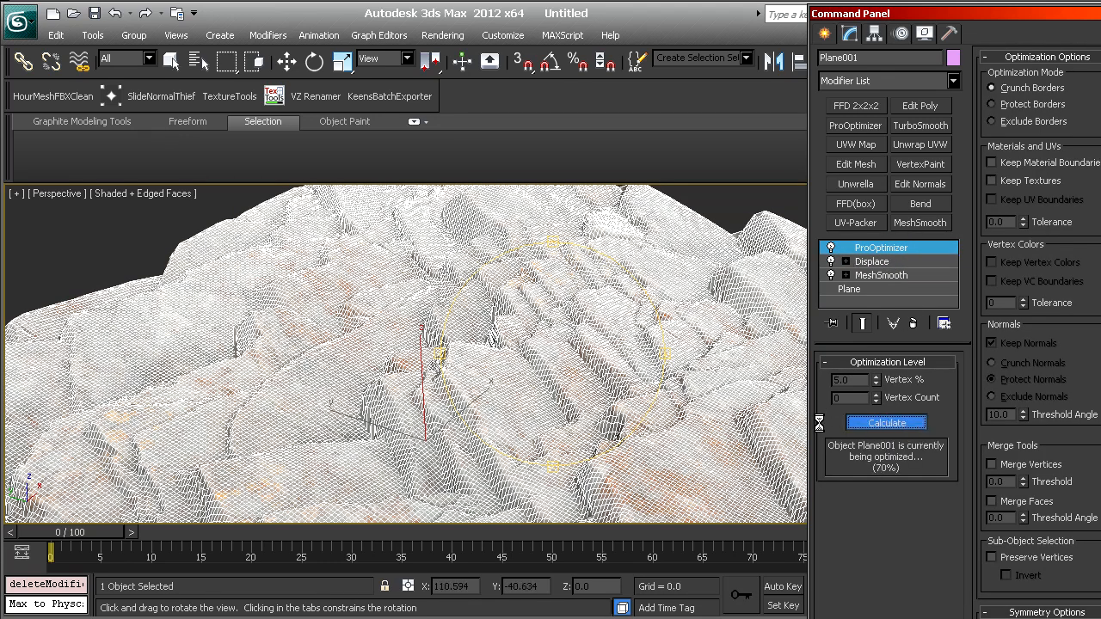
{"action": "left_click", "coordinate": [886, 423]}
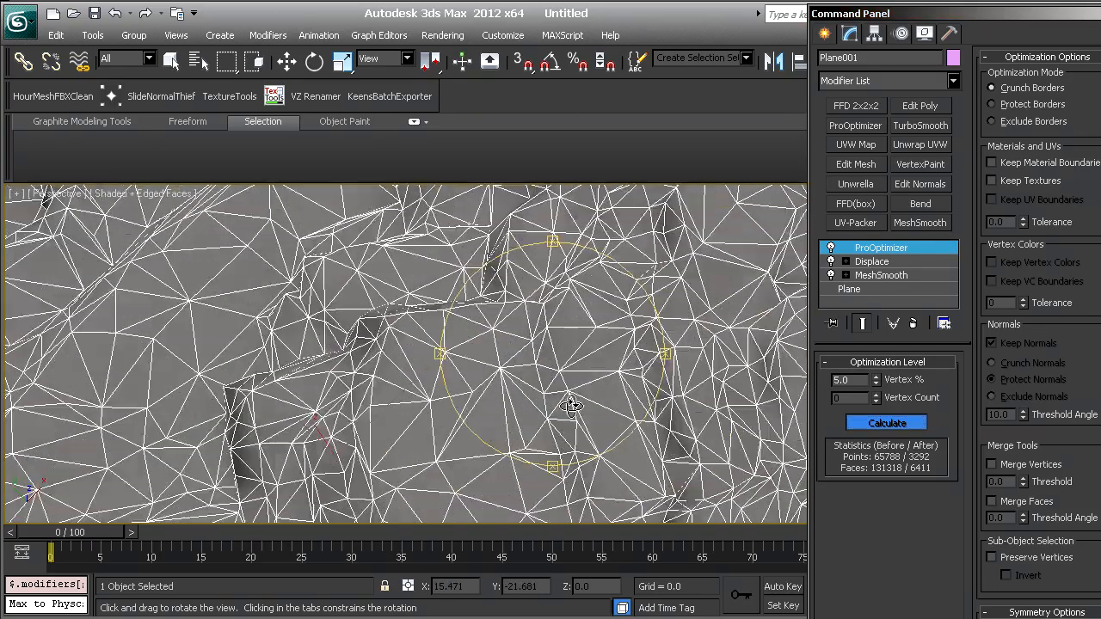
{"action": "left_click_drag", "start_coordinate": [571, 405], "coordinate": [534, 382]}
{"action": "type", "text": "2"}
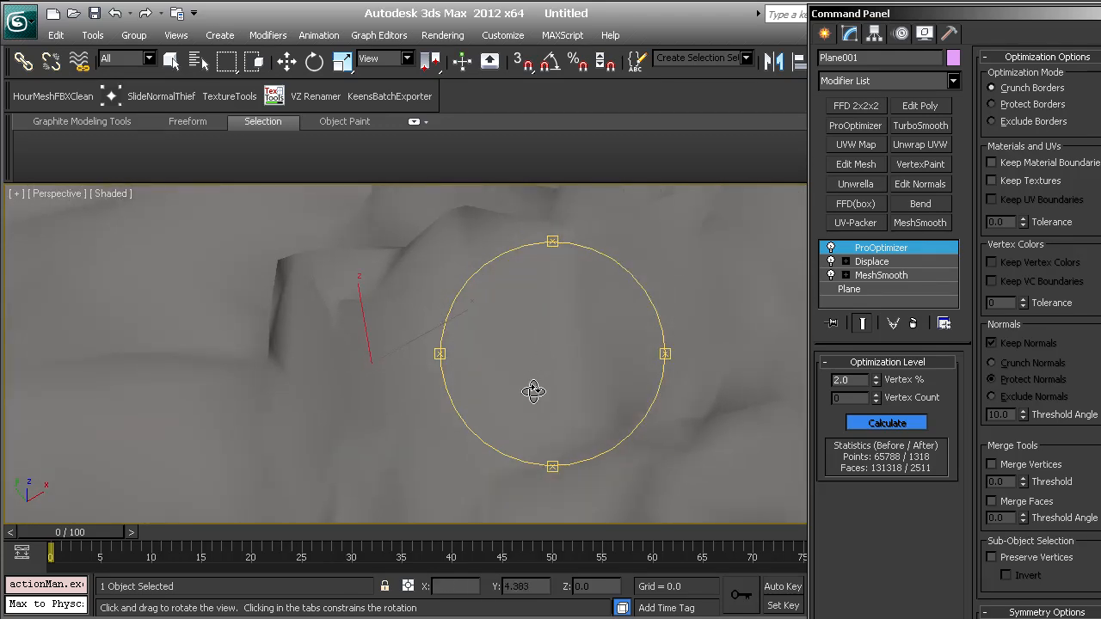
{"action": "left_click_drag", "start_coordinate": [533, 392], "coordinate": [534, 381]}
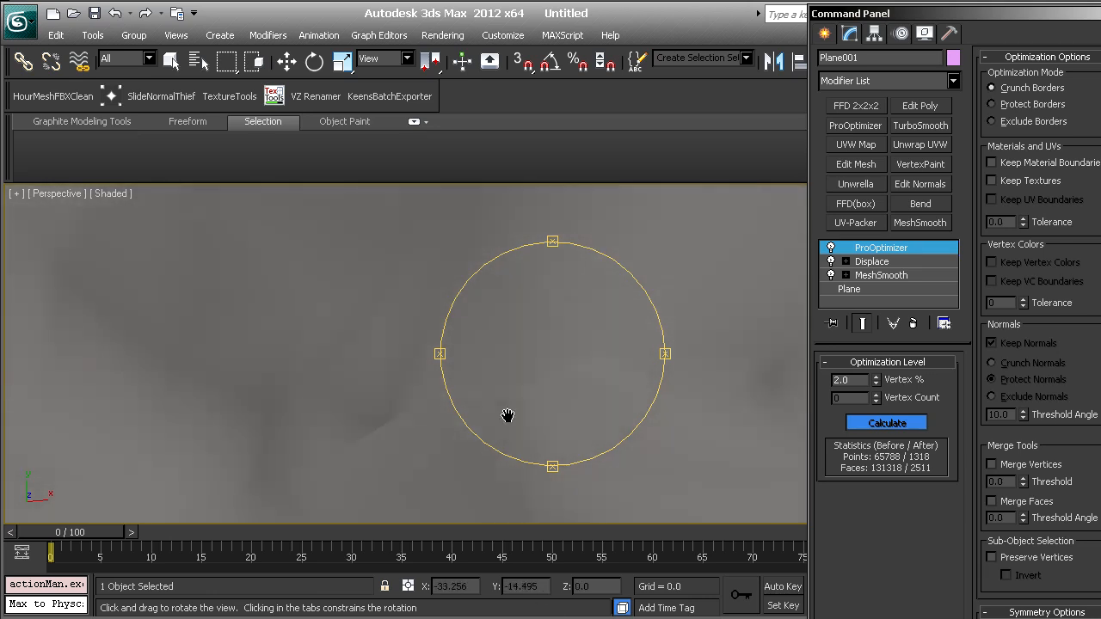
{"action": "left_click_drag", "start_coordinate": [508, 416], "coordinate": [430, 416]}
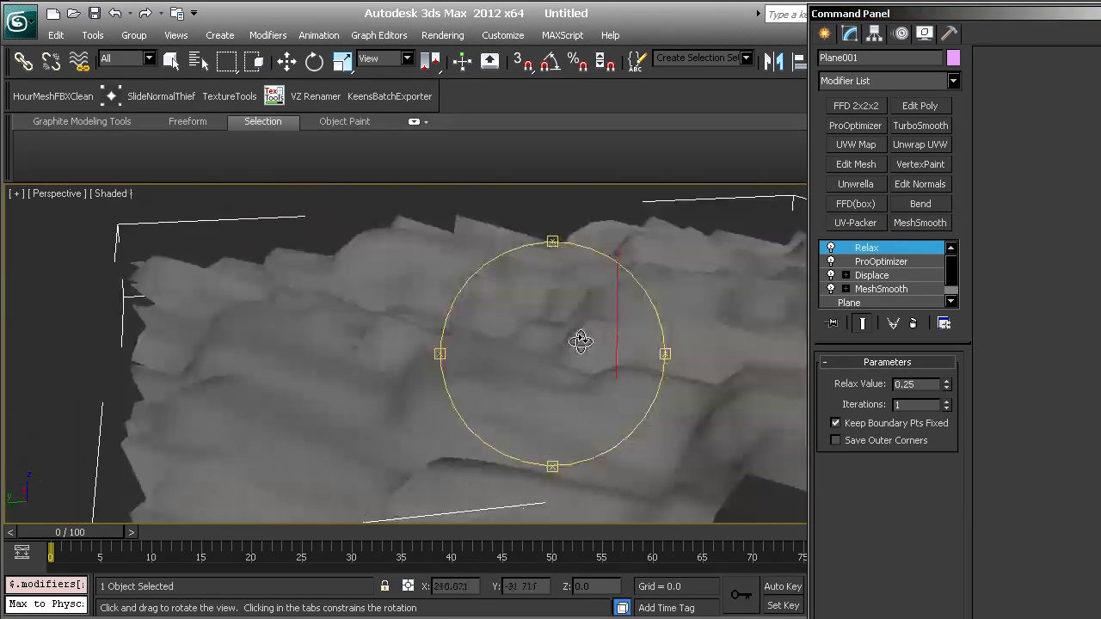
Orbit the viewport to inspect the relaxed, smoothed rock surface
{"action": "left_click_drag", "start_coordinate": [581, 341], "coordinate": [512, 389]}
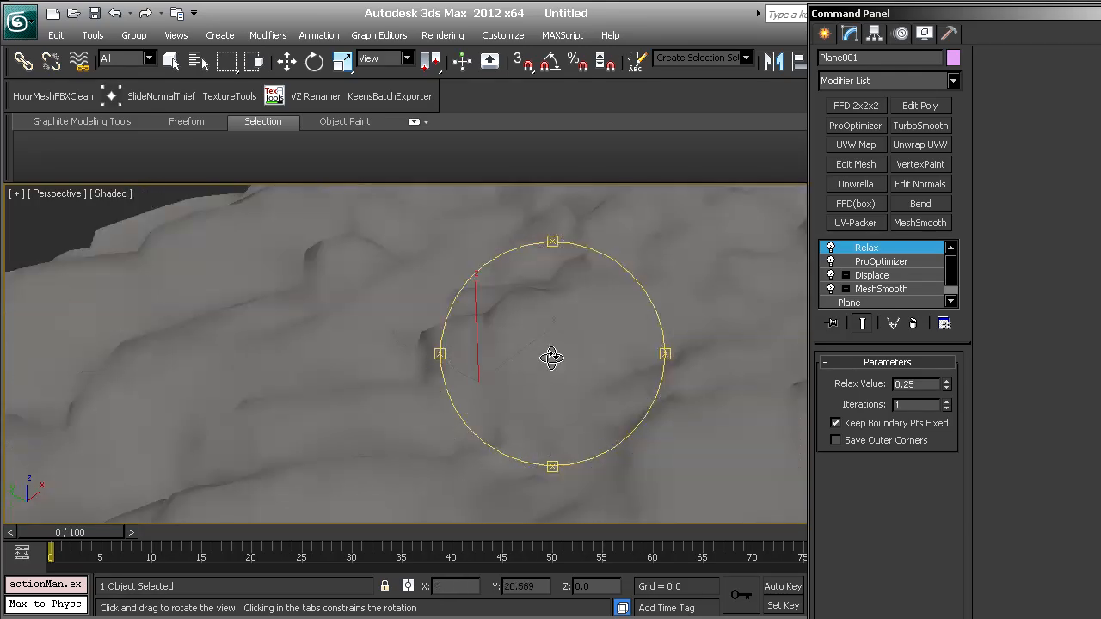
{"action": "left_click_drag", "start_coordinate": [550, 356], "coordinate": [578, 351]}
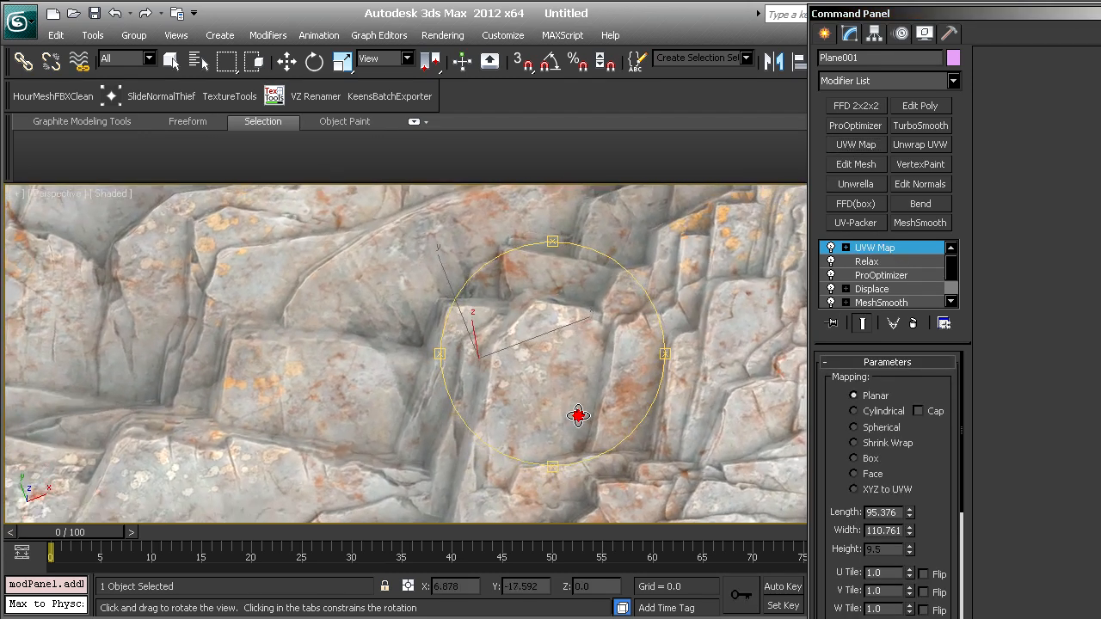
Orbit and zoom around the planar-mapped rock to check texture stretching on steep faces
{"action": "left_click_drag", "start_coordinate": [579, 418], "coordinate": [551, 356]}
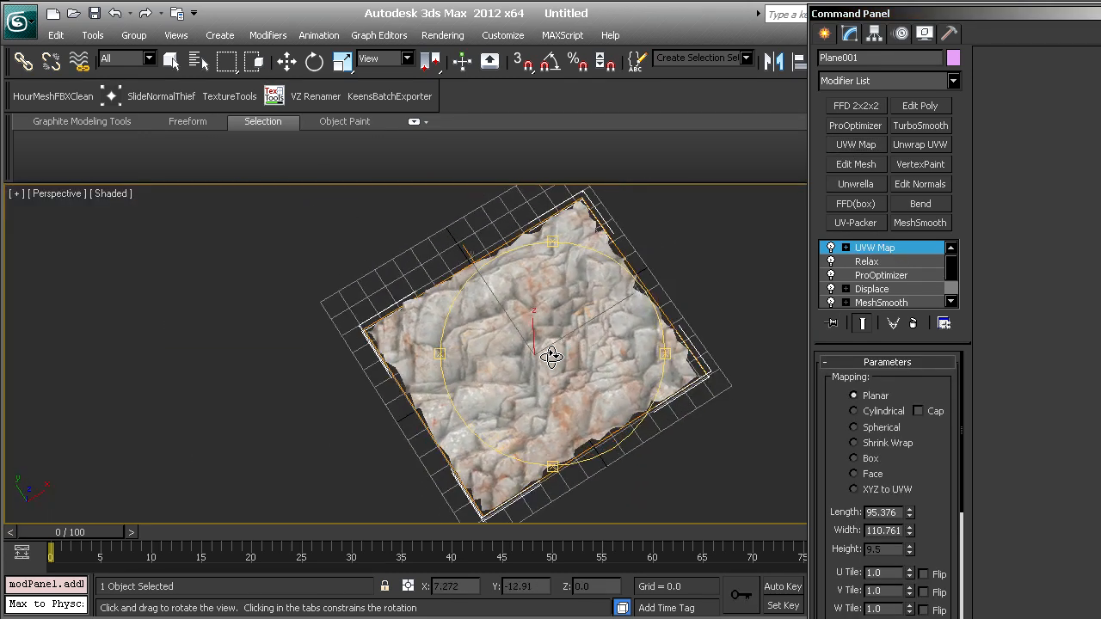
{"action": "left_click_drag", "start_coordinate": [550, 354], "coordinate": [585, 308]}
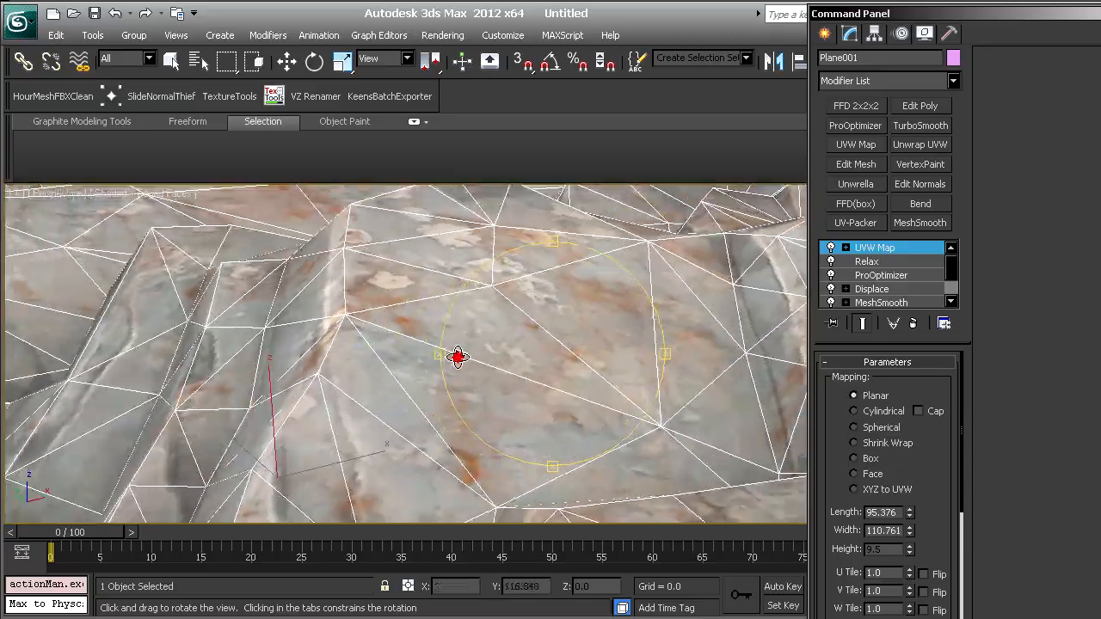
{"action": "left_click_drag", "start_coordinate": [456, 356], "coordinate": [495, 375]}
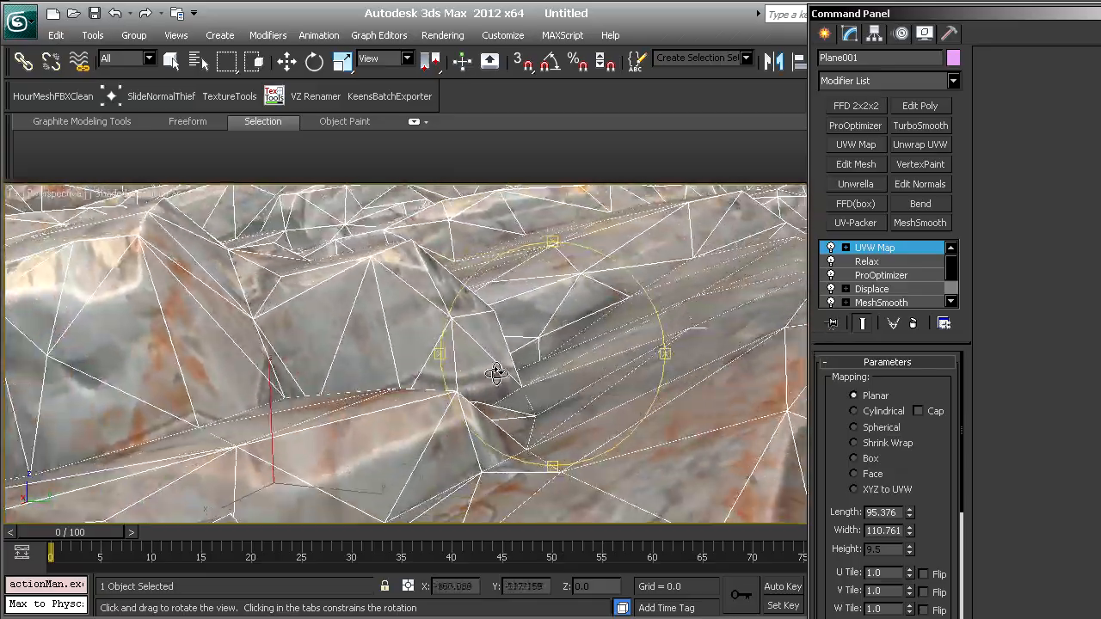
{"action": "left_click_drag", "start_coordinate": [495, 372], "coordinate": [602, 406]}
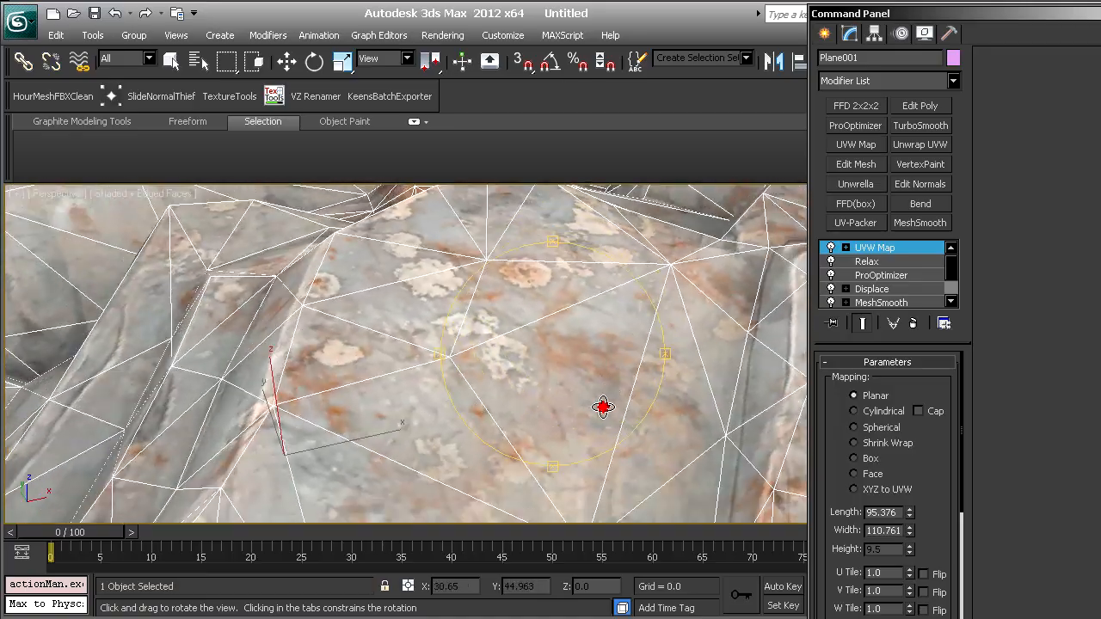
{"action": "left_click_drag", "start_coordinate": [602, 406], "coordinate": [402, 353]}
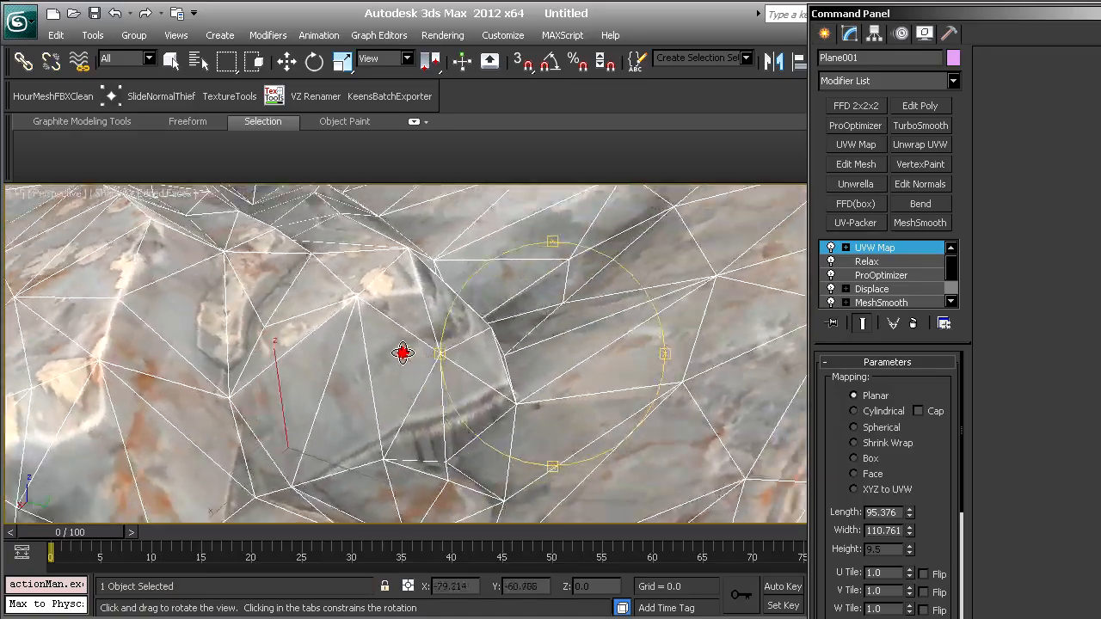
{"action": "left_click_drag", "start_coordinate": [402, 353], "coordinate": [519, 373]}
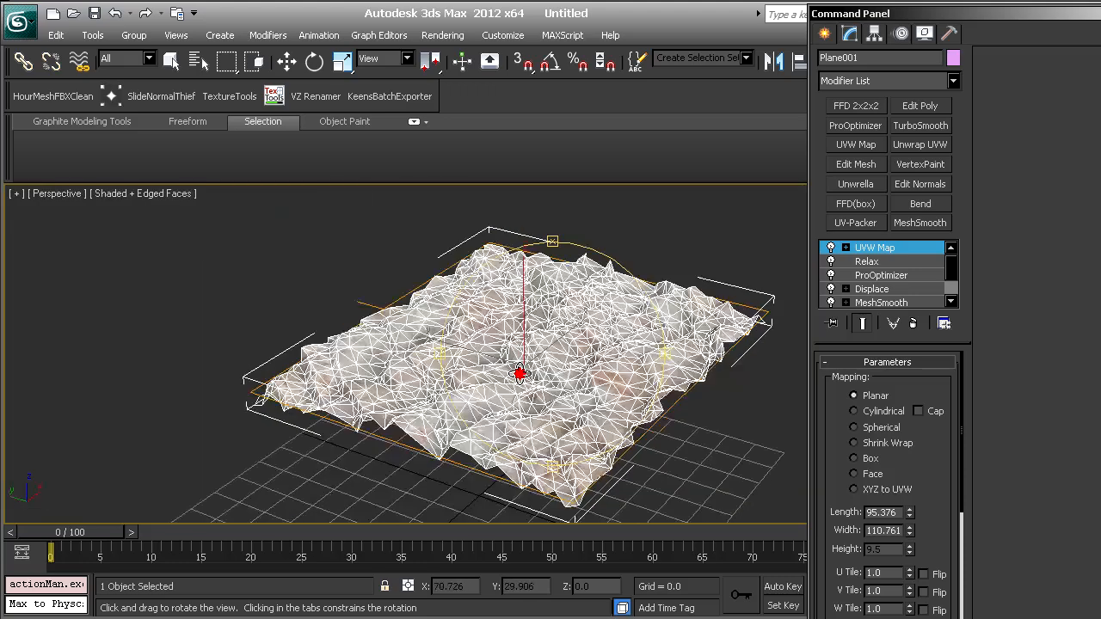
{"action": "left_click_drag", "start_coordinate": [520, 373], "coordinate": [564, 370]}
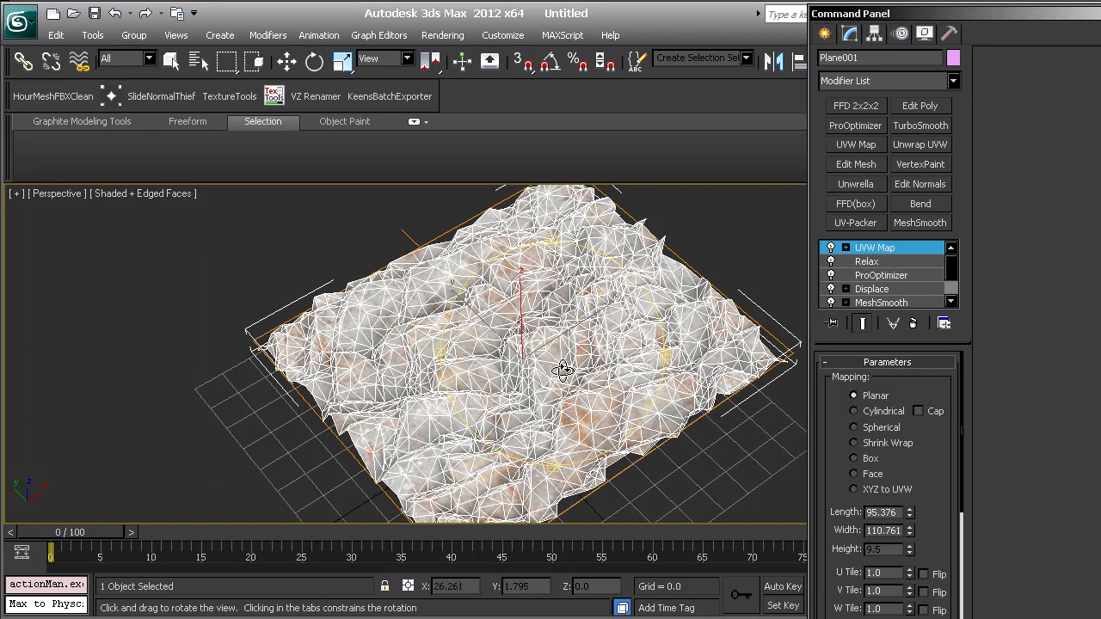
Bring up the UVW Map modifier's stack options with its collapse choices
{"action": "right_click", "coordinate": [874, 248]}
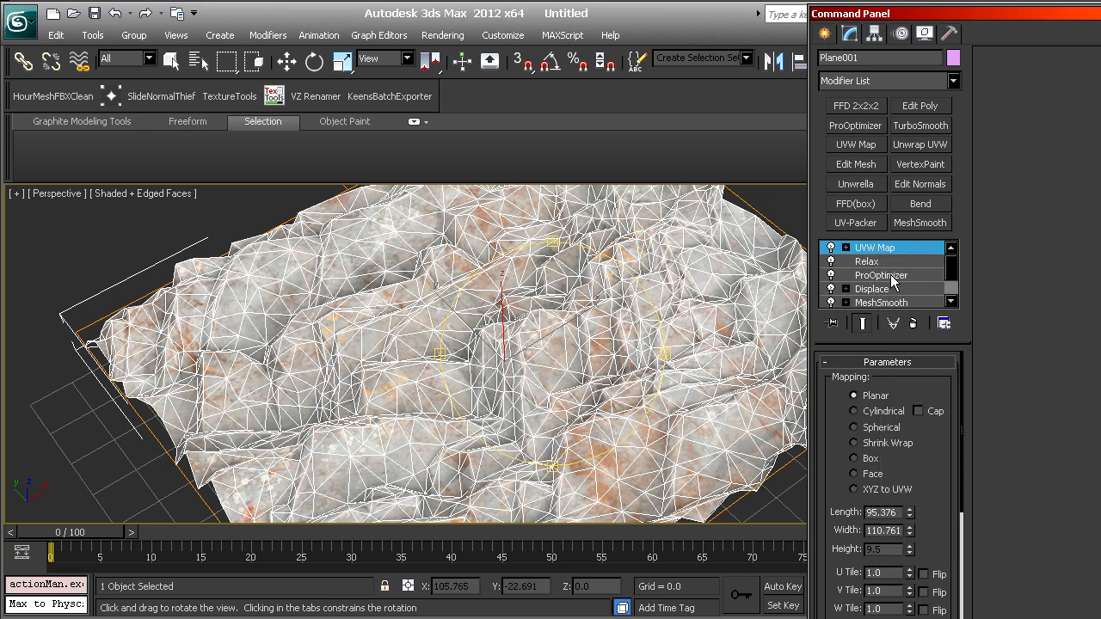
{"action": "mouse_move", "coordinate": [874, 289]}
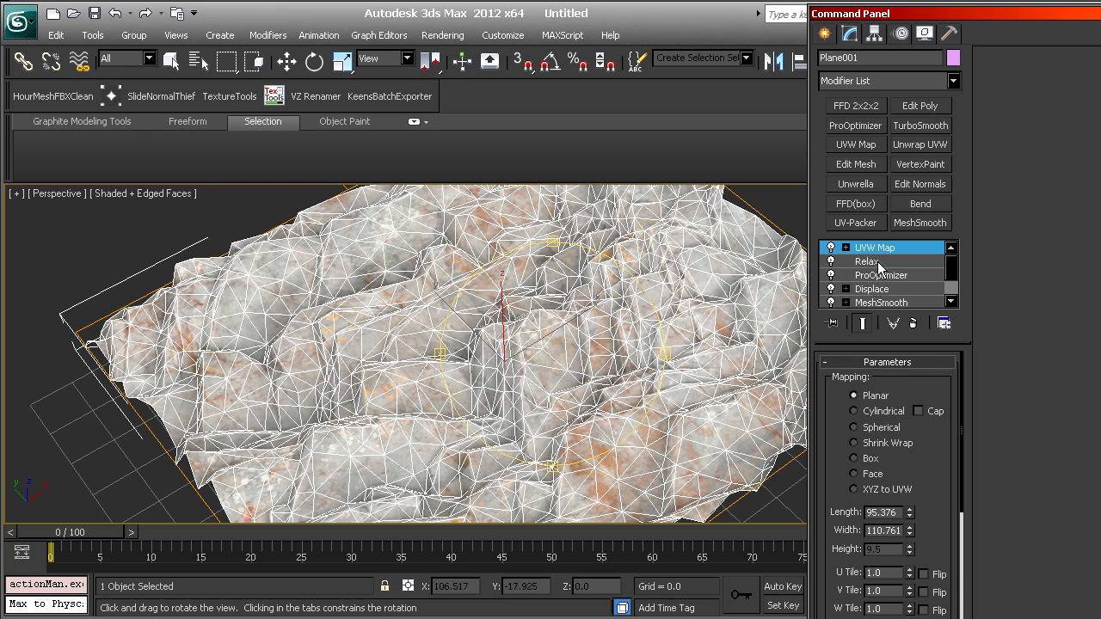
{"action": "right_click", "coordinate": [874, 248]}
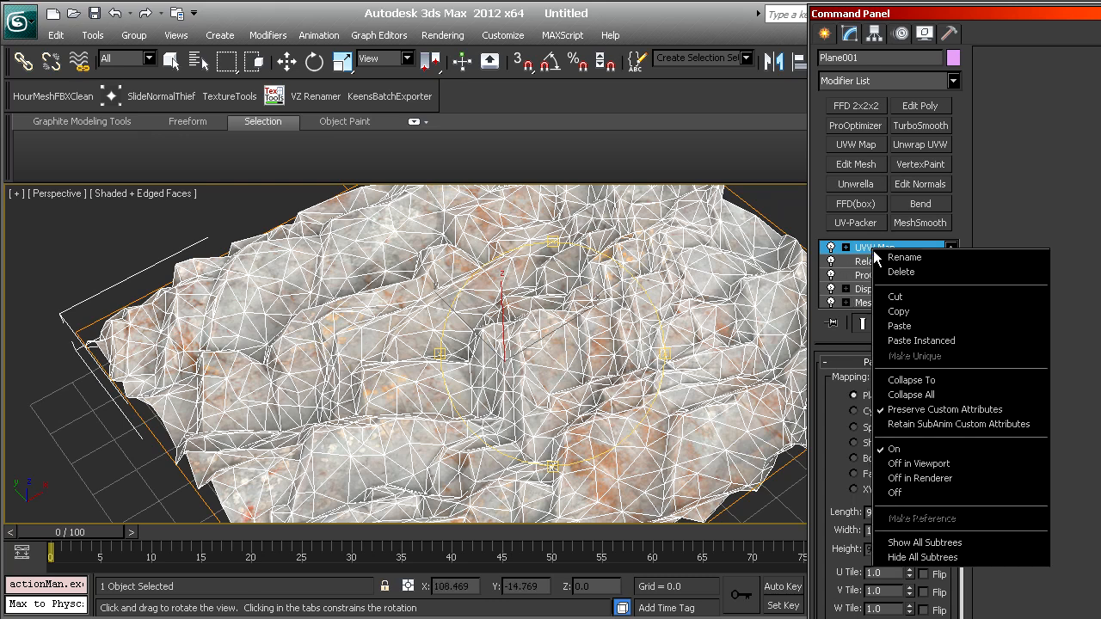
{"action": "mouse_move", "coordinate": [926, 394]}
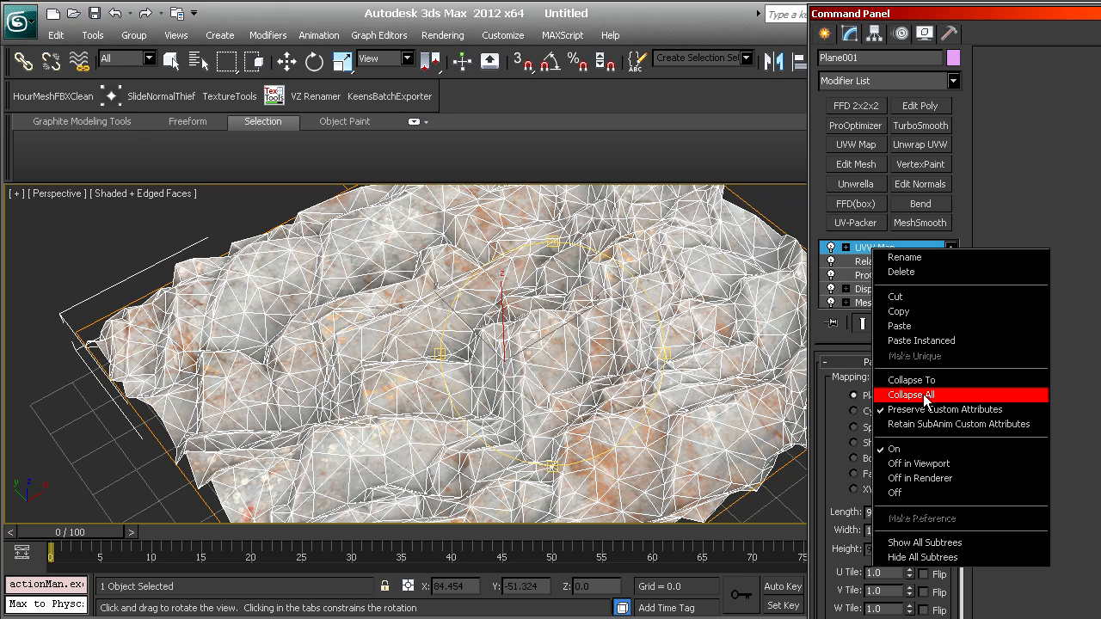
{"action": "left_click", "coordinate": [914, 394]}
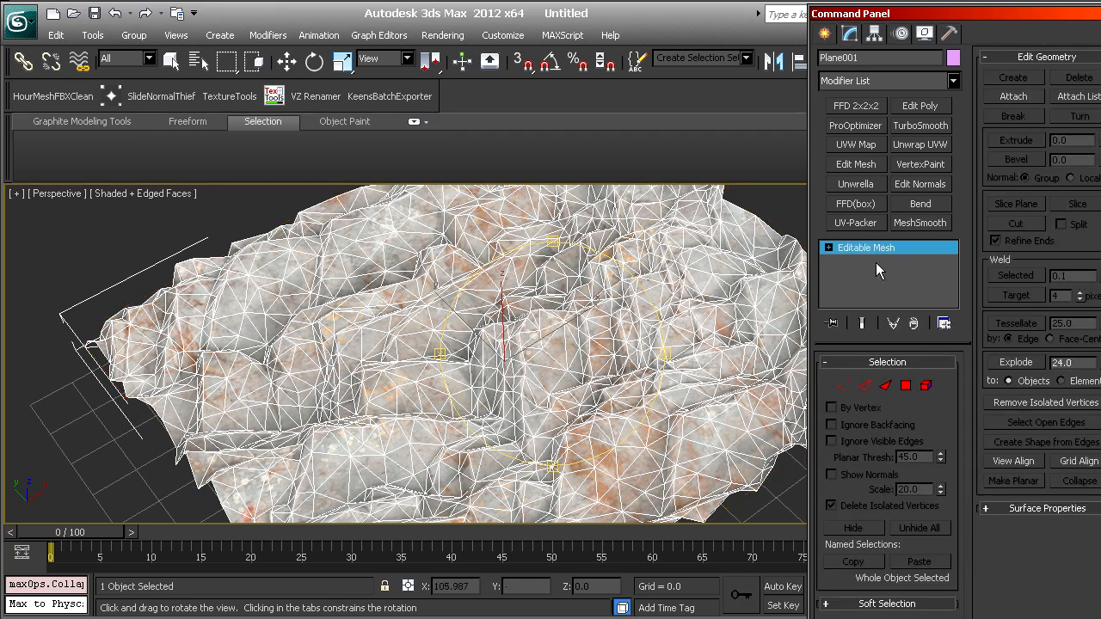
{"action": "left_click", "coordinate": [920, 105]}
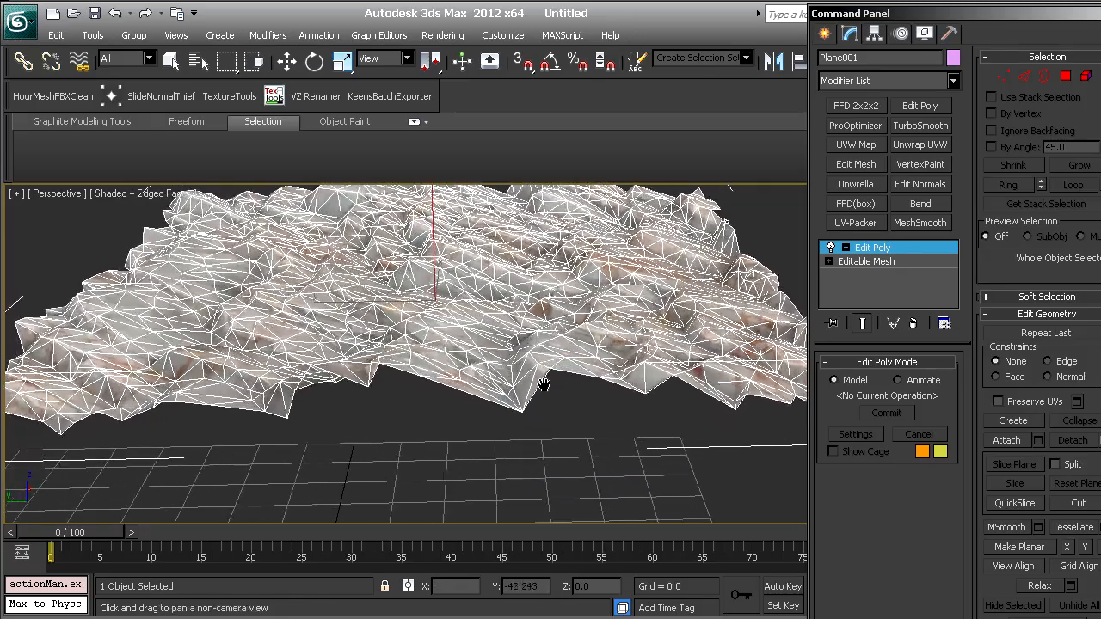
{"action": "left_click", "coordinate": [285, 60]}
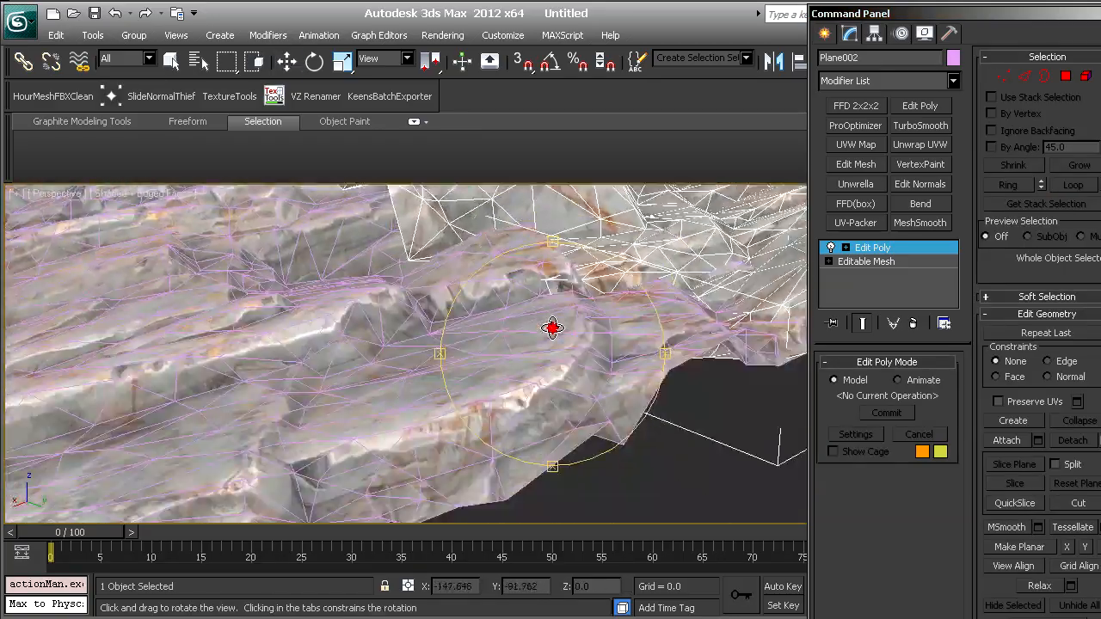
{"action": "left_click_drag", "start_coordinate": [552, 326], "coordinate": [619, 323]}
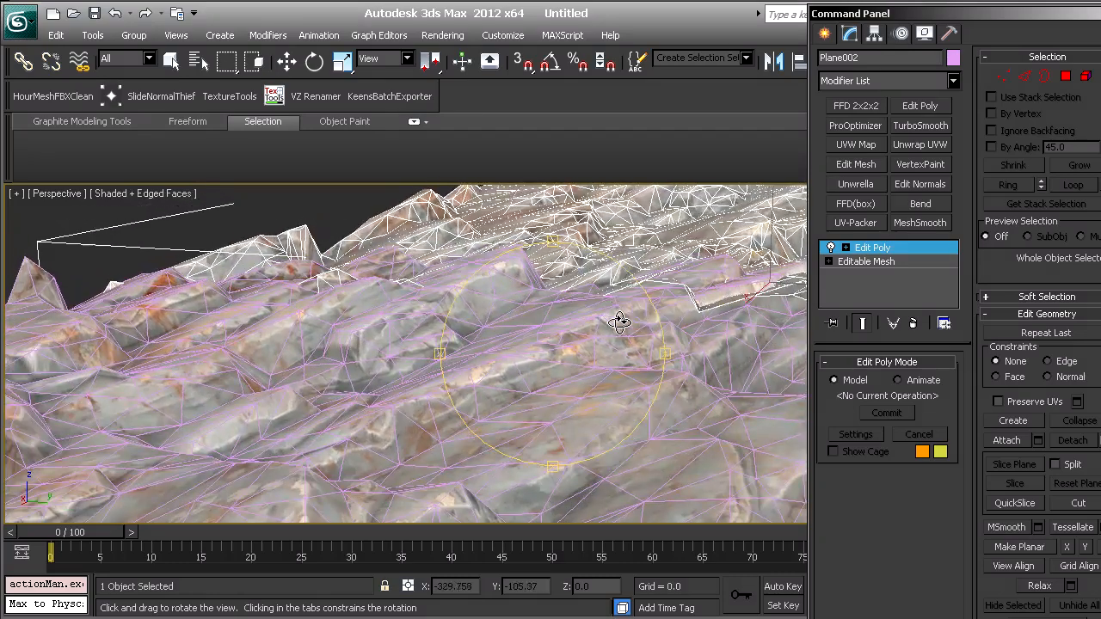
{"action": "left_click_drag", "start_coordinate": [619, 324], "coordinate": [496, 362]}
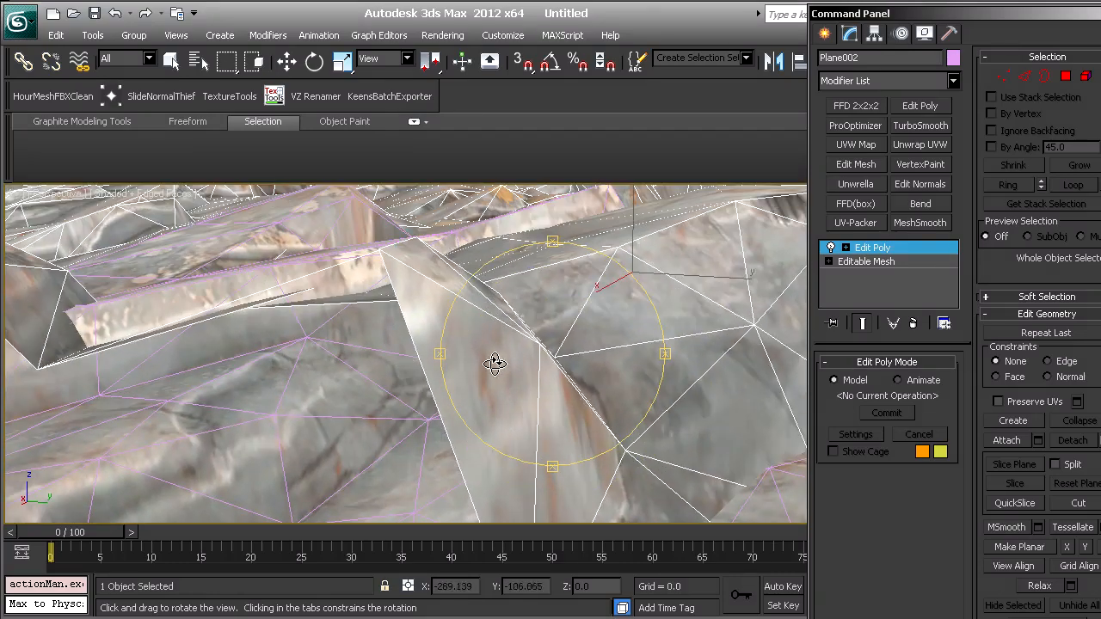
{"action": "left_click_drag", "start_coordinate": [496, 361], "coordinate": [533, 389]}
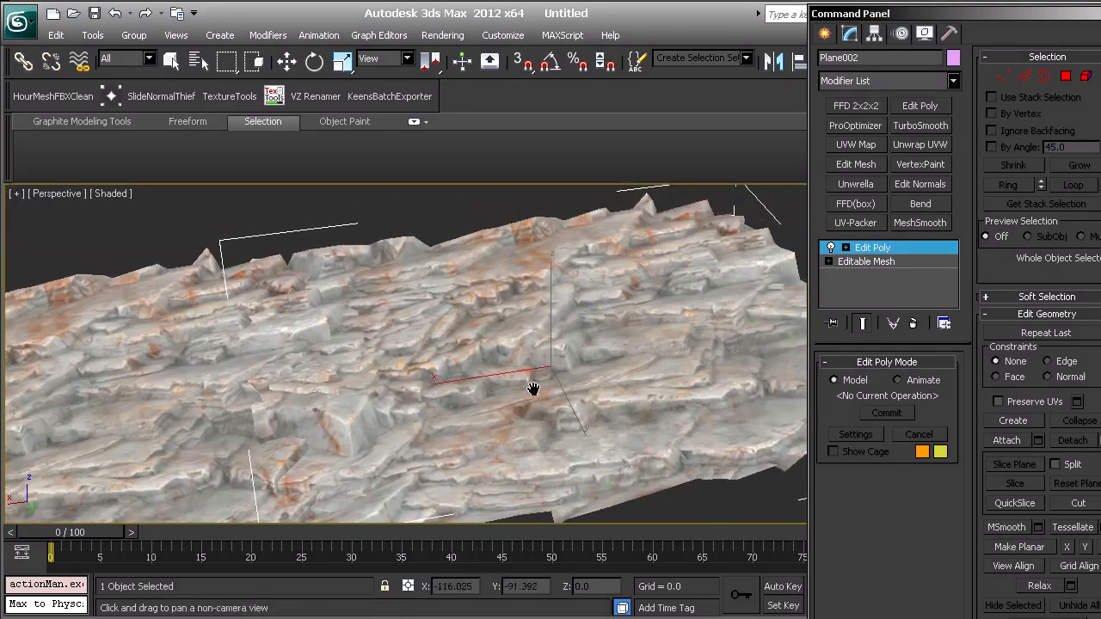
{"action": "left_click_drag", "start_coordinate": [532, 388], "coordinate": [437, 370]}
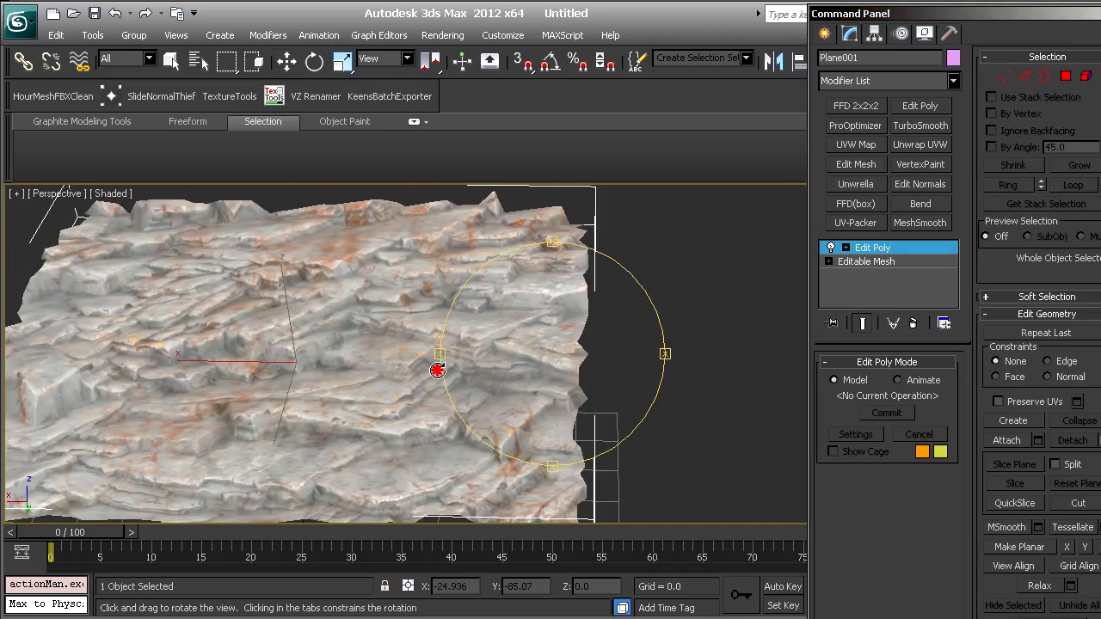
{"action": "left_click_drag", "start_coordinate": [437, 370], "coordinate": [593, 370]}
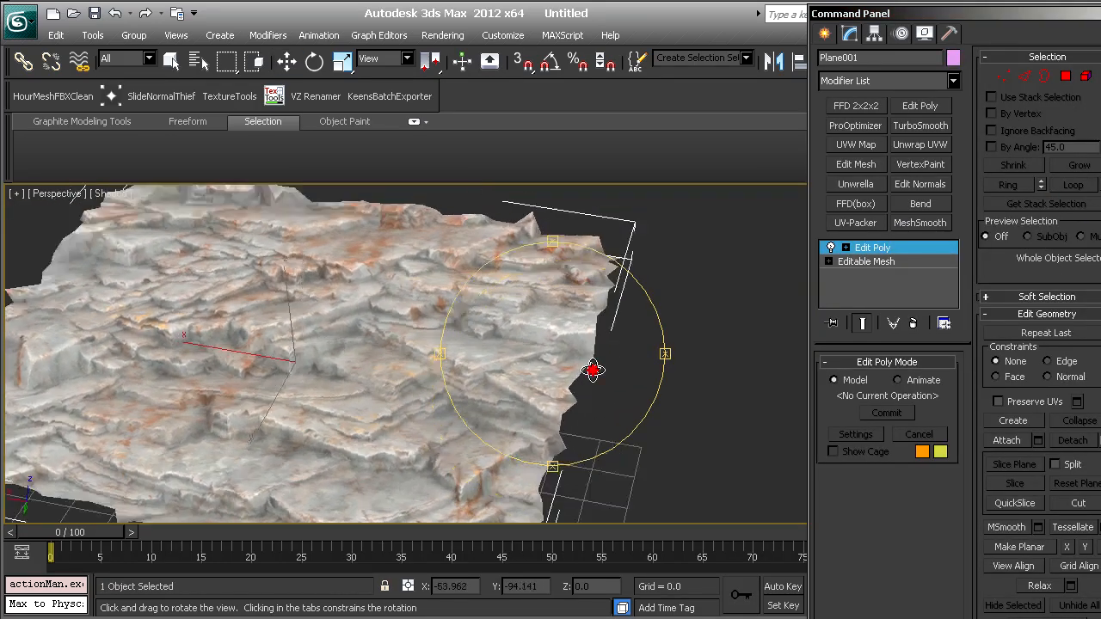
{"action": "left_click_drag", "start_coordinate": [592, 369], "coordinate": [478, 169]}
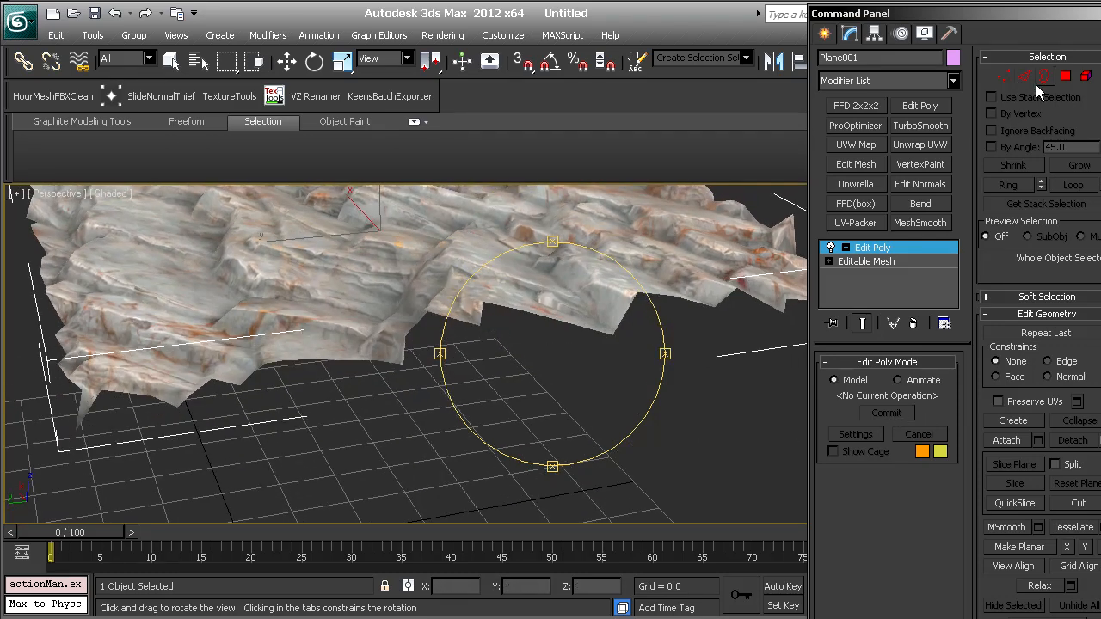
Select the plane's border edges, enable Soft Selection falloff and move them up into mounds
{"action": "left_click", "coordinate": [1044, 76]}
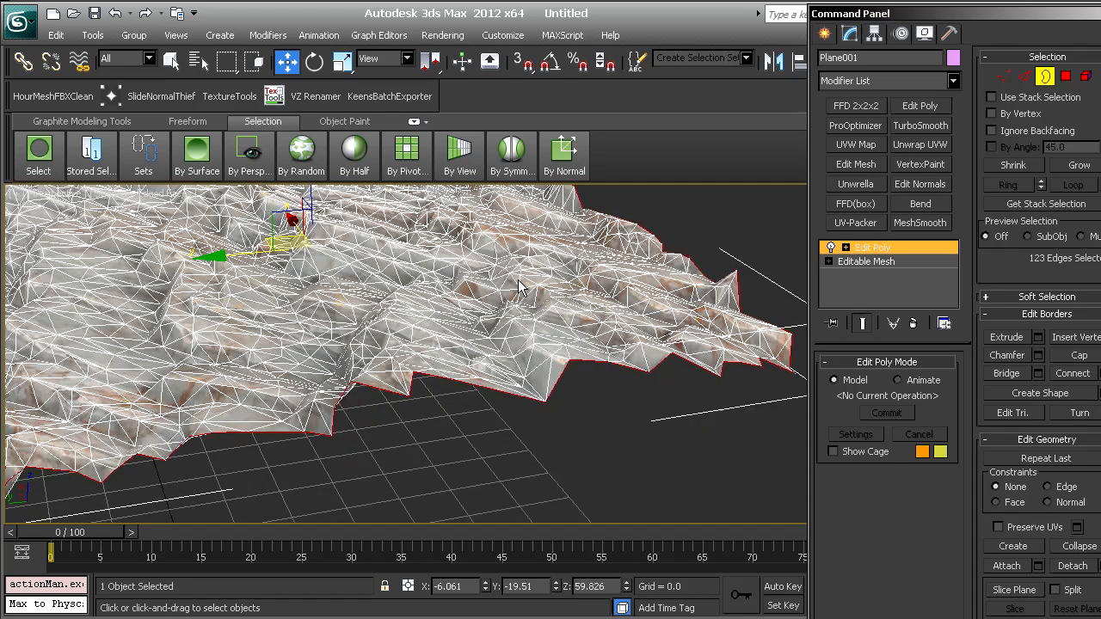
{"action": "left_click", "coordinate": [996, 284]}
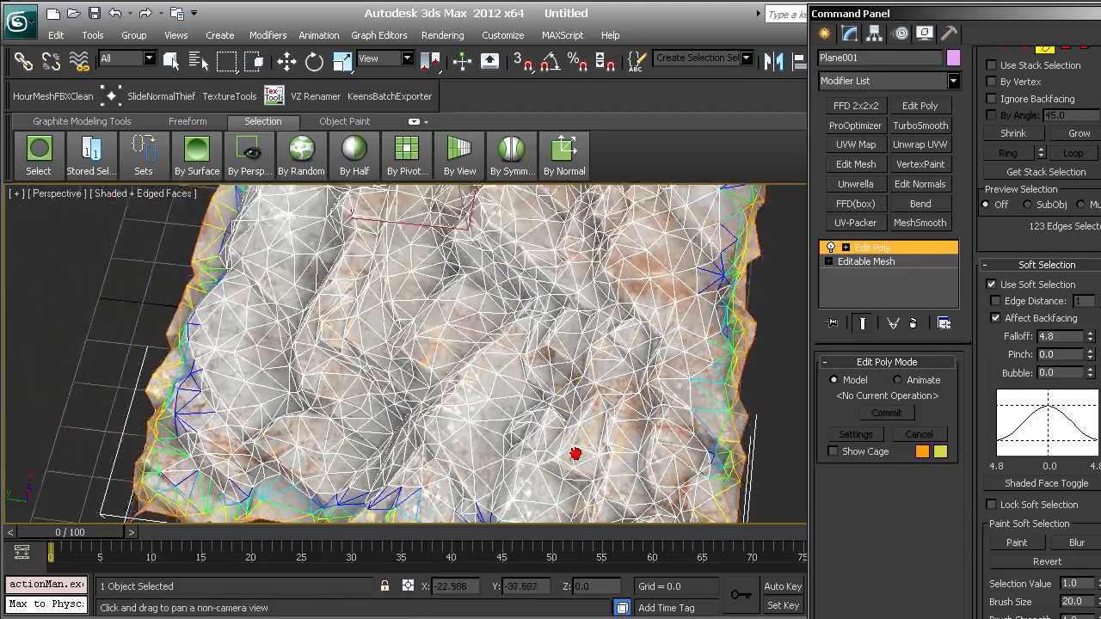
{"action": "left_click_drag", "start_coordinate": [577, 454], "coordinate": [461, 348]}
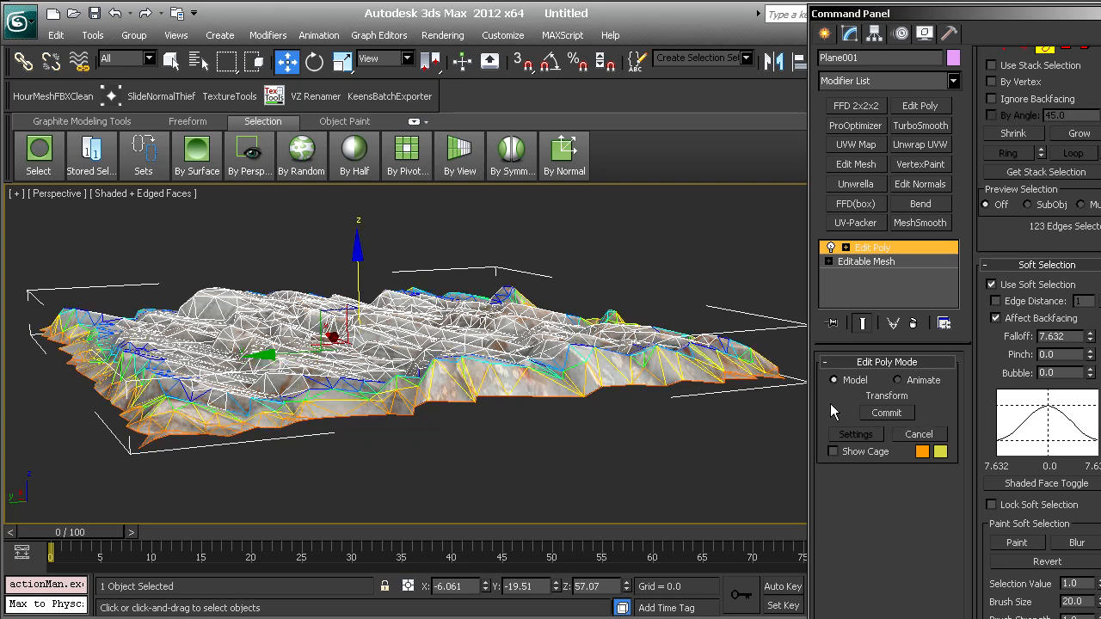
{"action": "mouse_move", "coordinate": [1075, 324]}
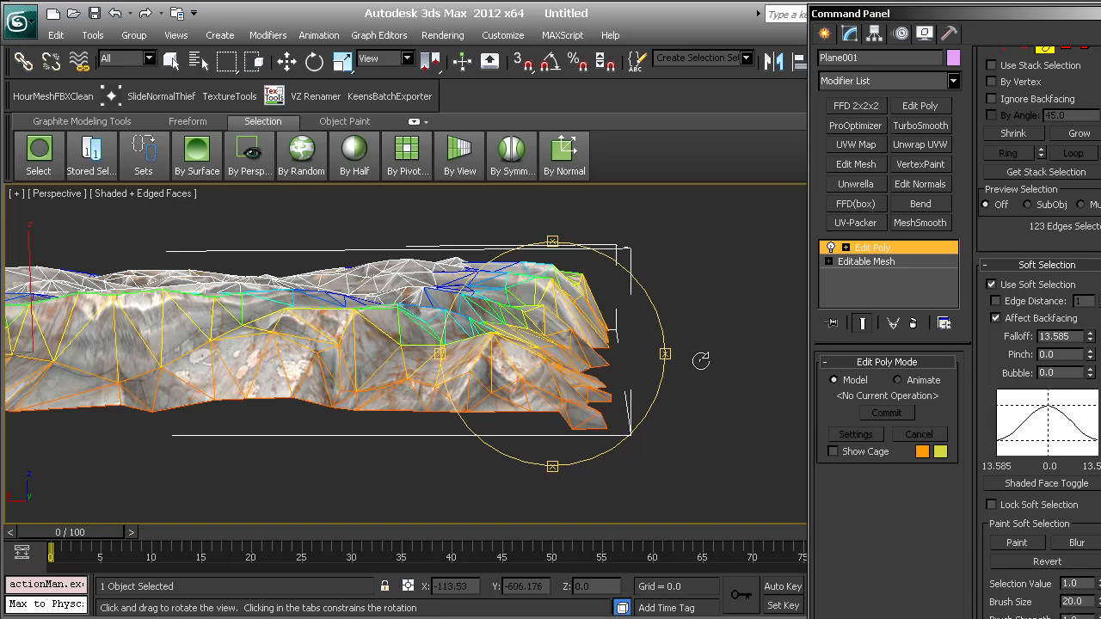
{"action": "mouse_move", "coordinate": [437, 248]}
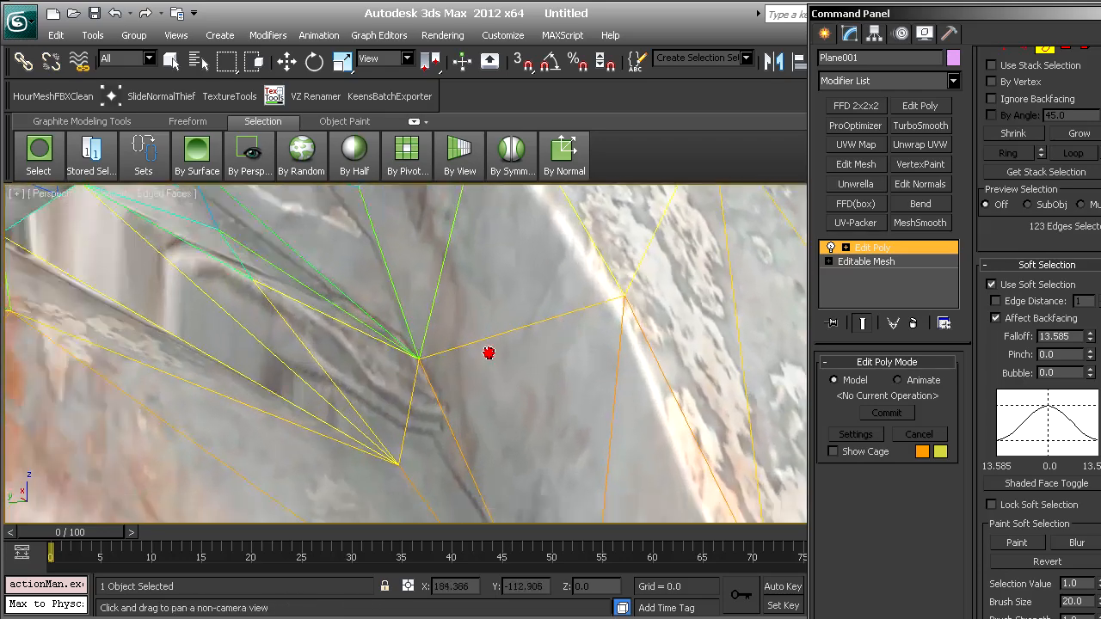
Pull back and orbit to review the lumpy mounded surface
{"action": "left_click_drag", "start_coordinate": [489, 353], "coordinate": [448, 375]}
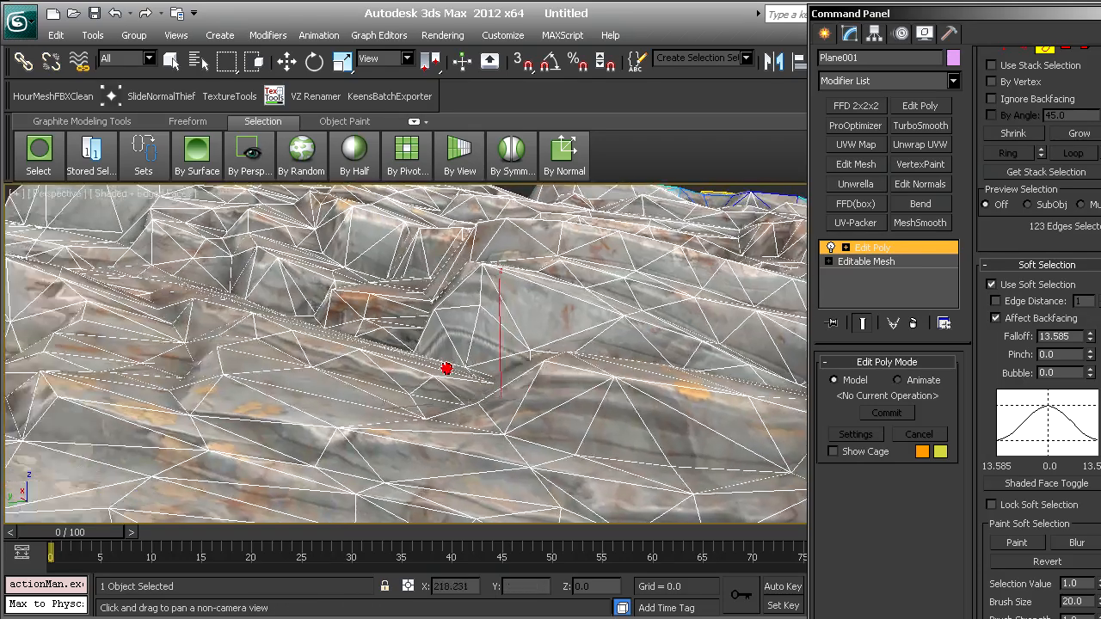
{"action": "left_click_drag", "start_coordinate": [446, 370], "coordinate": [554, 323]}
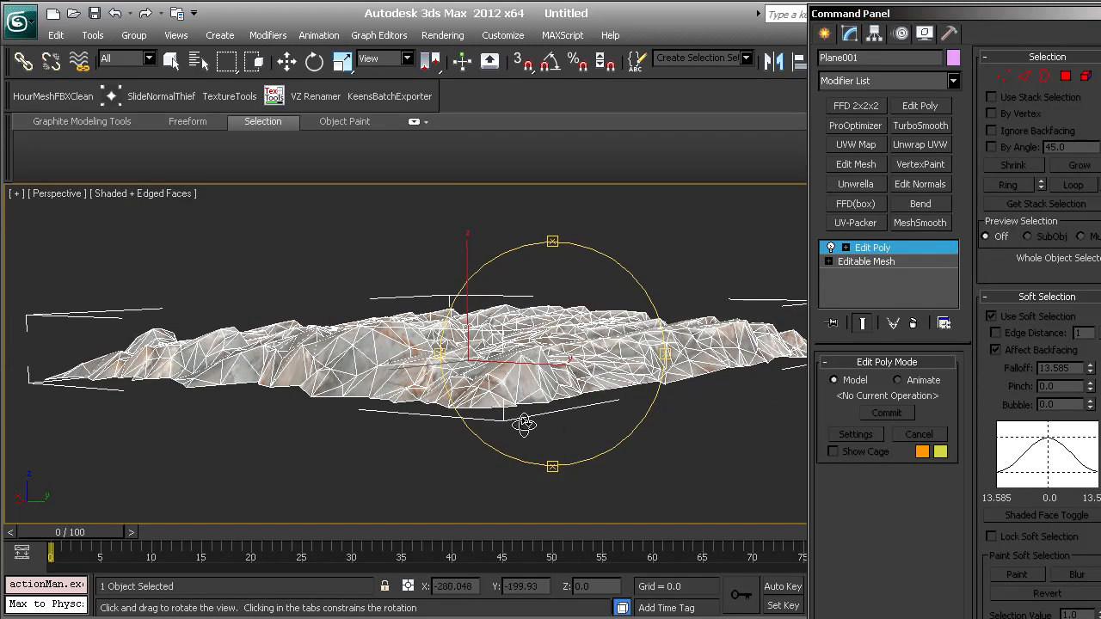
{"action": "left_click_drag", "start_coordinate": [525, 427], "coordinate": [478, 413]}
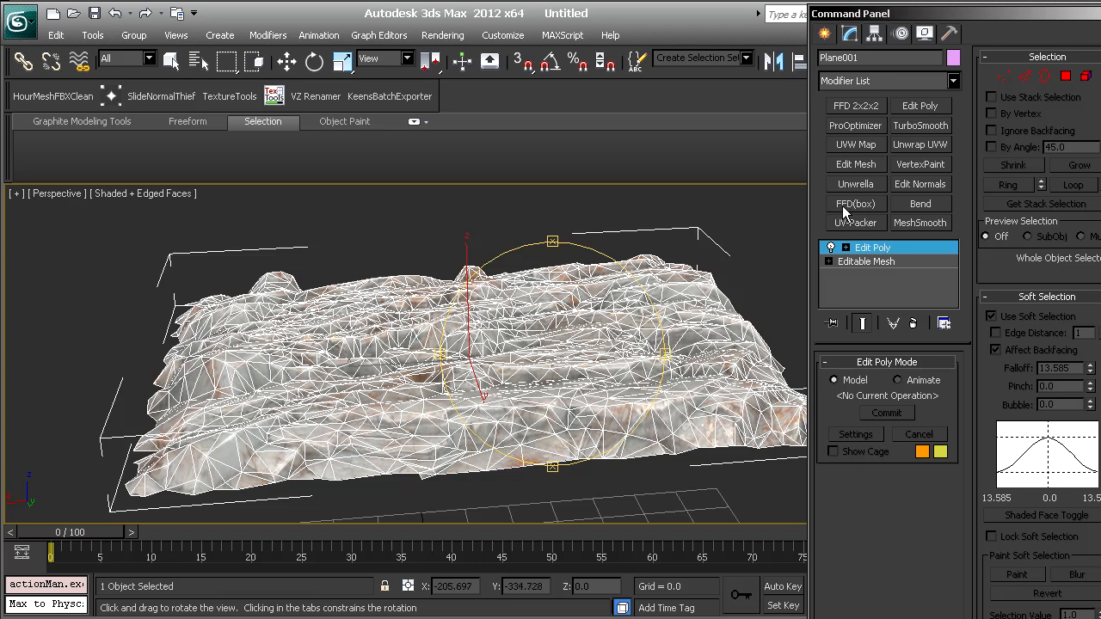
Wrap the plane in an FFD(box) lattice set to 6 by 6 by 4 points
{"action": "left_click", "coordinate": [855, 203]}
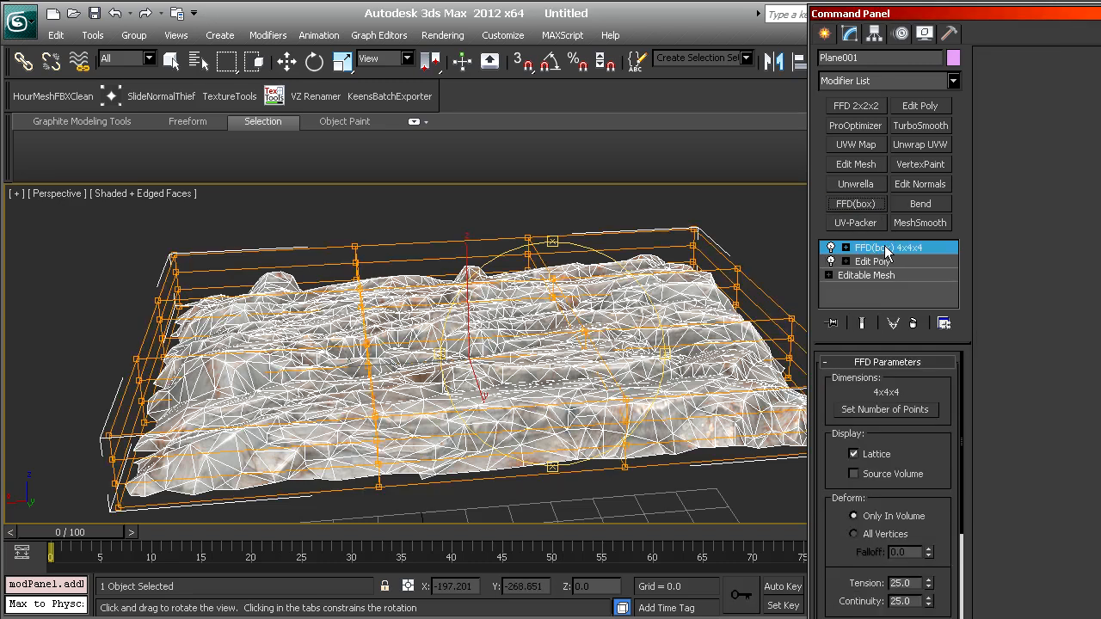
{"action": "mouse_move", "coordinate": [885, 410]}
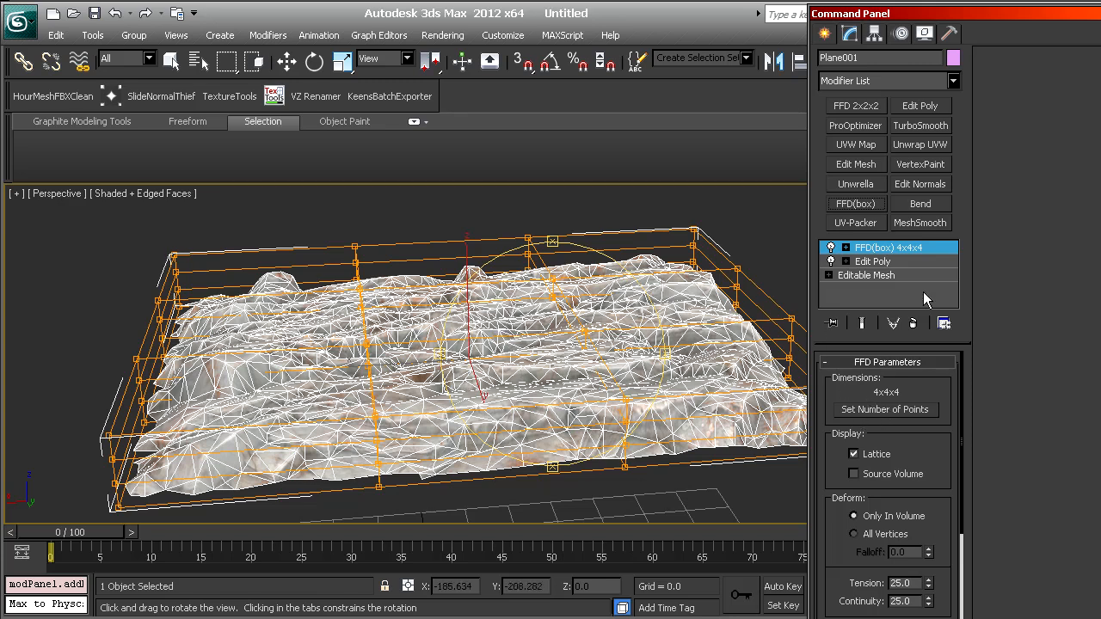
{"action": "left_click", "coordinate": [884, 409]}
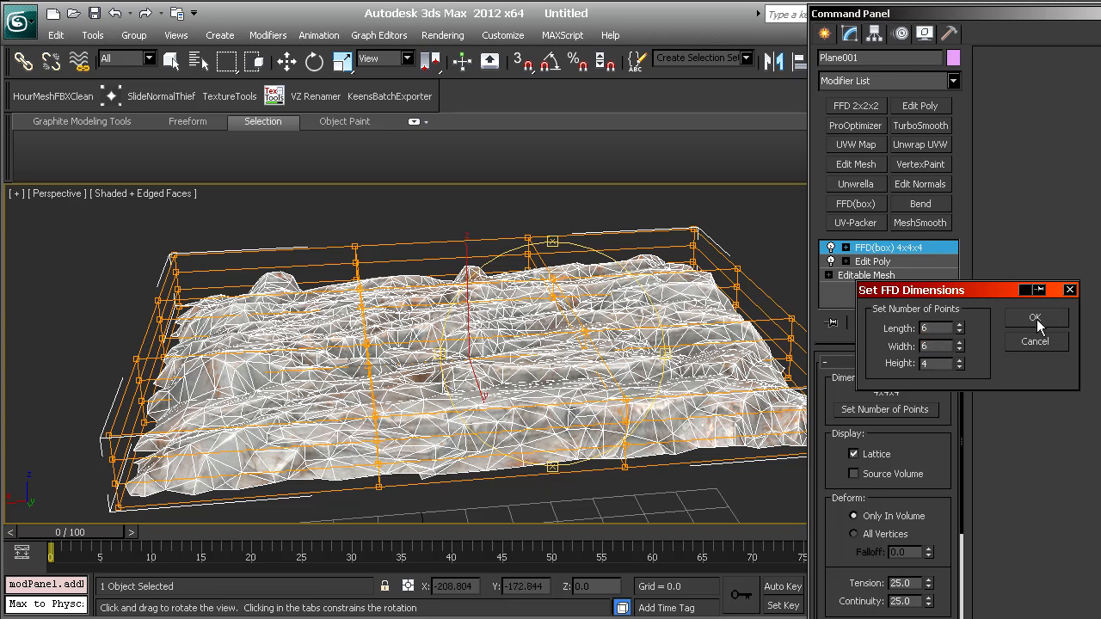
{"action": "left_click", "coordinate": [1036, 316]}
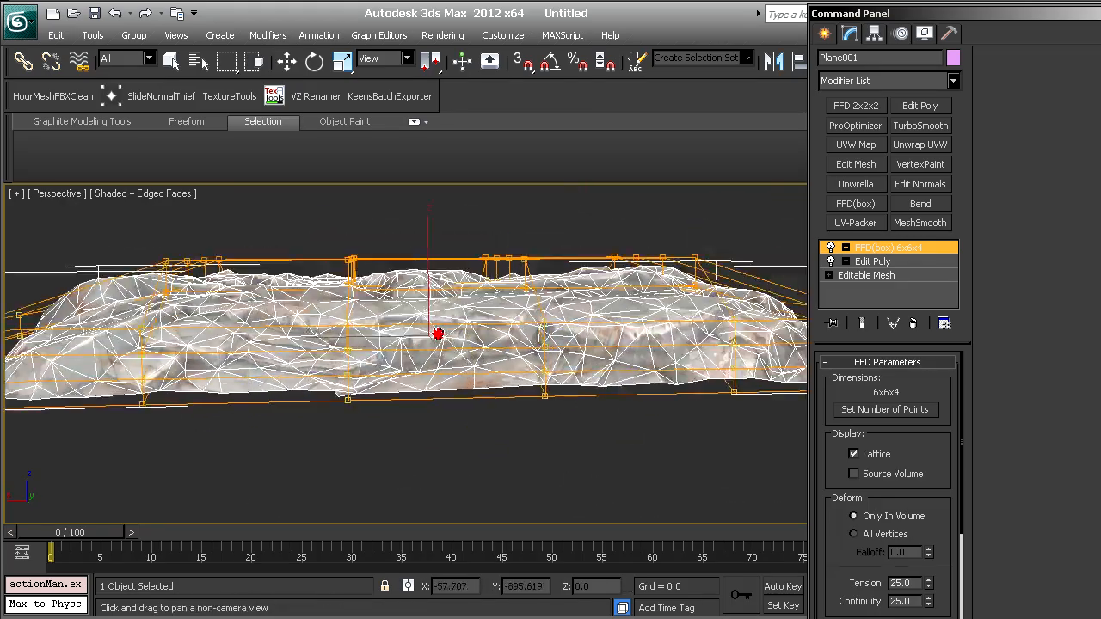
Orbit the lattice-wrapped plane and stack another Edit Poly modifier above it
{"action": "left_click_drag", "start_coordinate": [438, 334], "coordinate": [513, 344]}
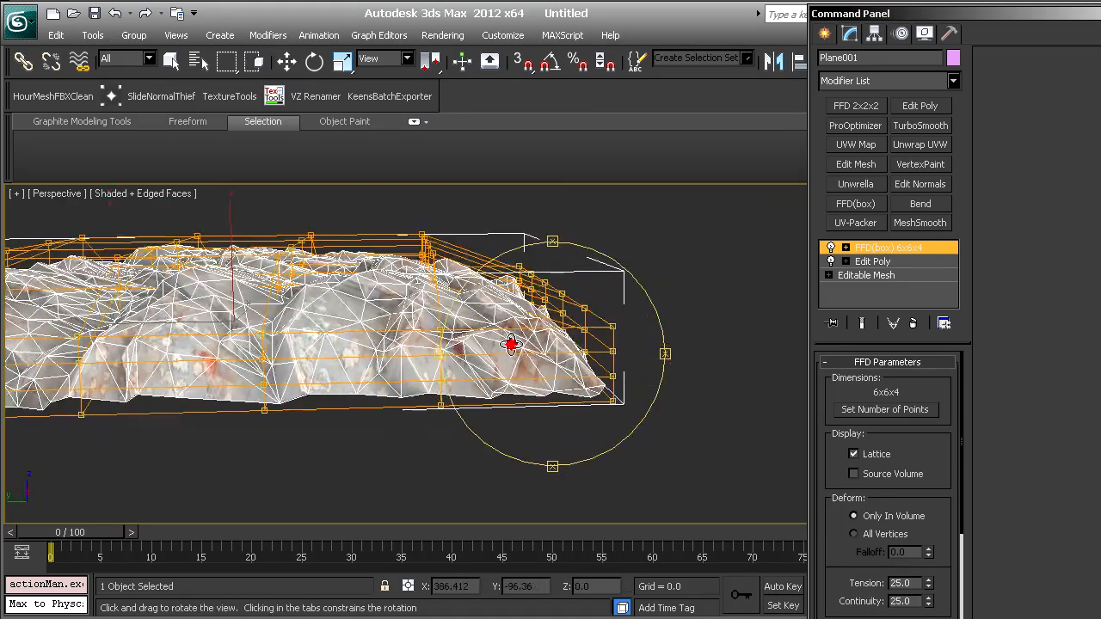
{"action": "left_click", "coordinate": [874, 248]}
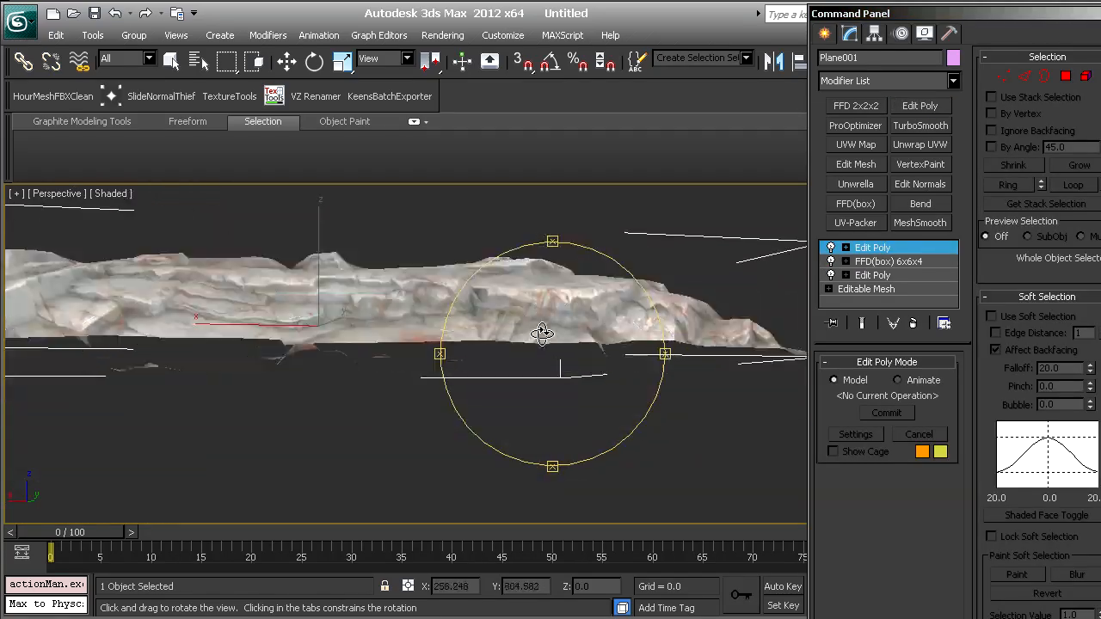
Orbit around the rock plane edge-on and from above before standing it upright
{"action": "left_click_drag", "start_coordinate": [542, 334], "coordinate": [726, 341]}
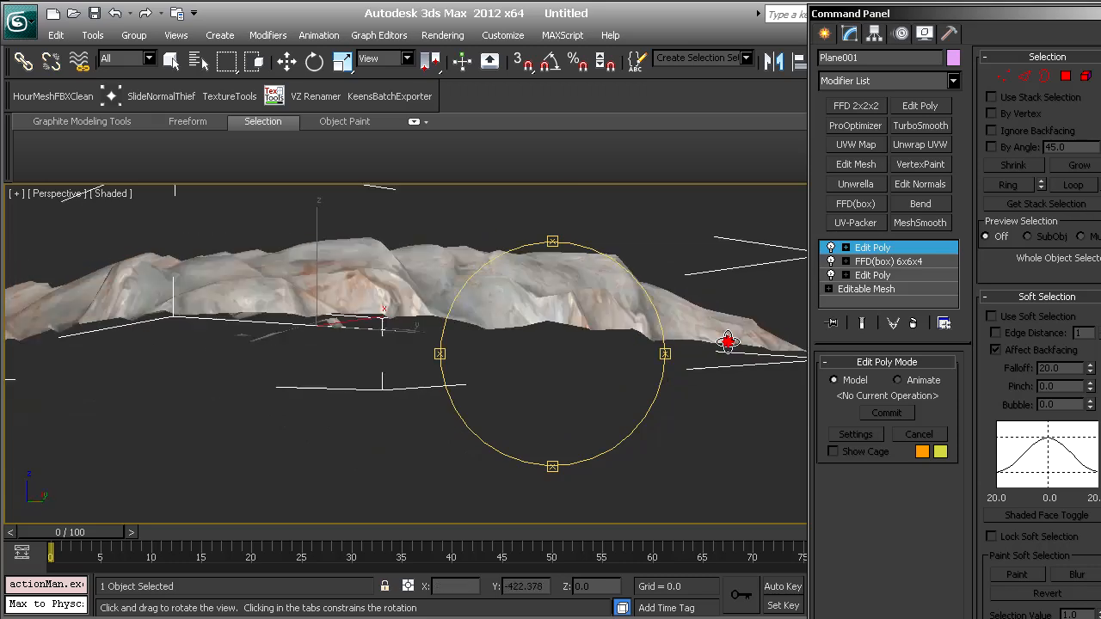
{"action": "left_click_drag", "start_coordinate": [726, 340], "coordinate": [585, 370]}
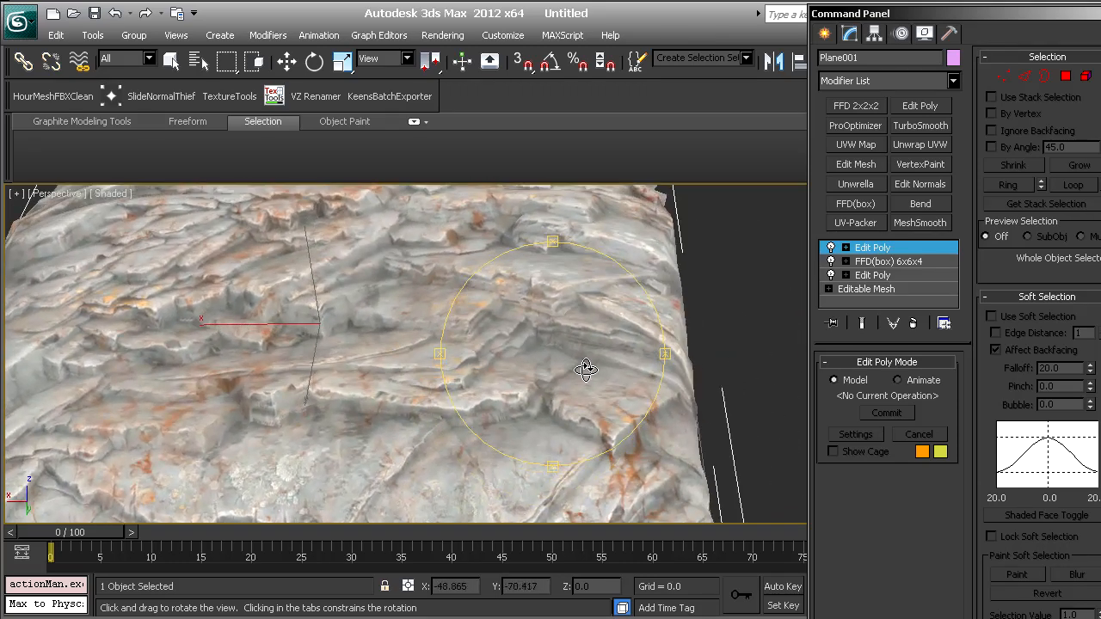
{"action": "left_click_drag", "start_coordinate": [585, 370], "coordinate": [532, 335]}
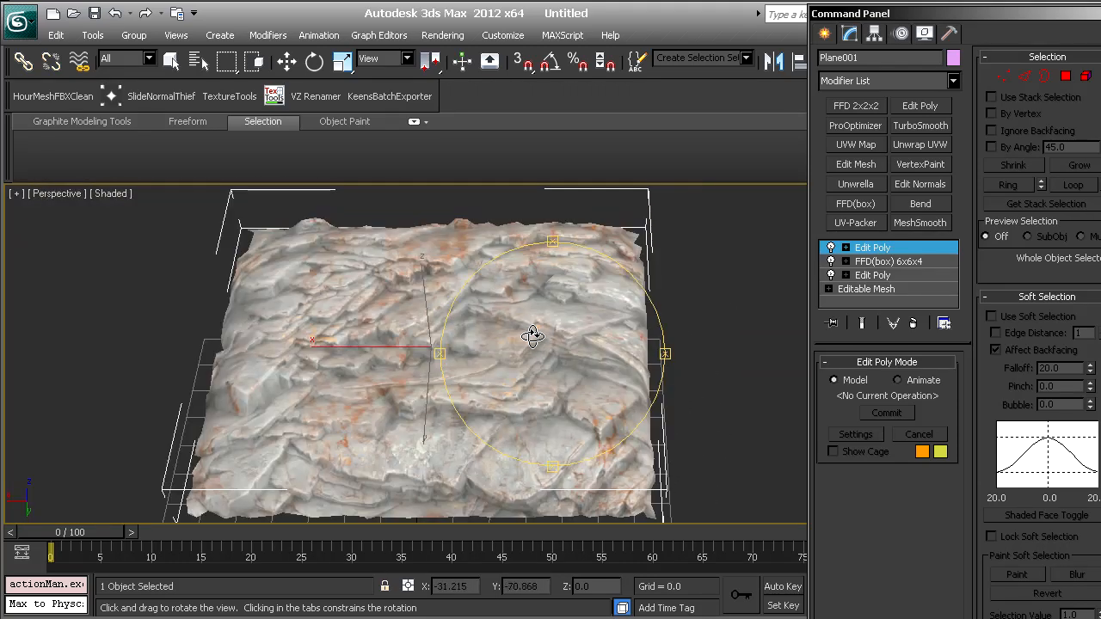
{"action": "left_click_drag", "start_coordinate": [532, 335], "coordinate": [575, 325]}
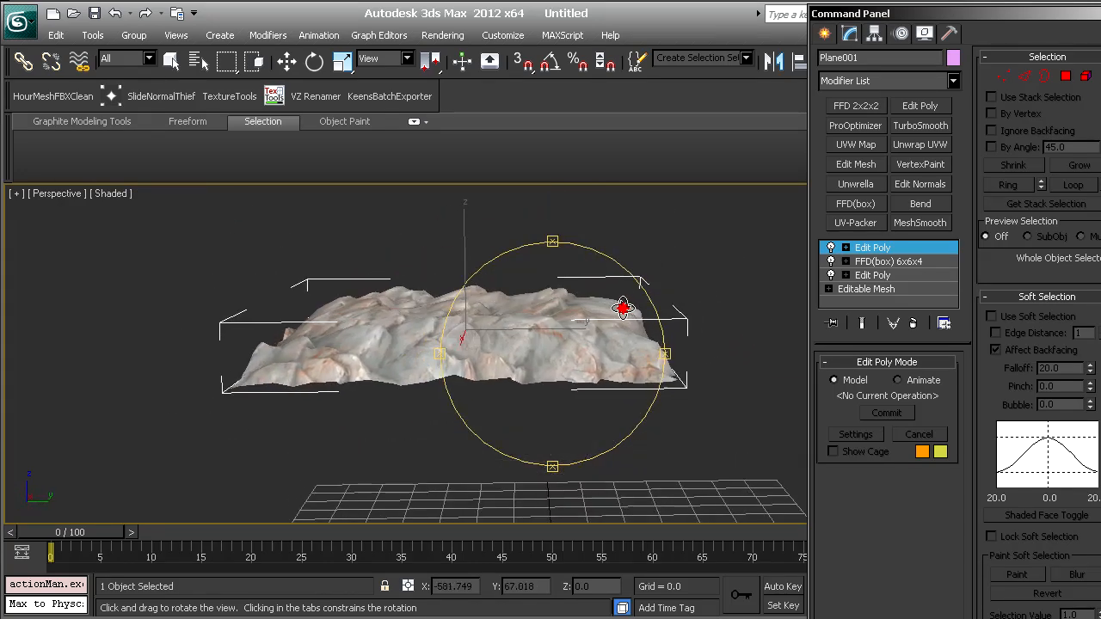
{"action": "left_click", "coordinate": [315, 62]}
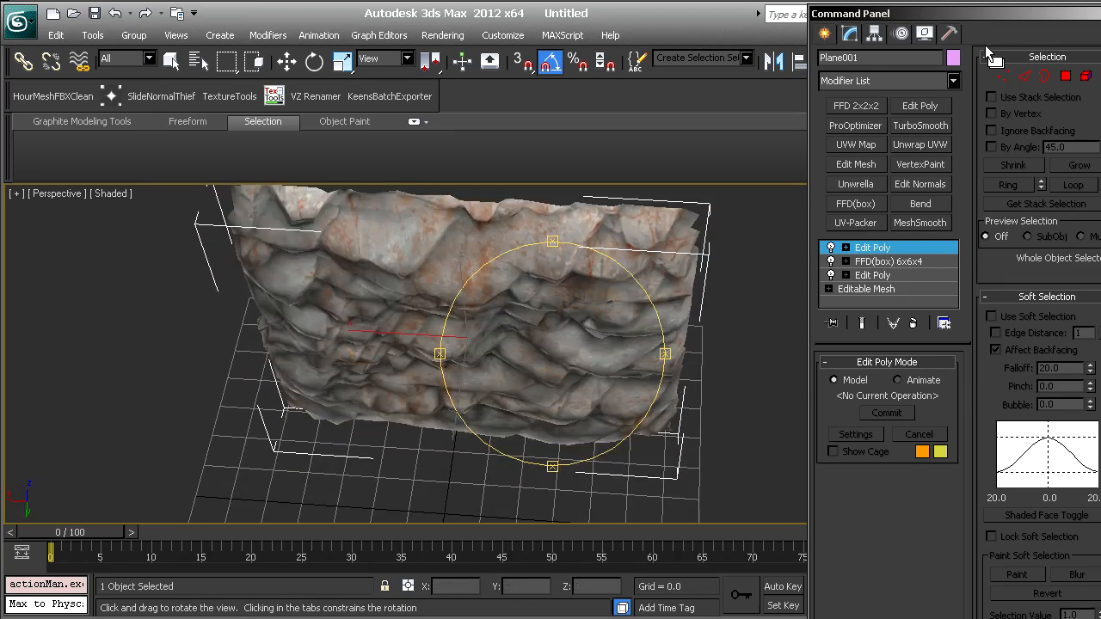
{"action": "mouse_move", "coordinate": [949, 124]}
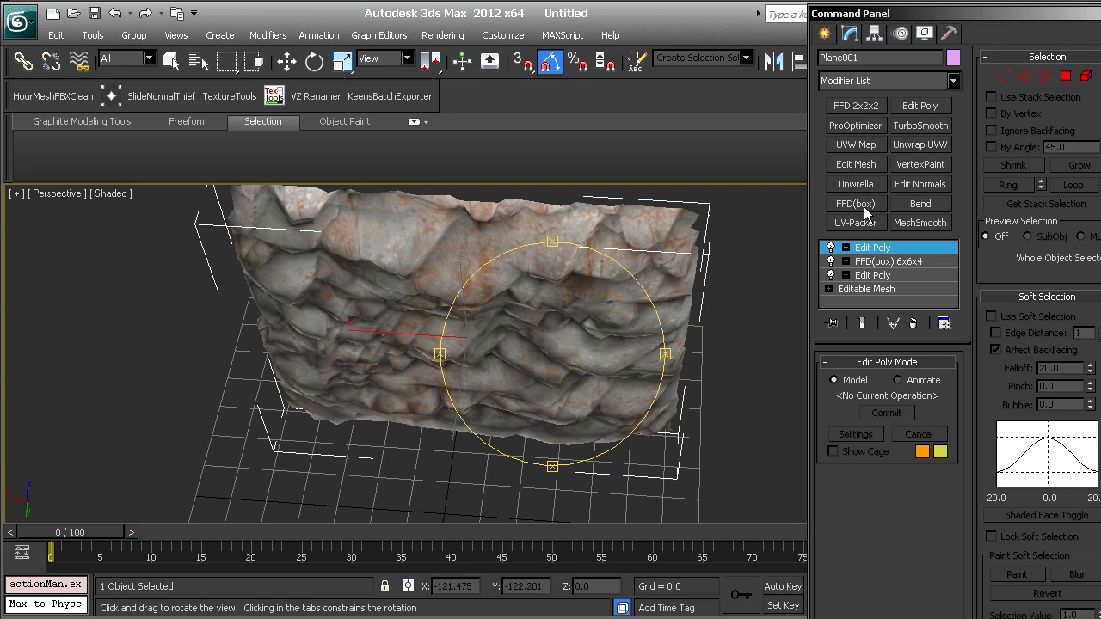
Give the upright wall a 4×4×4 FFD box and bring the view round to face its front
{"action": "left_click", "coordinate": [855, 203]}
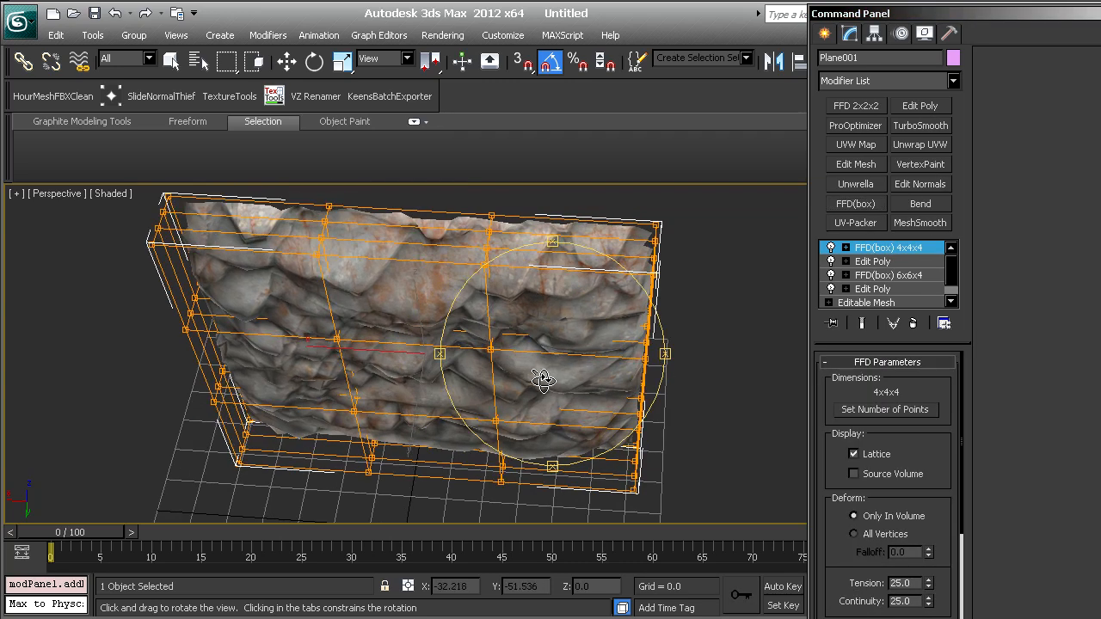
{"action": "left_click_drag", "start_coordinate": [544, 381], "coordinate": [588, 384]}
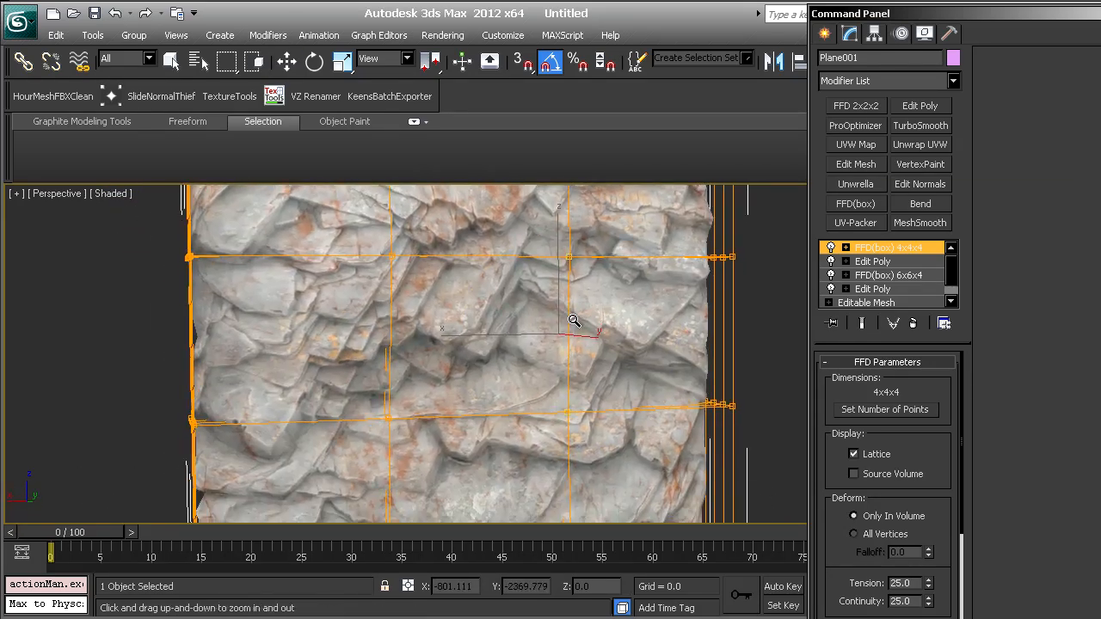
{"action": "left_click_drag", "start_coordinate": [575, 322], "coordinate": [485, 355]}
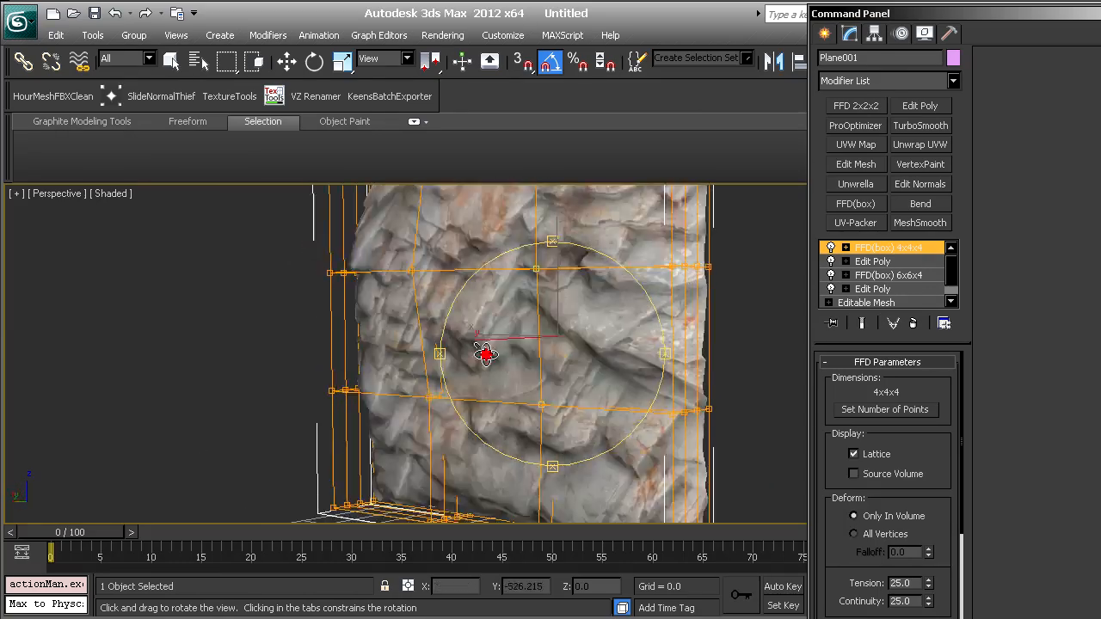
{"action": "left_click_drag", "start_coordinate": [485, 353], "coordinate": [551, 327]}
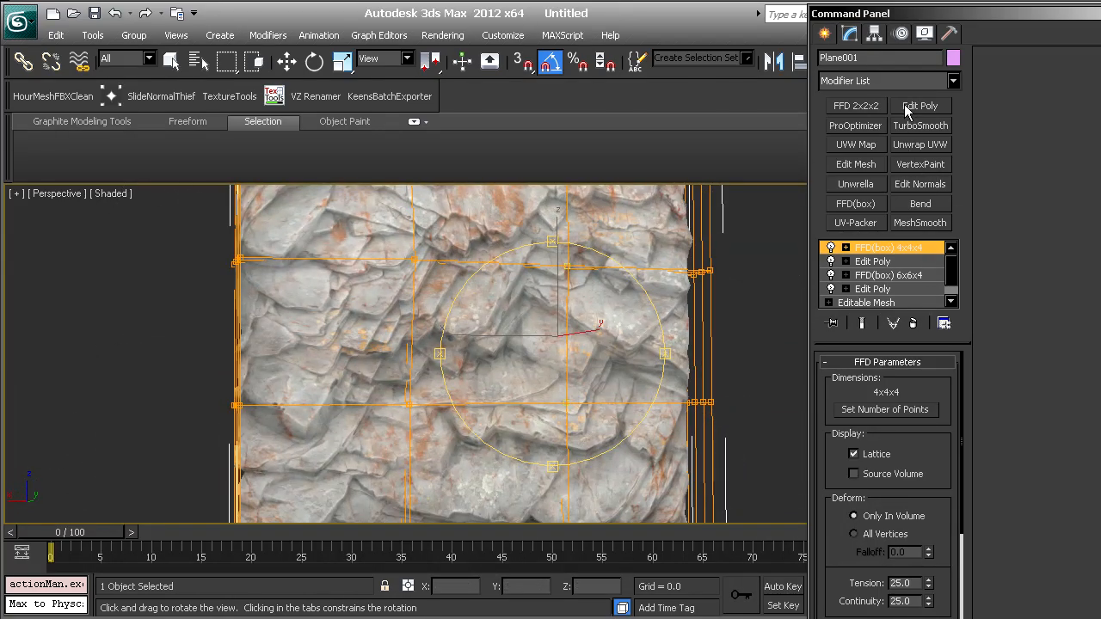
{"action": "left_click_drag", "start_coordinate": [551, 344], "coordinate": [517, 344]}
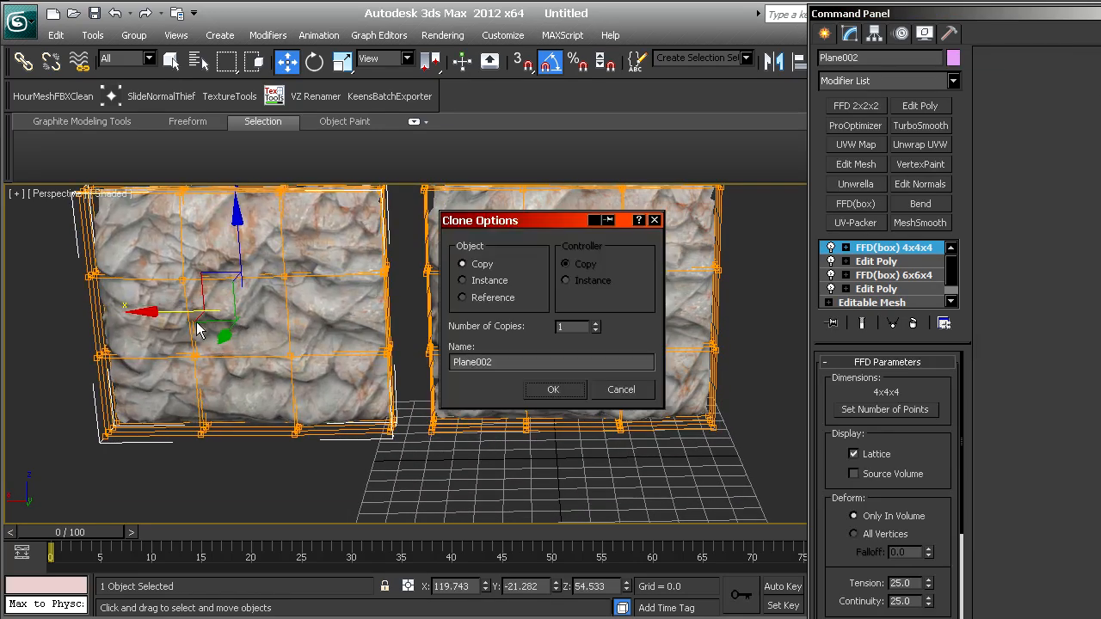
Confirm the wall copy, orbit the deformed walls side by side, and pick Plane003's modifier list
{"action": "left_click", "coordinate": [554, 389]}
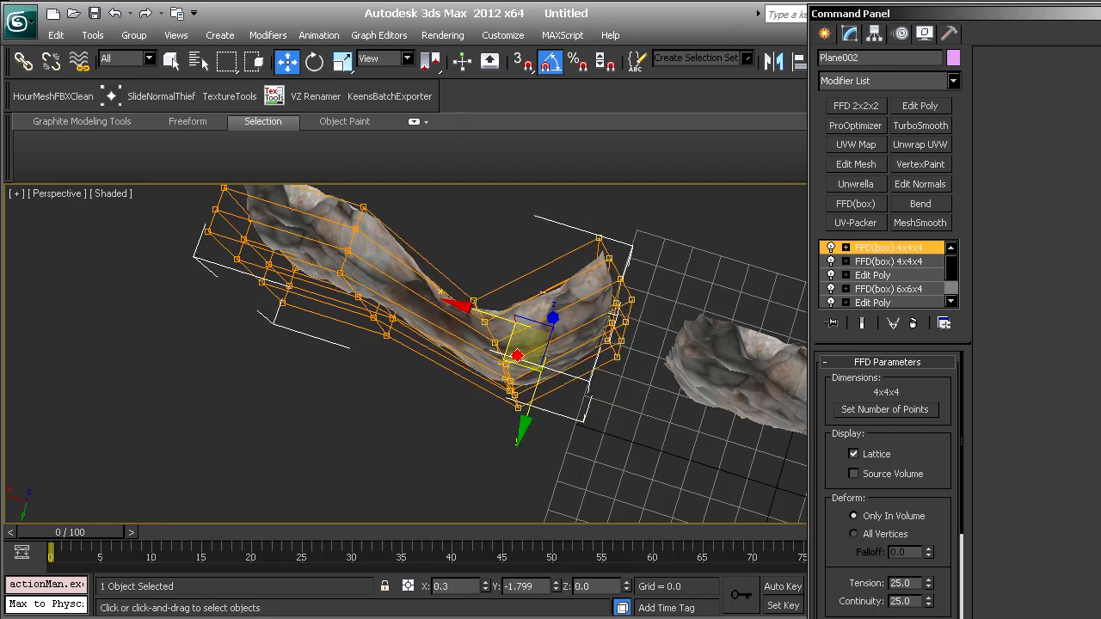
{"action": "left_click_drag", "start_coordinate": [551, 344], "coordinate": [532, 303]}
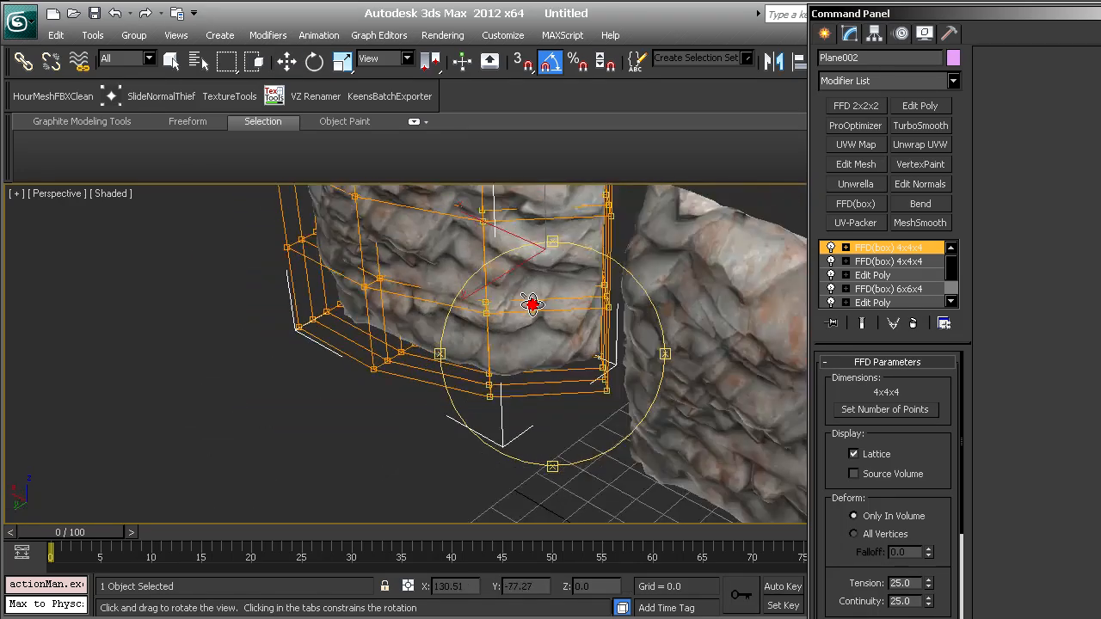
{"action": "left_click_drag", "start_coordinate": [533, 306], "coordinate": [611, 382]}
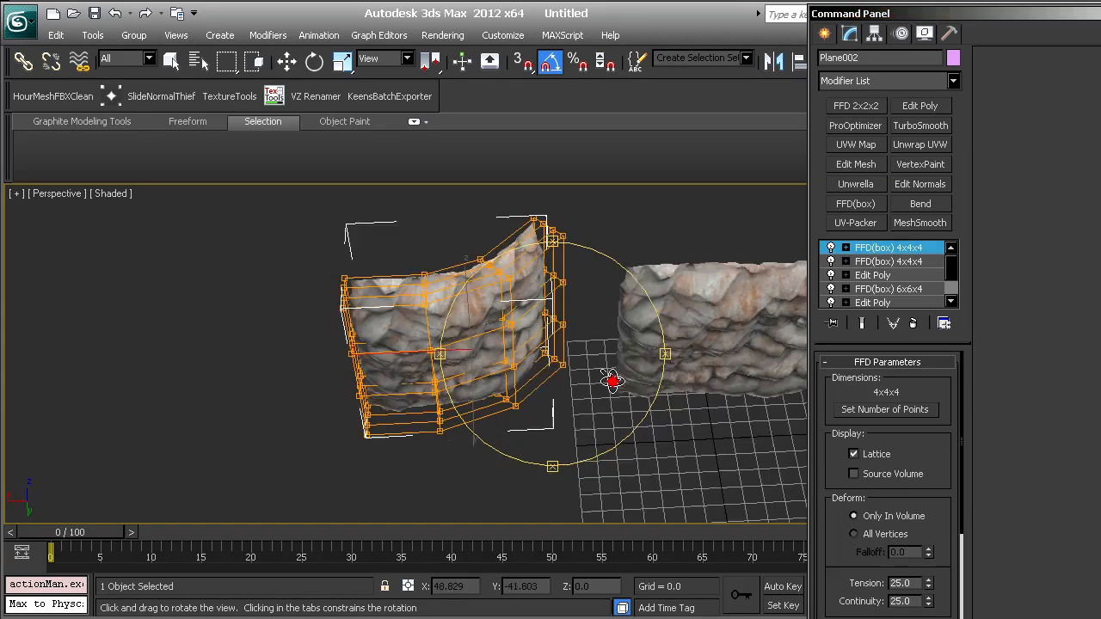
{"action": "left_click", "coordinate": [285, 62]}
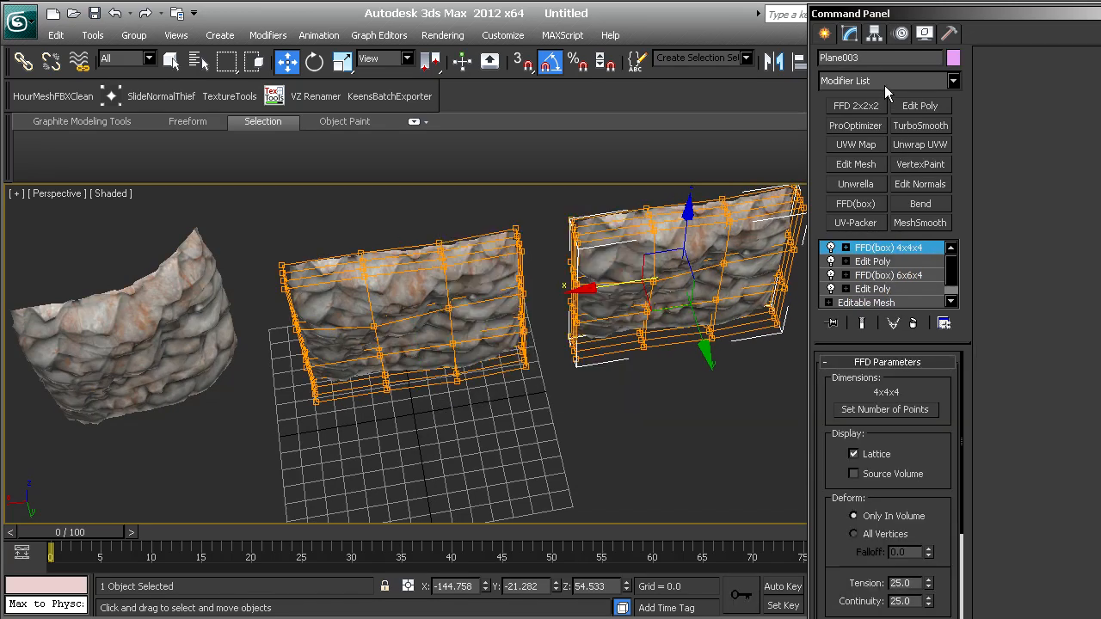
{"action": "left_click", "coordinate": [919, 203]}
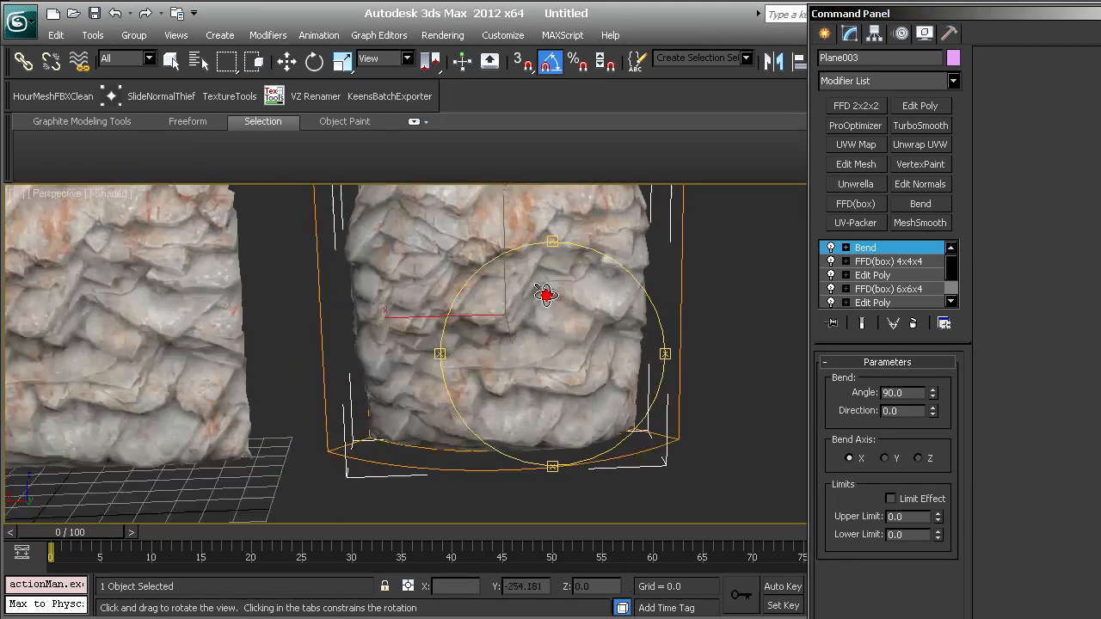
Orbit the bent wall and switch to the Bend modifier's Center sub-object
{"action": "left_click_drag", "start_coordinate": [547, 295], "coordinate": [559, 407]}
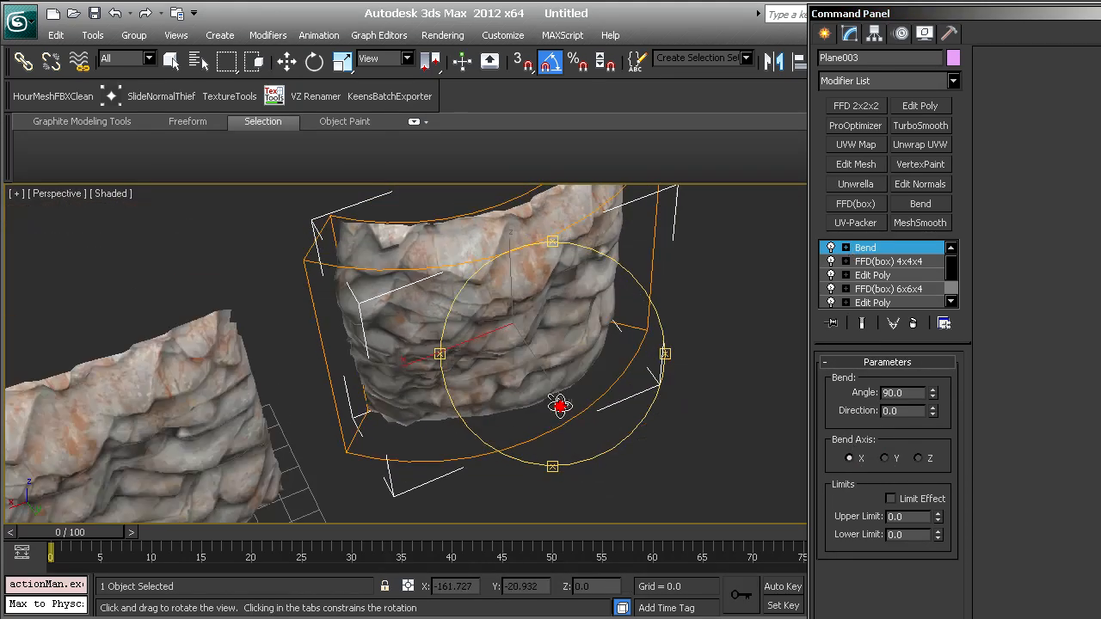
{"action": "left_click", "coordinate": [845, 248]}
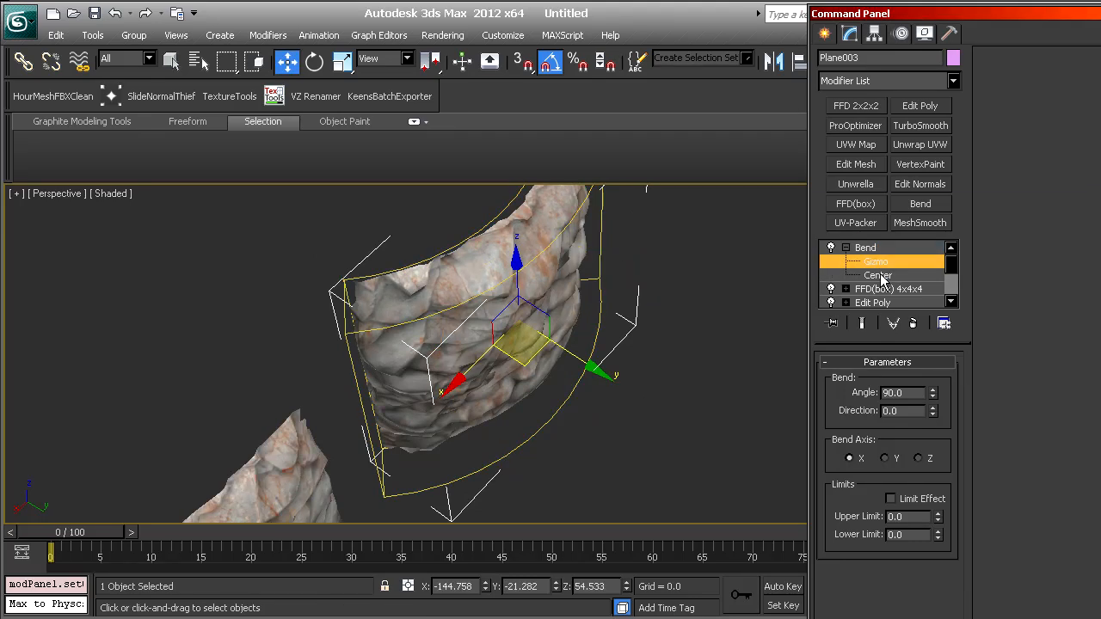
{"action": "left_click", "coordinate": [878, 275]}
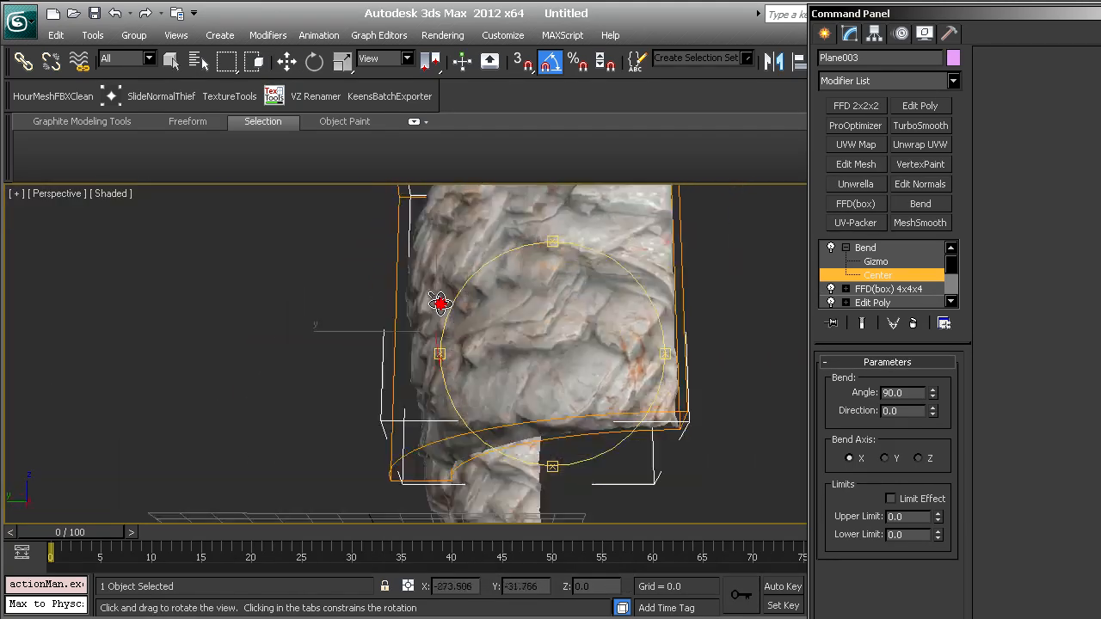
{"action": "left_click_drag", "start_coordinate": [441, 303], "coordinate": [602, 323]}
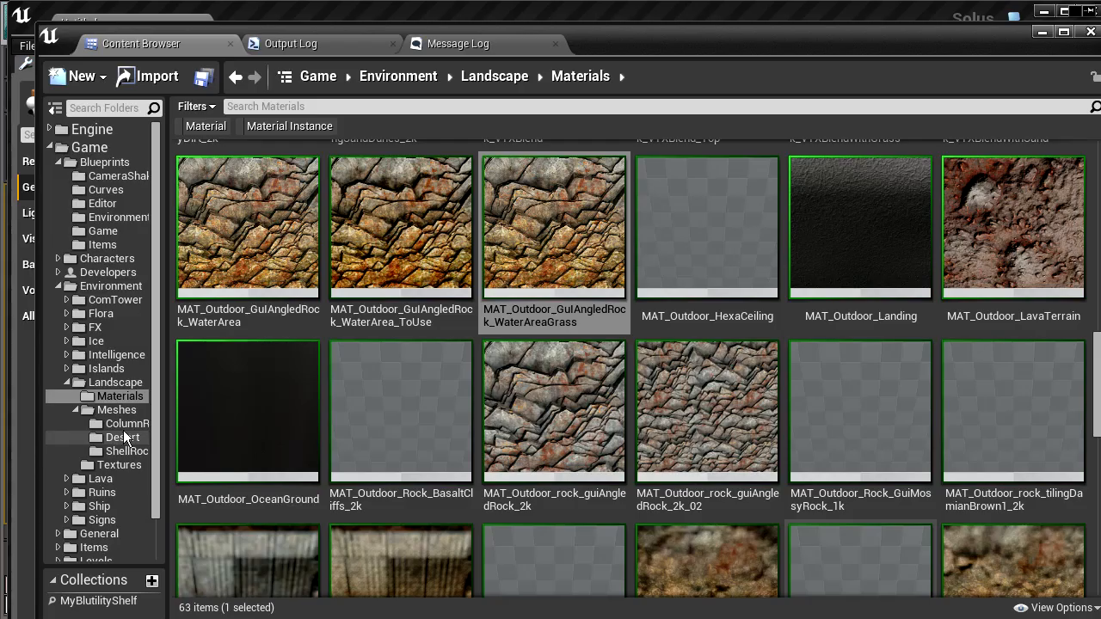
Browse the ShellRocks meshes folder, scrolling through and viewing ShellRockSurface47
{"action": "left_click", "coordinate": [127, 451]}
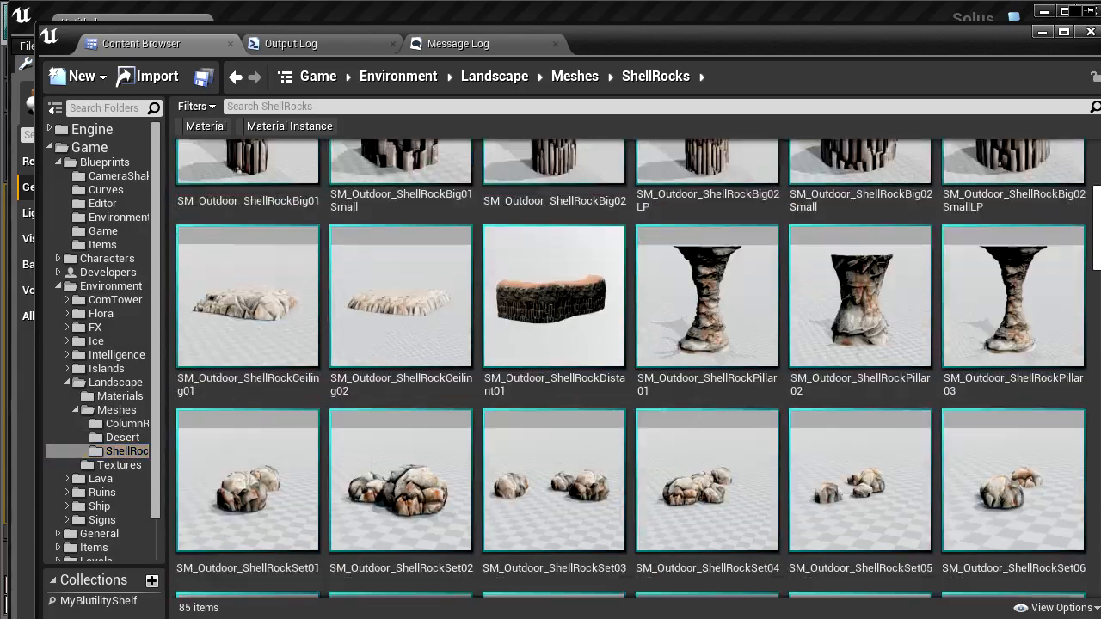
{"action": "scroll", "scroll_direction": "down", "scroll_amount": 3}
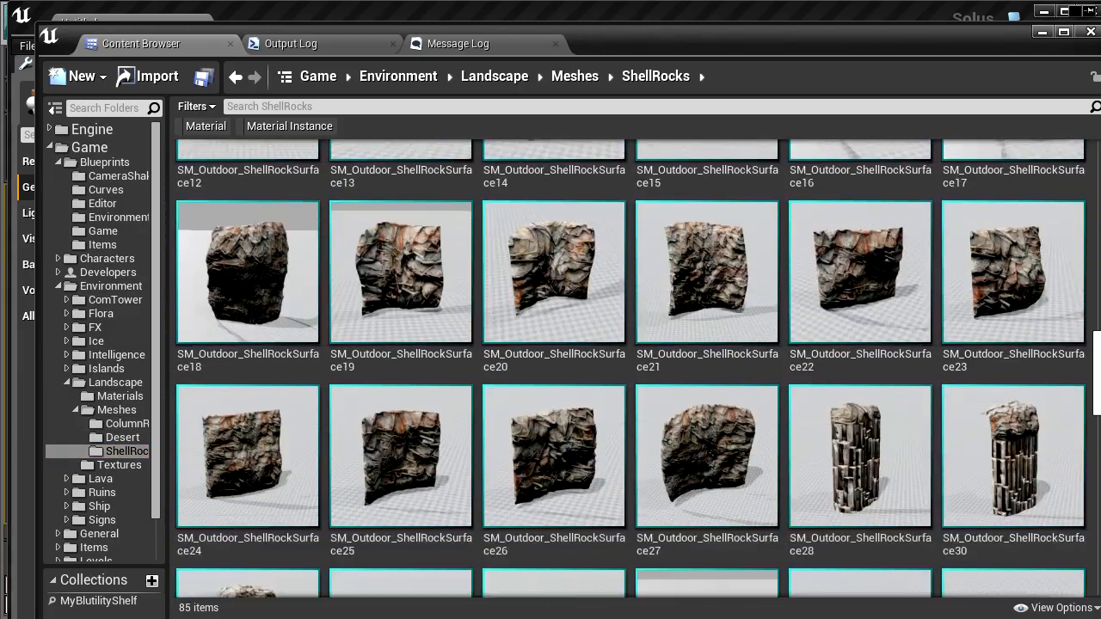
{"action": "scroll", "scroll_direction": "down", "scroll_amount": 3}
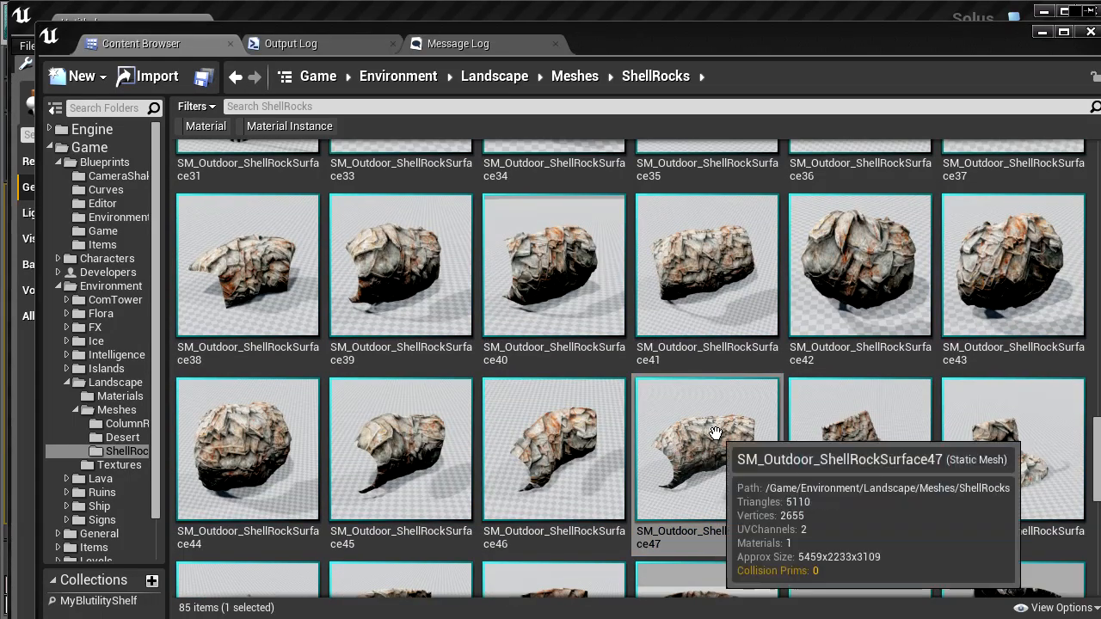
{"action": "double_click", "coordinate": [707, 447]}
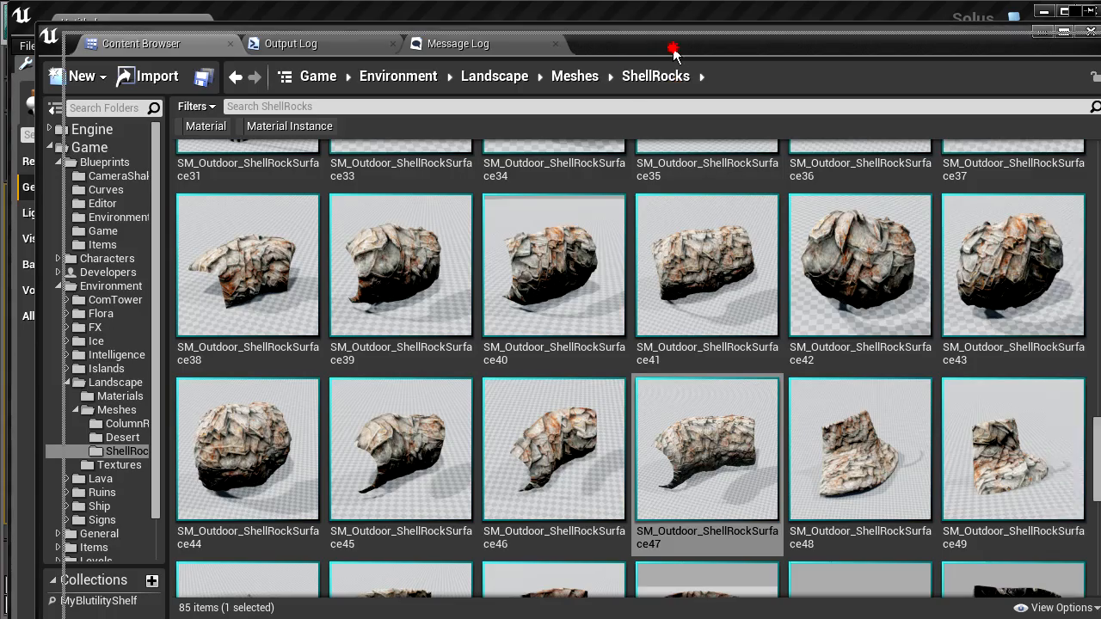
{"action": "scroll", "scroll_direction": "up", "scroll_amount": 3}
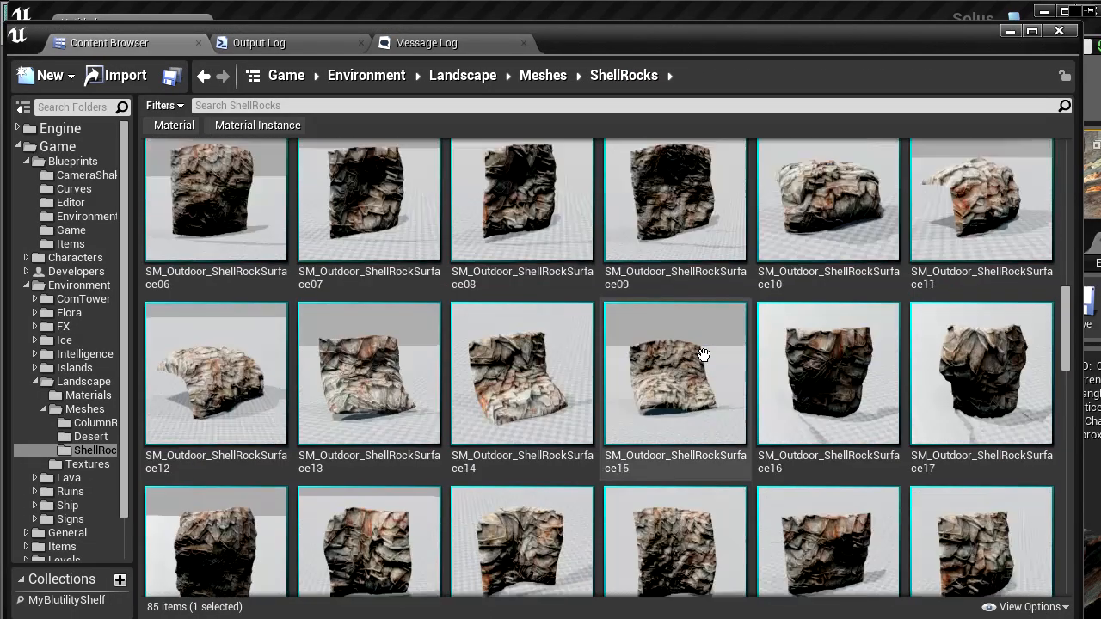
{"action": "scroll", "scroll_direction": "up", "scroll_amount": 3}
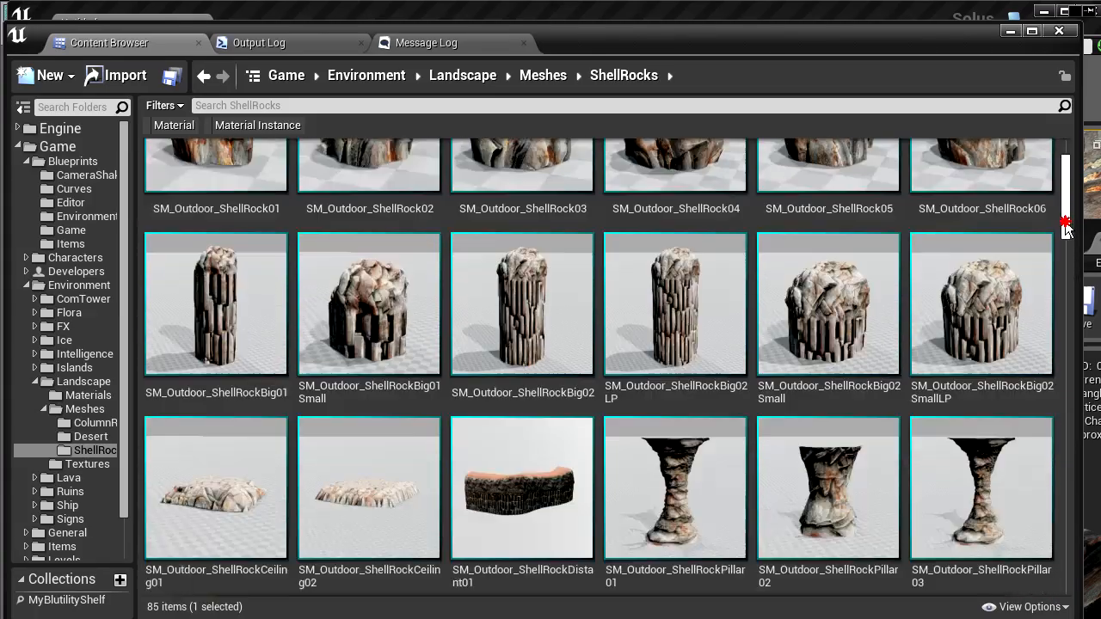
{"action": "scroll", "scroll_direction": "down", "scroll_amount": 3}
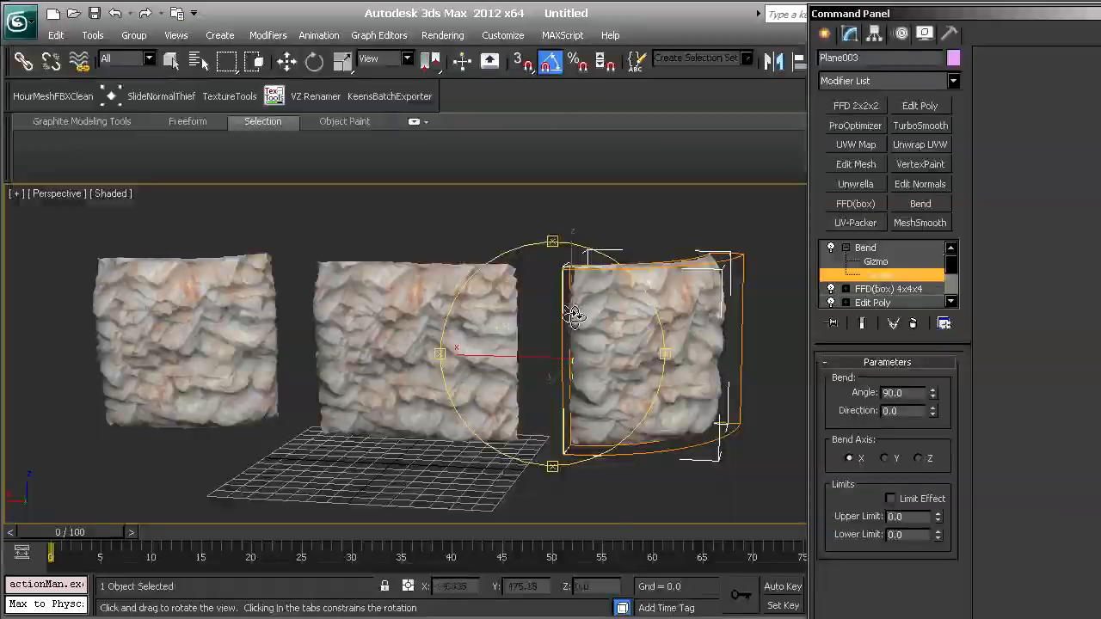
Scroll the ShellRocks folder to the top and view ShellRock03 in an enlarged mesh editor
{"action": "left_click", "coordinate": [877, 276]}
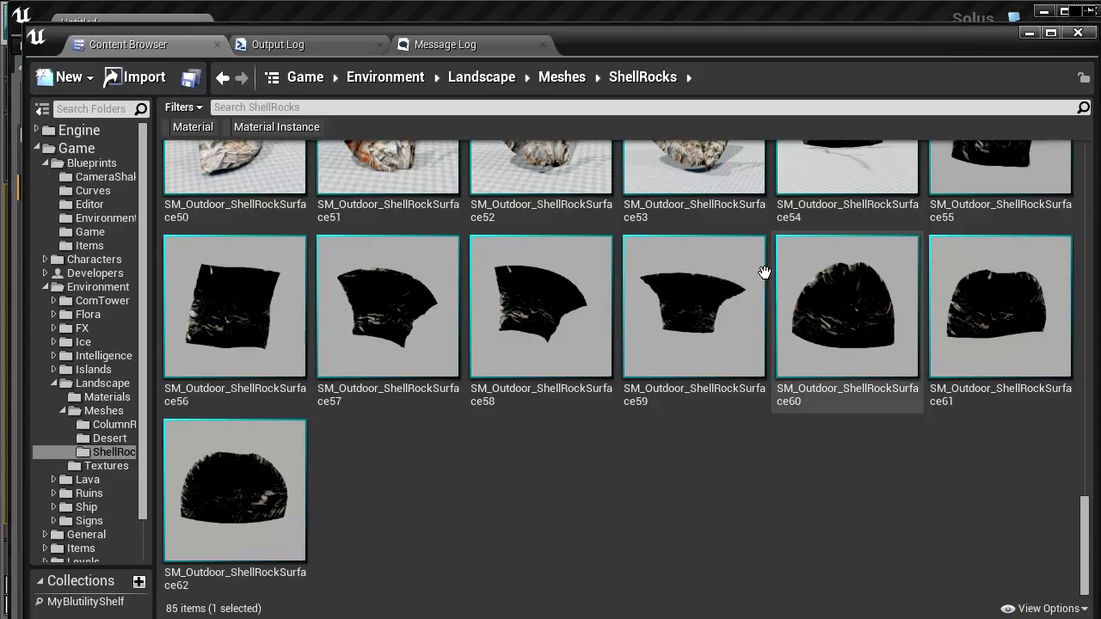
{"action": "scroll", "scroll_direction": "up", "scroll_amount": 3}
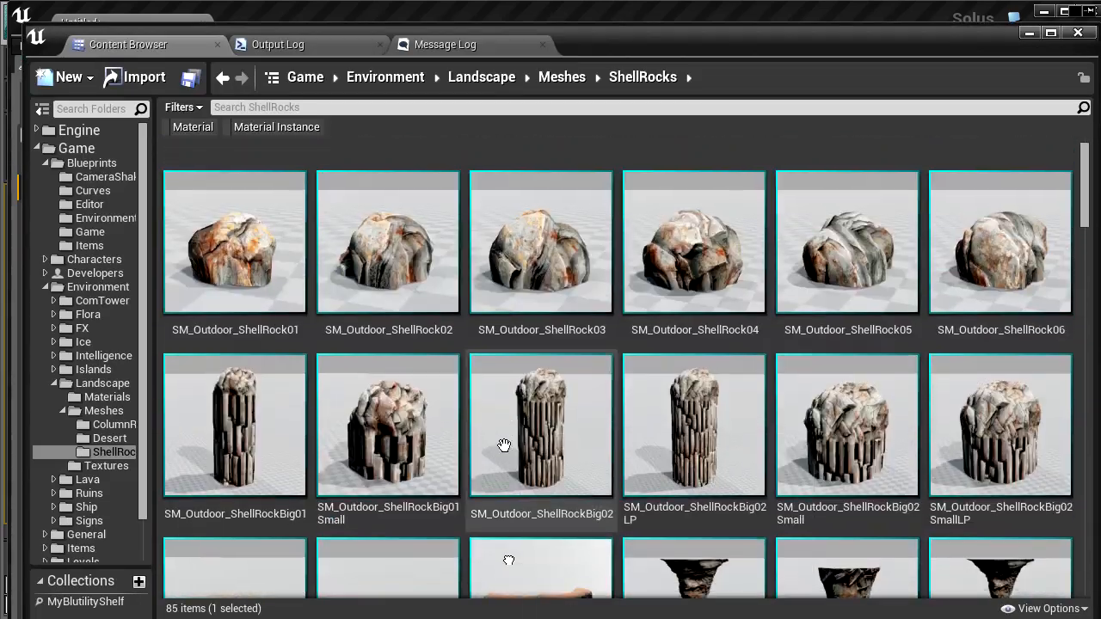
{"action": "double_click", "coordinate": [540, 241]}
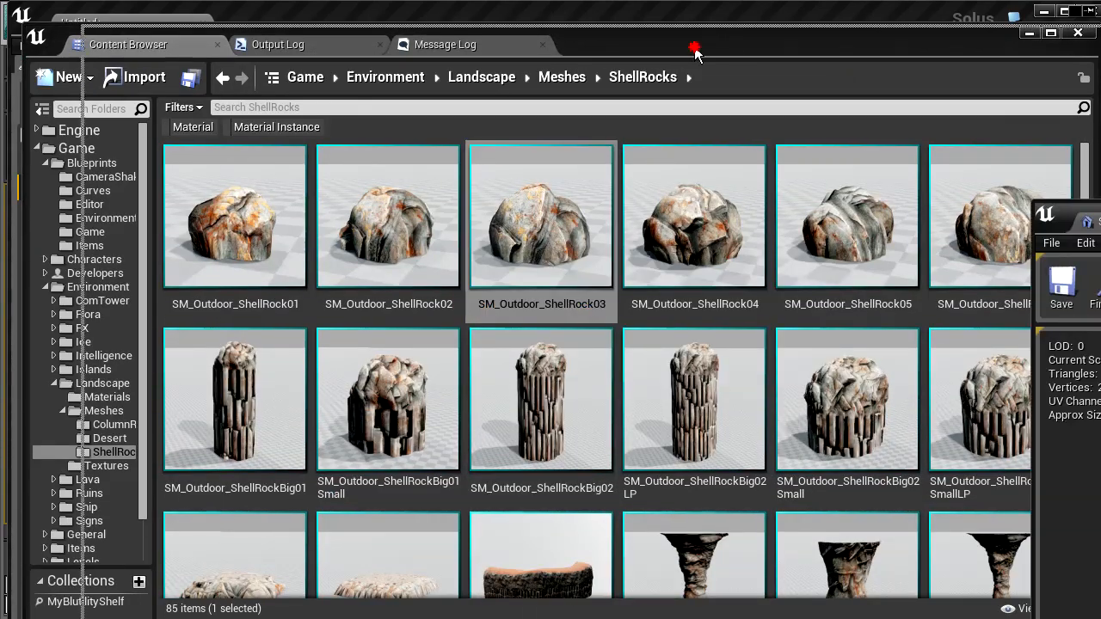
{"action": "double_click", "coordinate": [540, 217]}
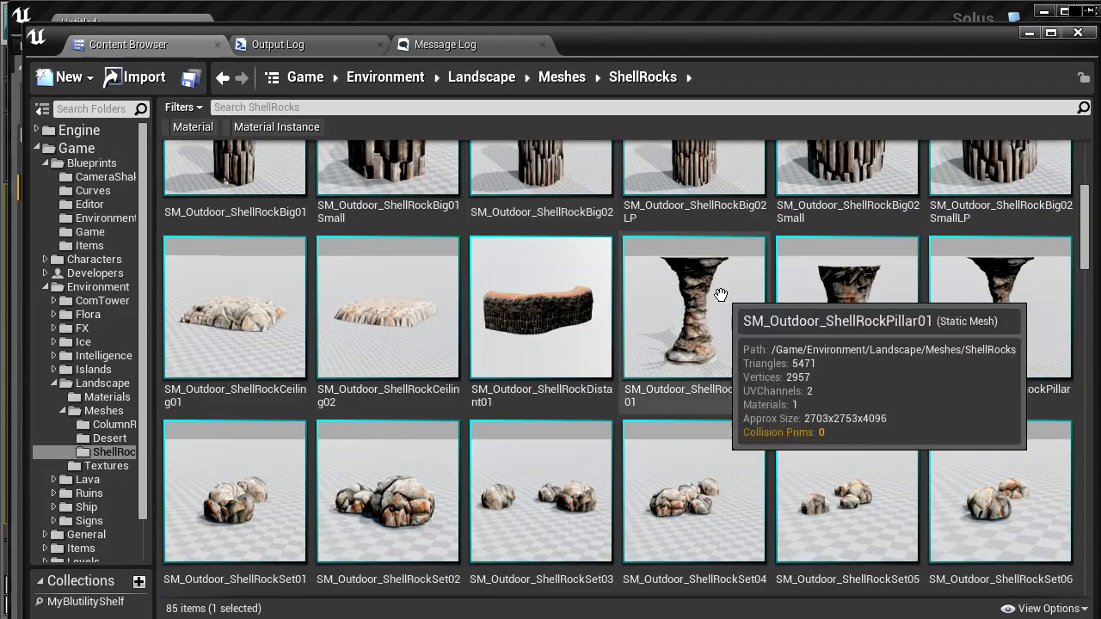
Inspect SM_Outdoor_ShellRockPillar01's weathered surface up close in the Static Mesh Editor
{"action": "double_click", "coordinate": [695, 306]}
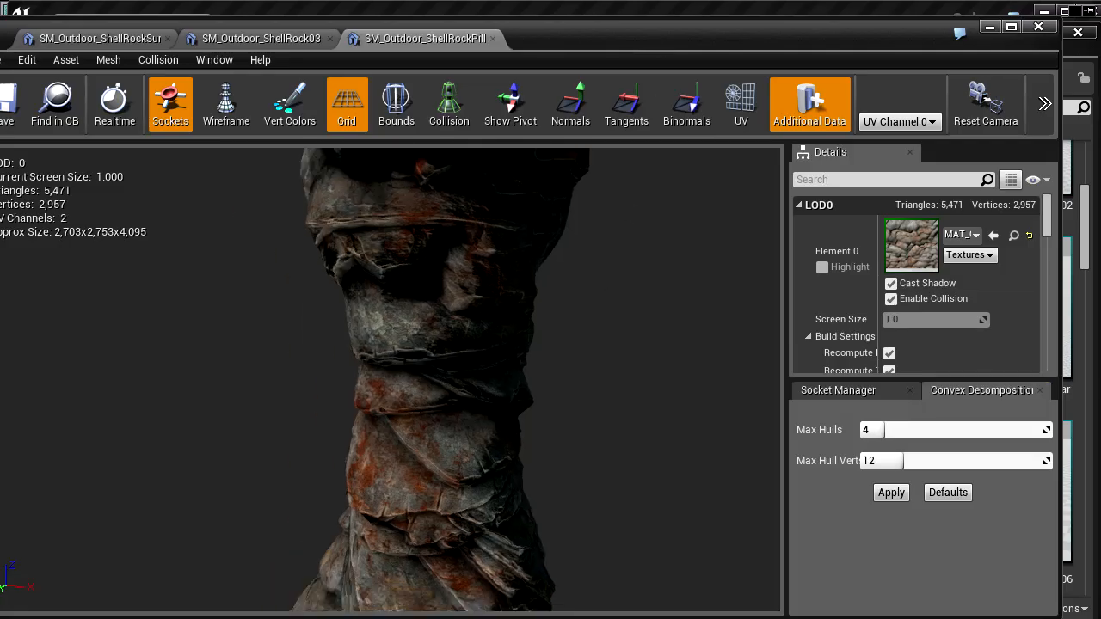
{"action": "scroll", "scroll_direction": "down", "scroll_amount": 3}
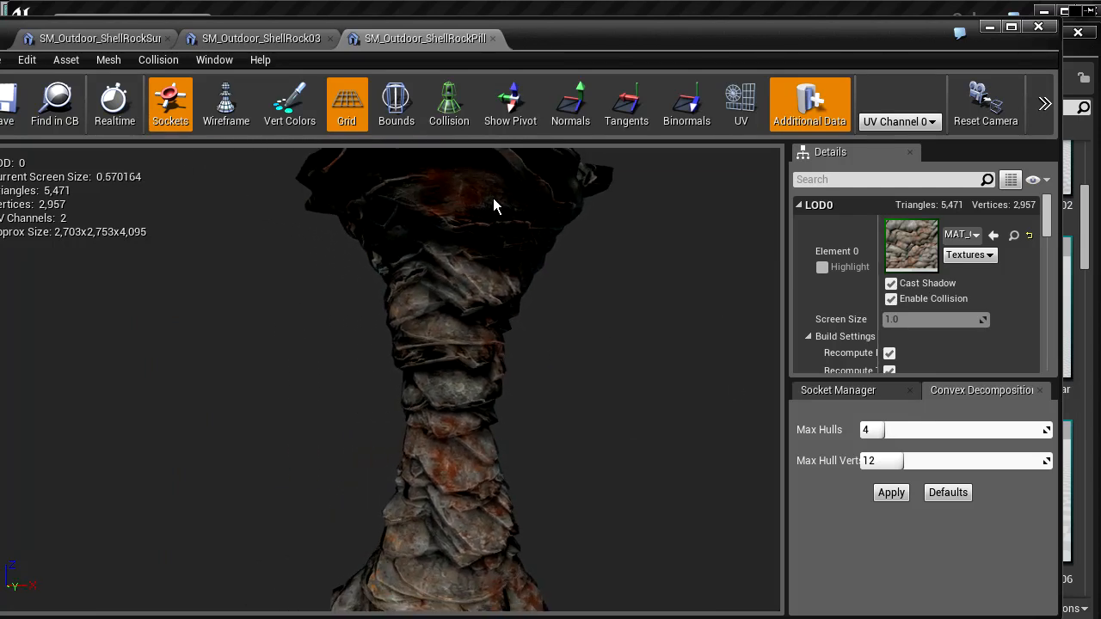
{"action": "mouse_move", "coordinate": [489, 419]}
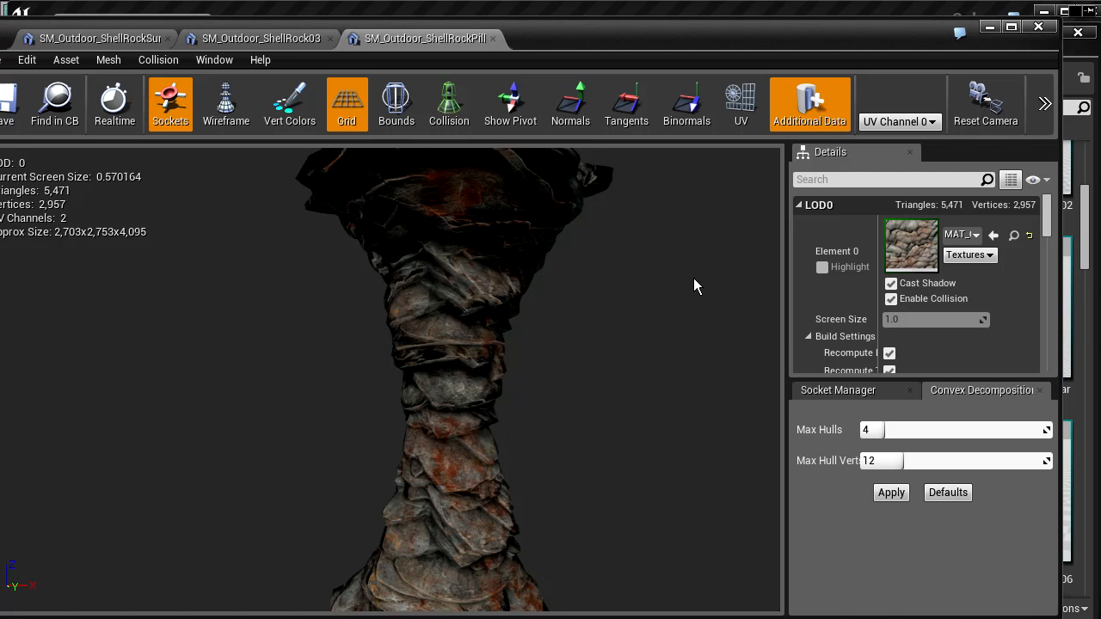
{"action": "mouse_move", "coordinate": [415, 415]}
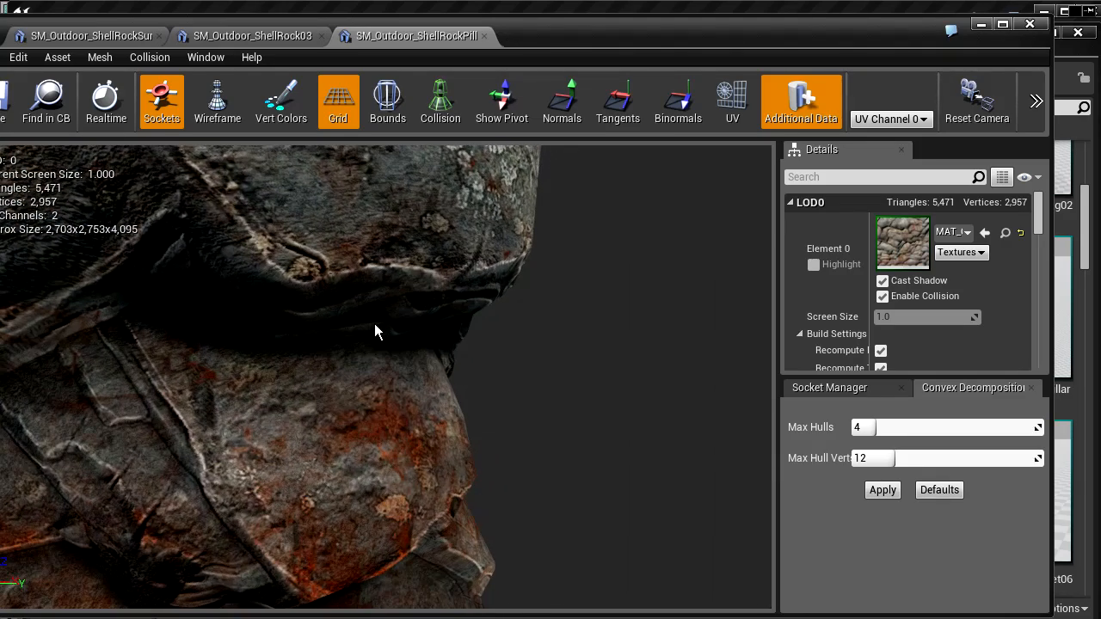
{"action": "left_click_drag", "start_coordinate": [376, 331], "coordinate": [344, 344]}
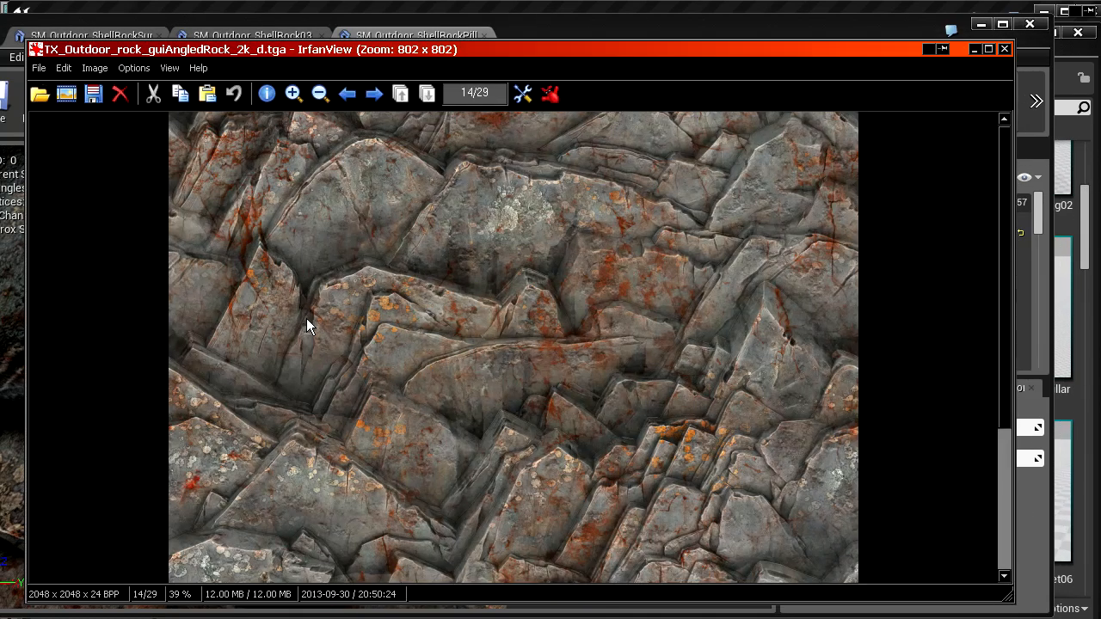
{"action": "mouse_move", "coordinate": [468, 290]}
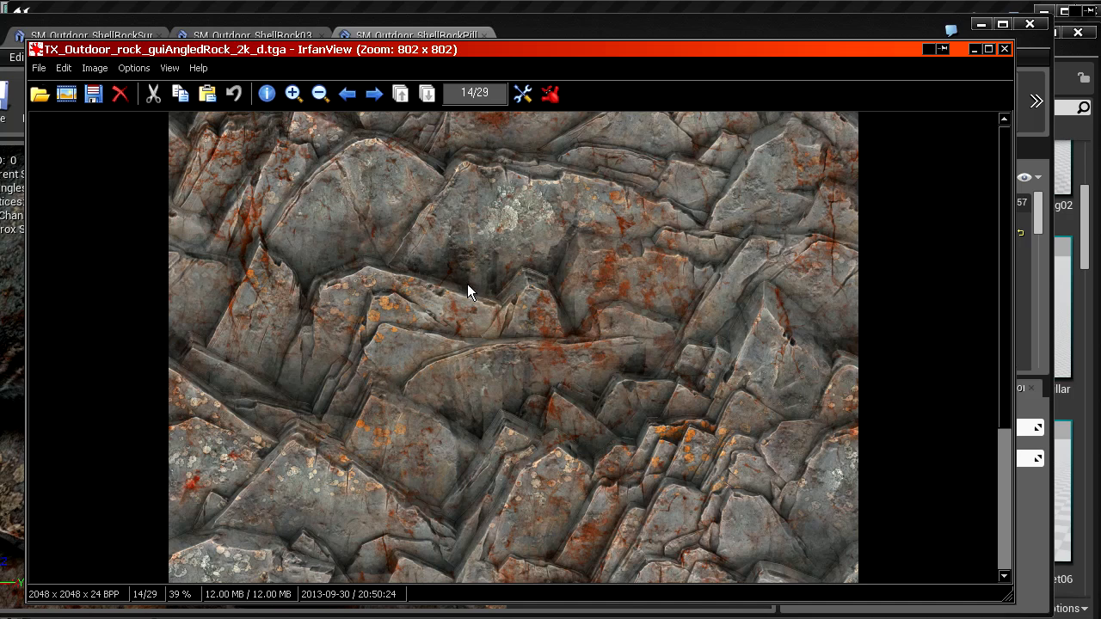
{"action": "mouse_move", "coordinate": [503, 355]}
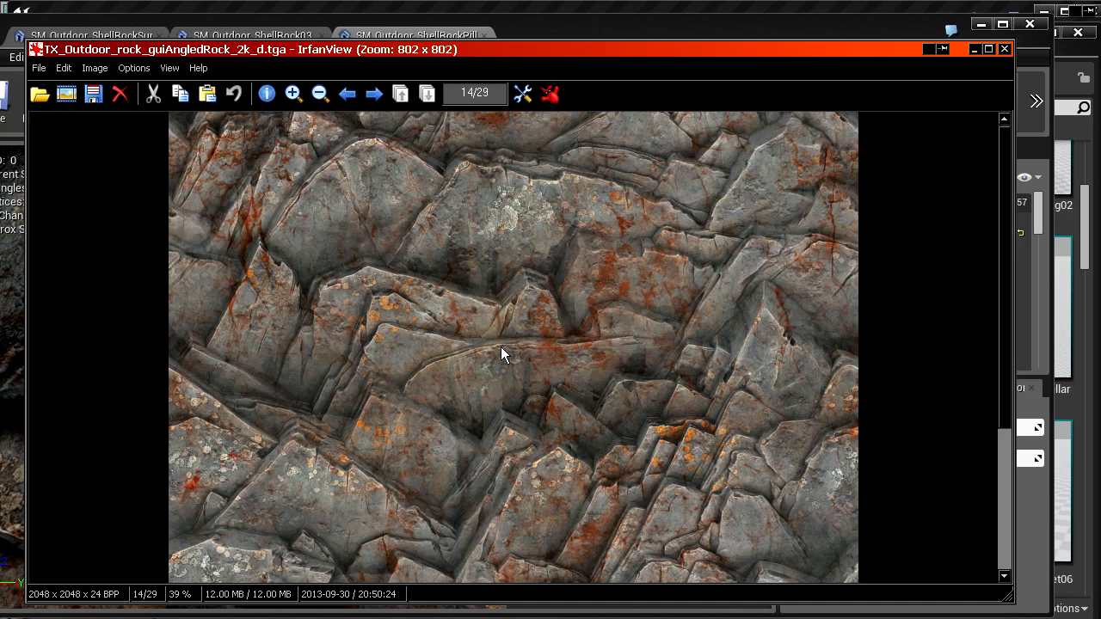
{"action": "mouse_move", "coordinate": [493, 199]}
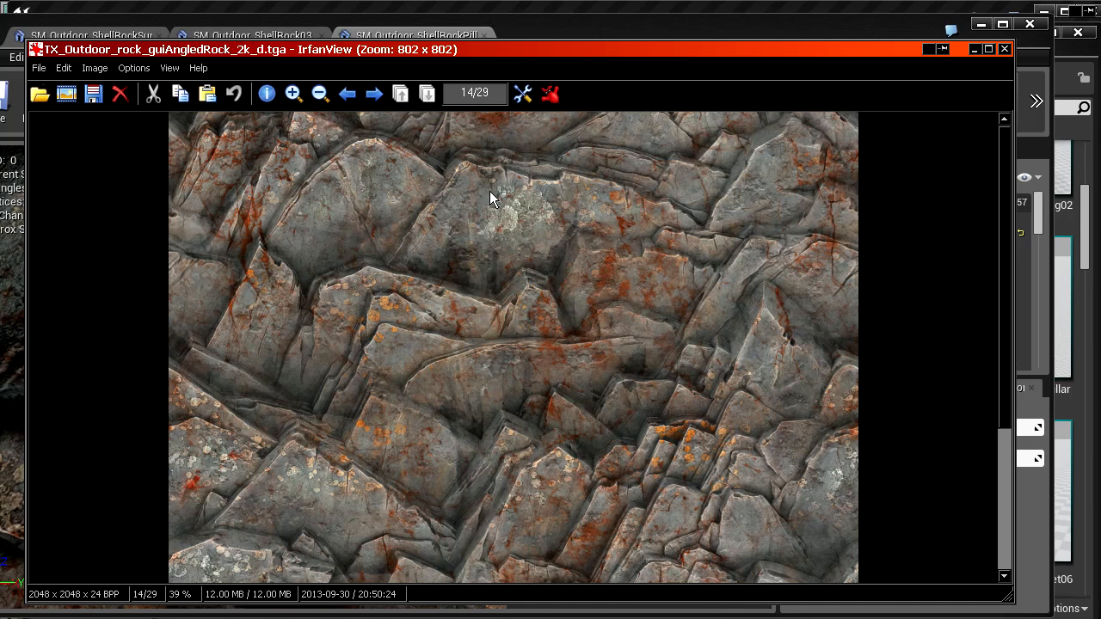
{"action": "mouse_move", "coordinate": [480, 296]}
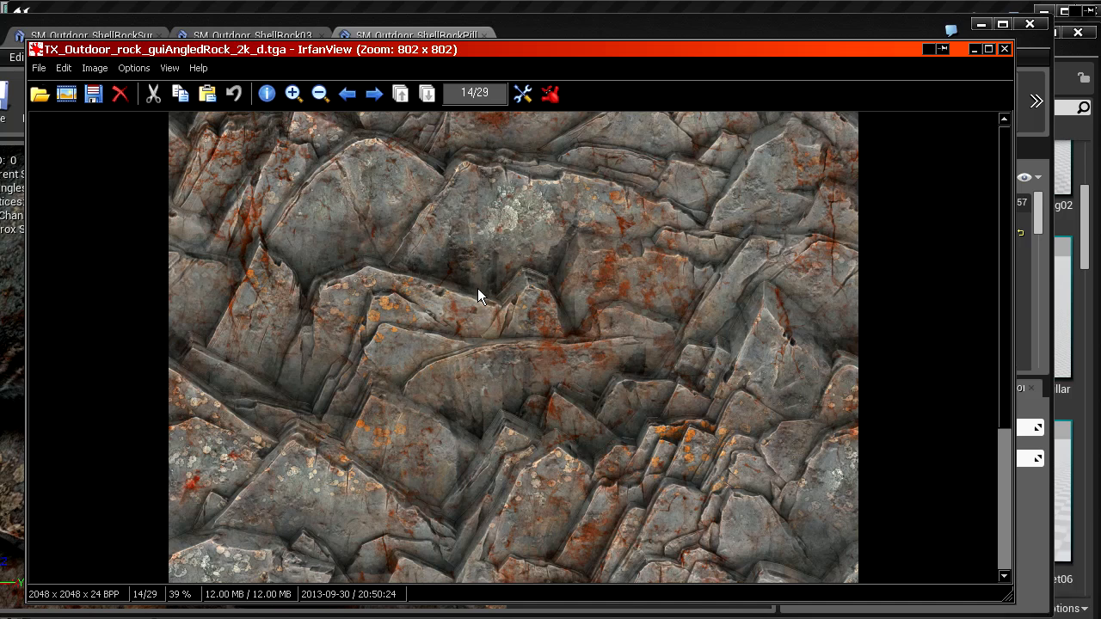
{"action": "mouse_move", "coordinate": [482, 313]}
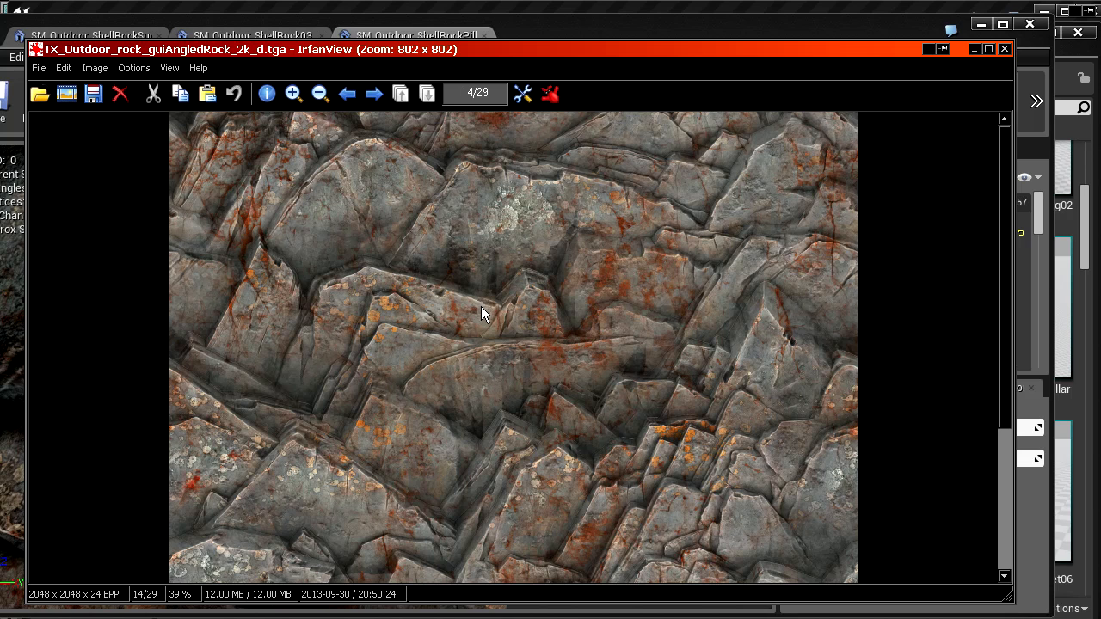
{"action": "mouse_move", "coordinate": [486, 293]}
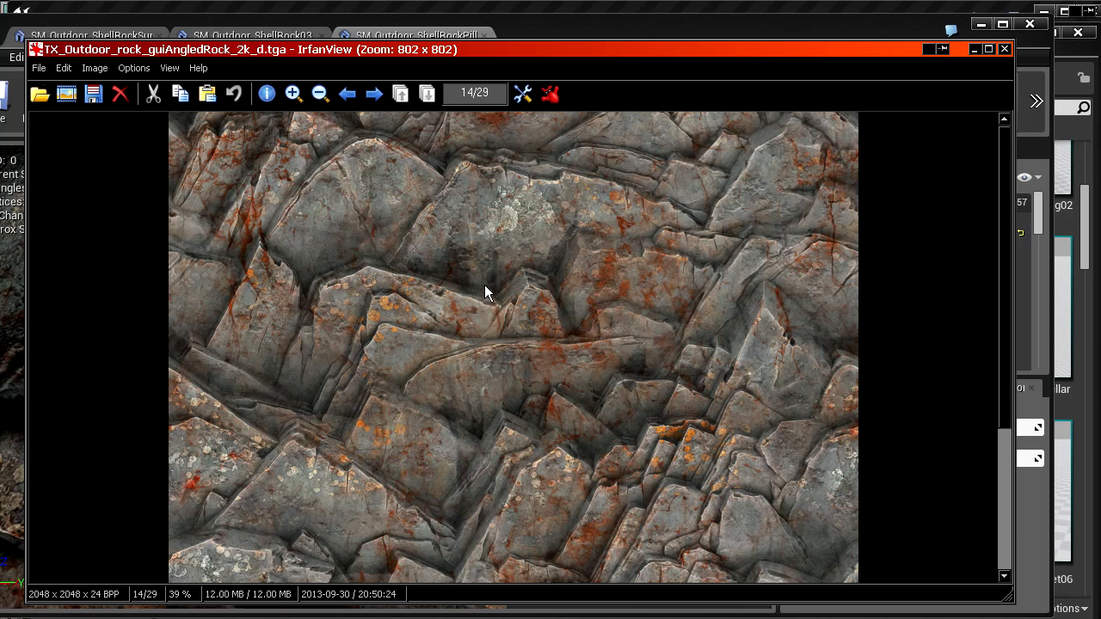